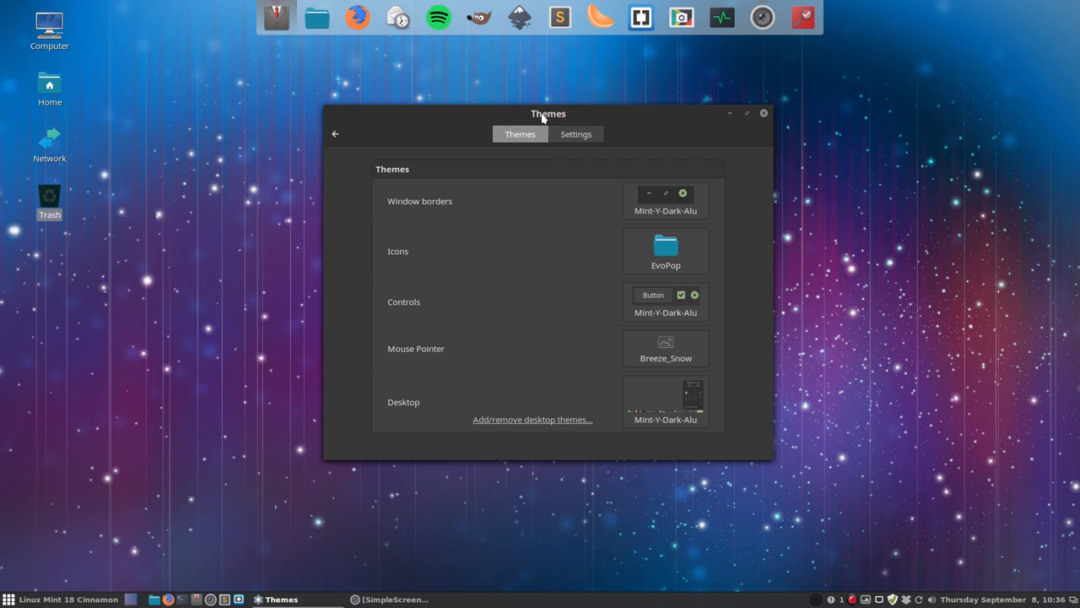
{"action": "mouse_move", "coordinate": [354, 17]}
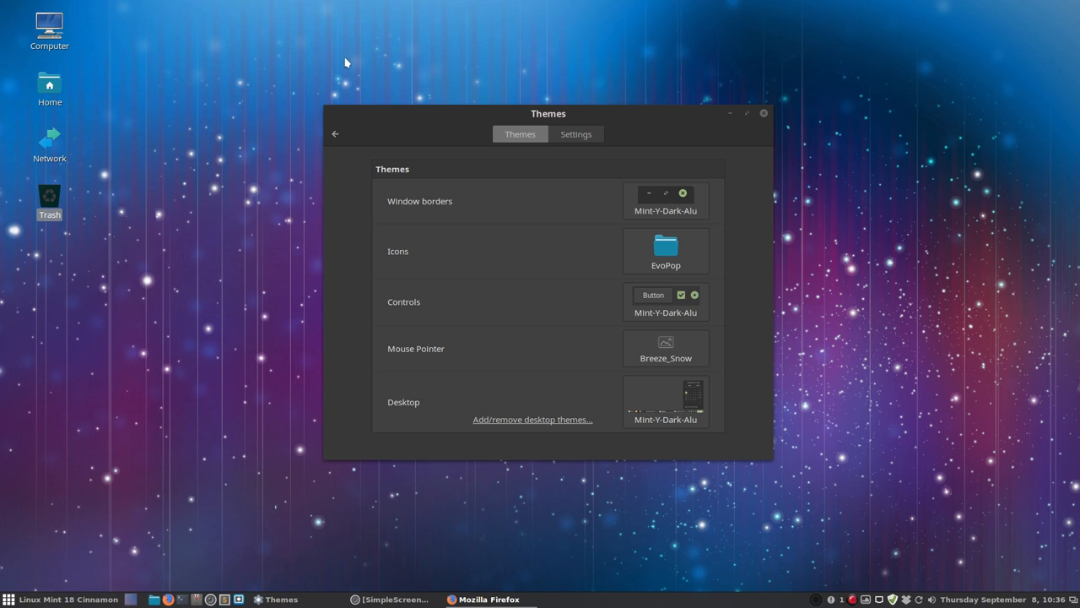
Open the themes-icons-pack repository from the Github bookmark's repositories list in Firefox
{"action": "left_click", "coordinate": [488, 598]}
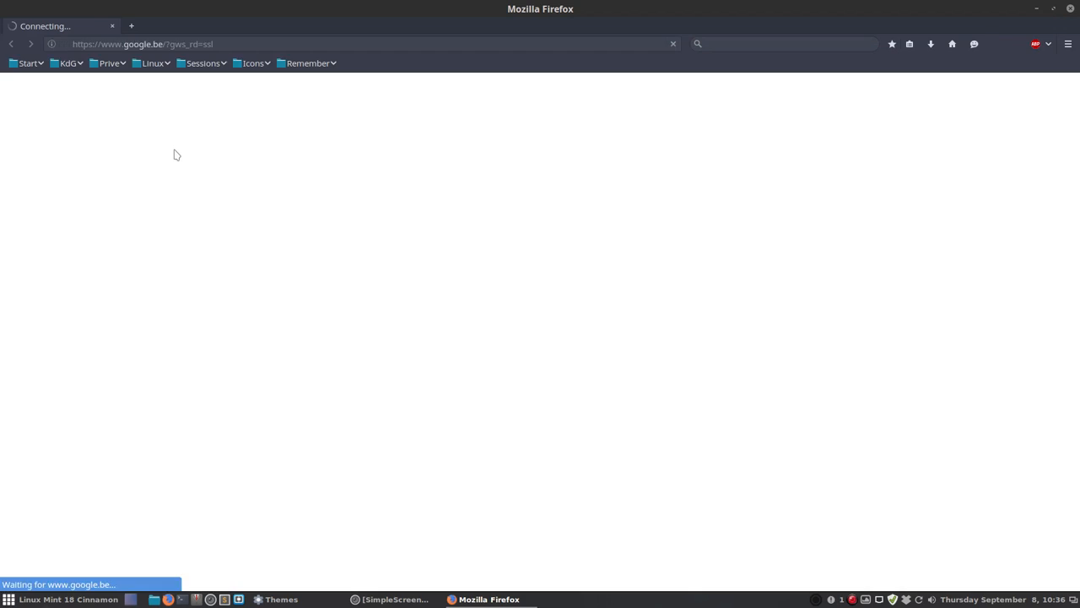
{"action": "left_click", "coordinate": [28, 63]}
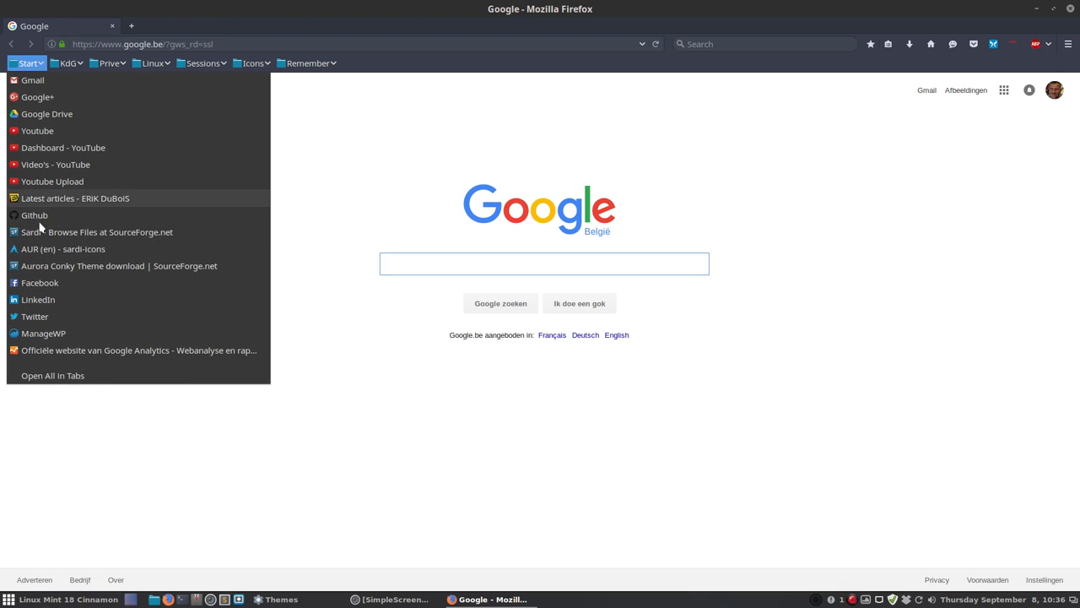
{"action": "left_click", "coordinate": [34, 215]}
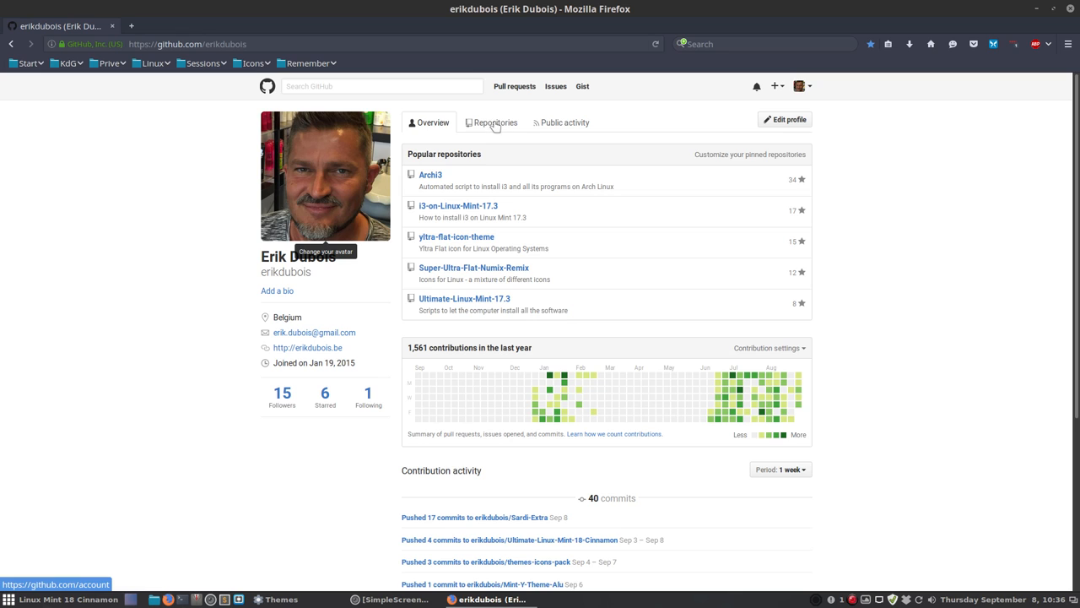
{"action": "left_click", "coordinate": [495, 122]}
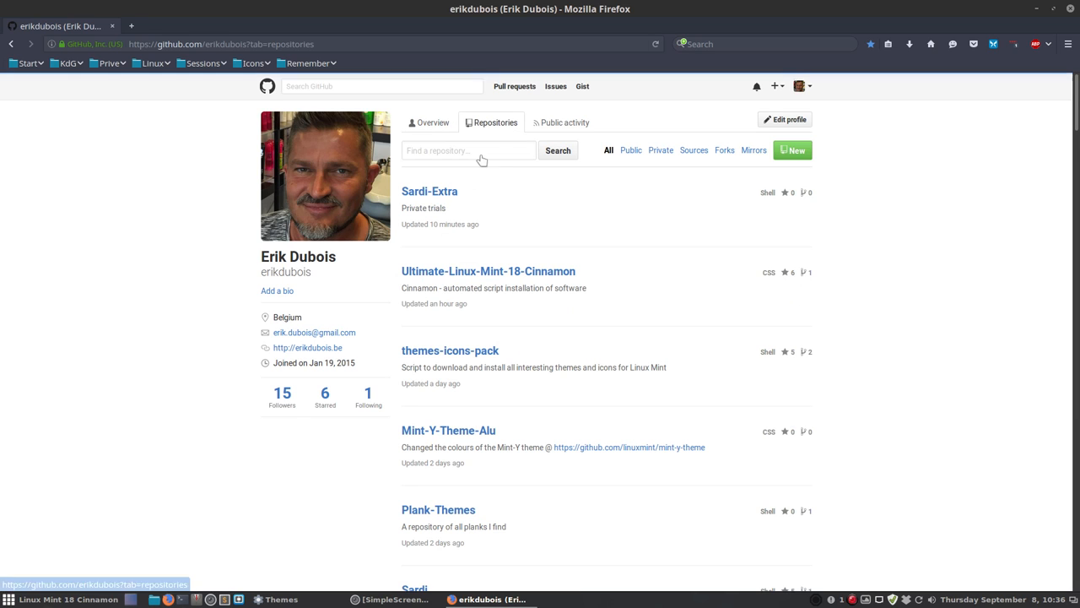
{"action": "left_click", "coordinate": [450, 350]}
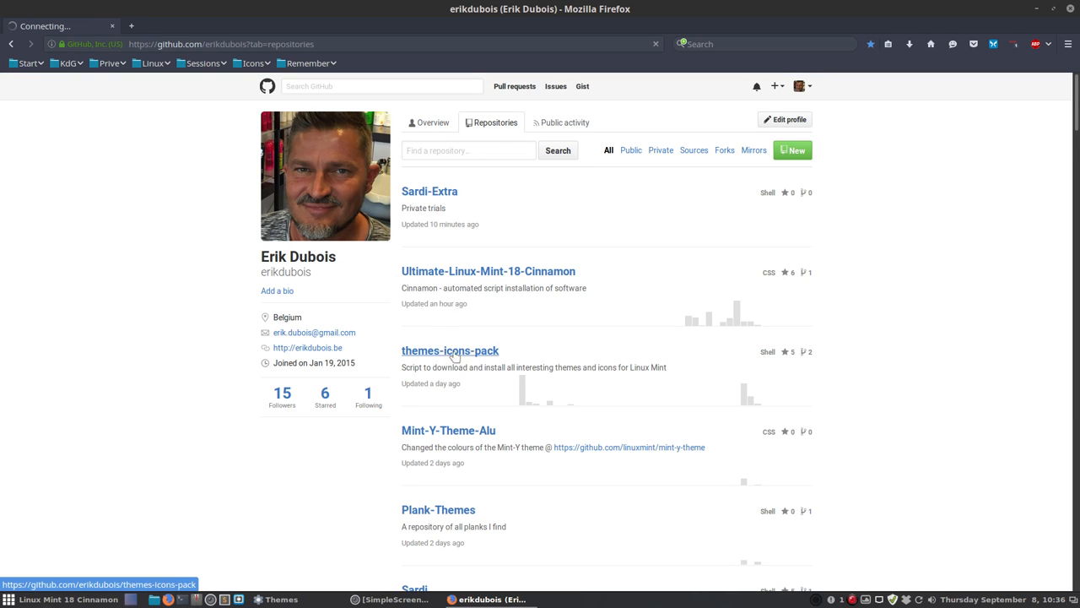
{"action": "left_click", "coordinate": [450, 350]}
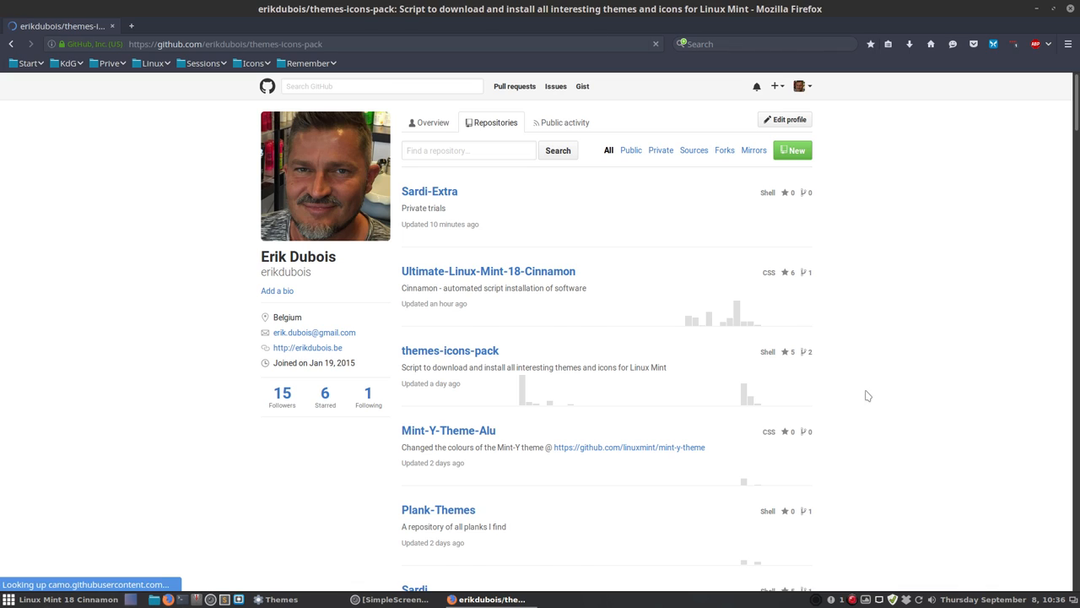
{"action": "left_click", "coordinate": [450, 351]}
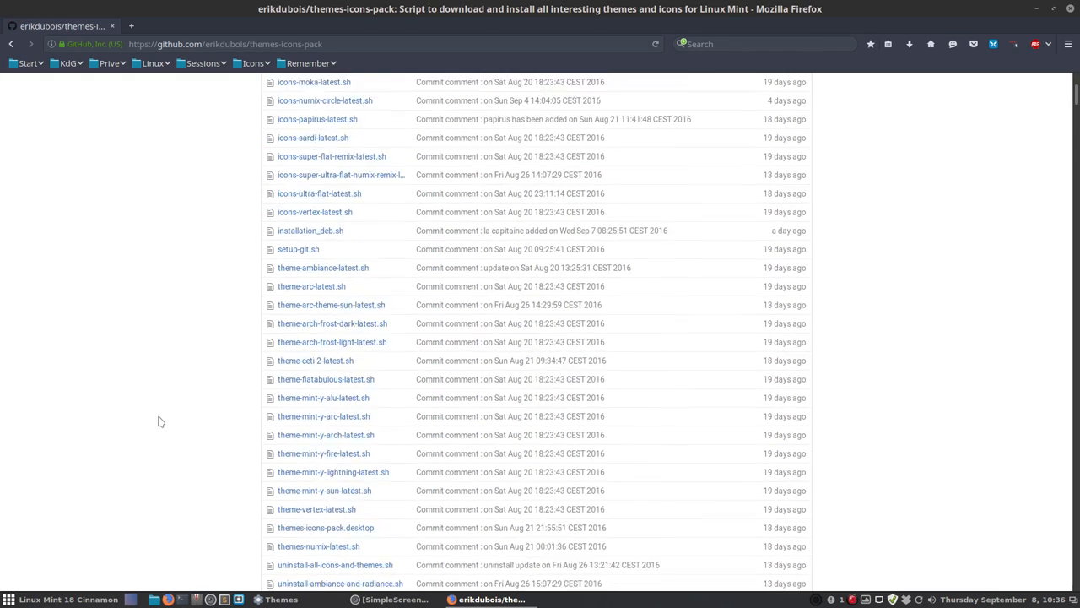
Scroll through the repository's script files and the Themes Icons Pack README
{"action": "scroll", "scroll_direction": "down", "scroll_amount": 3}
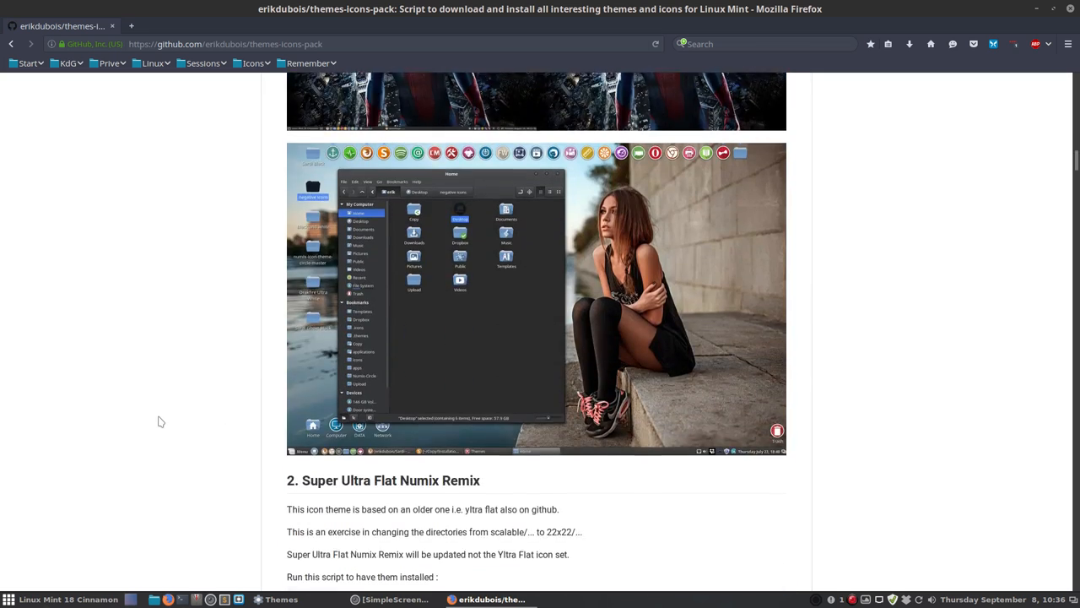
{"action": "scroll", "scroll_direction": "down", "scroll_amount": 3}
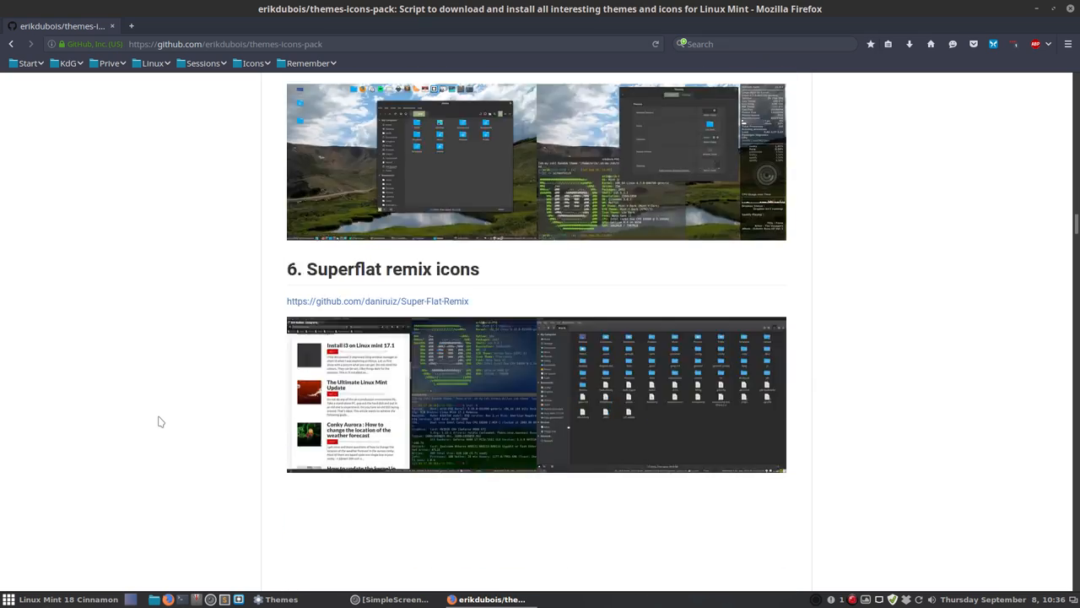
{"action": "scroll", "scroll_direction": "down", "scroll_amount": 3}
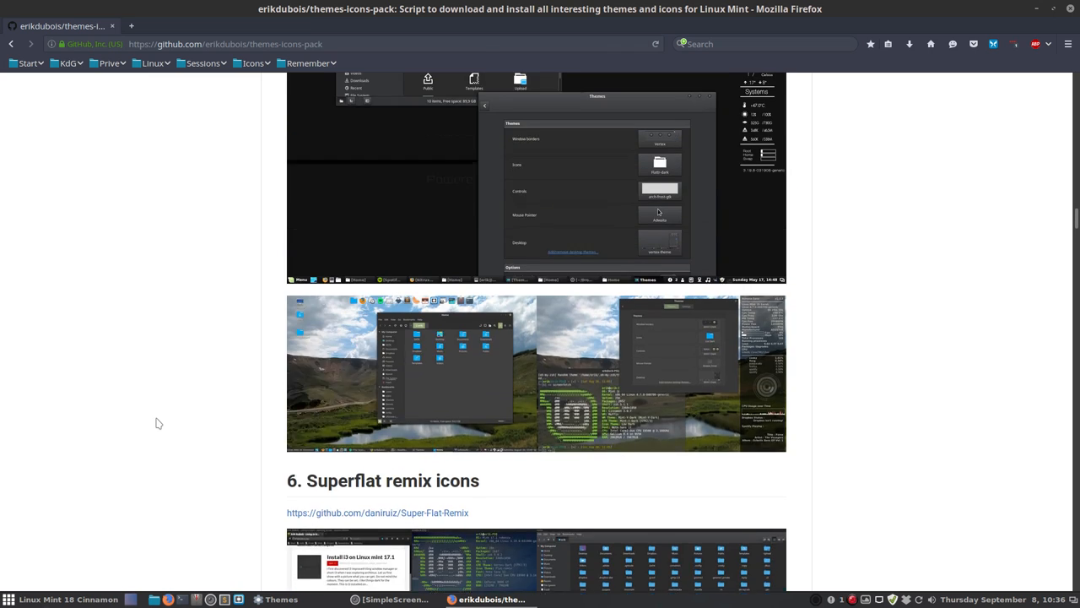
{"action": "scroll", "scroll_direction": "up", "scroll_amount": 3}
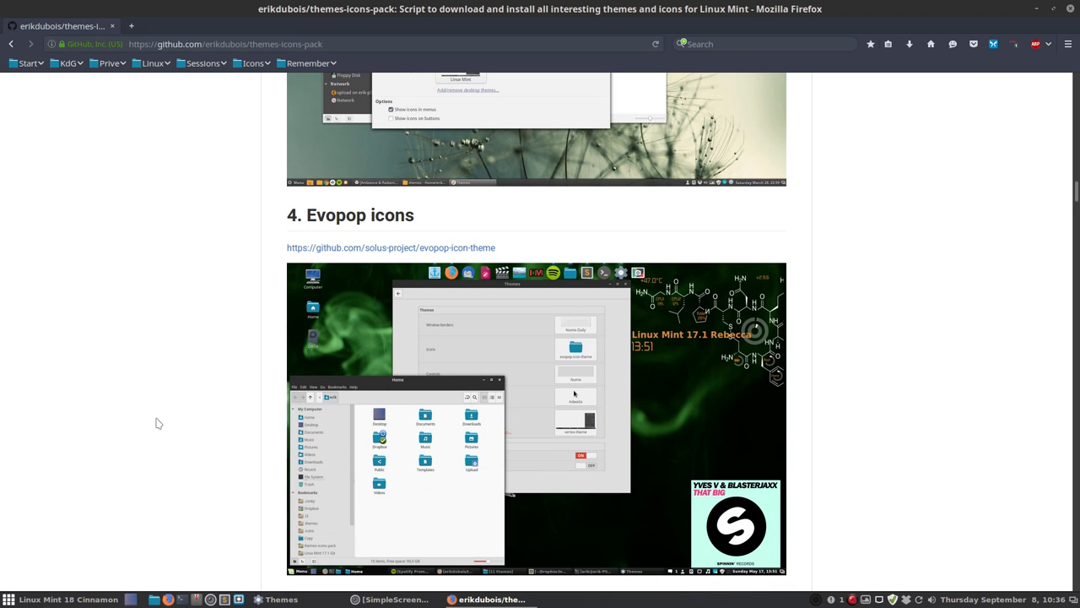
{"action": "mouse_move", "coordinate": [334, 471]}
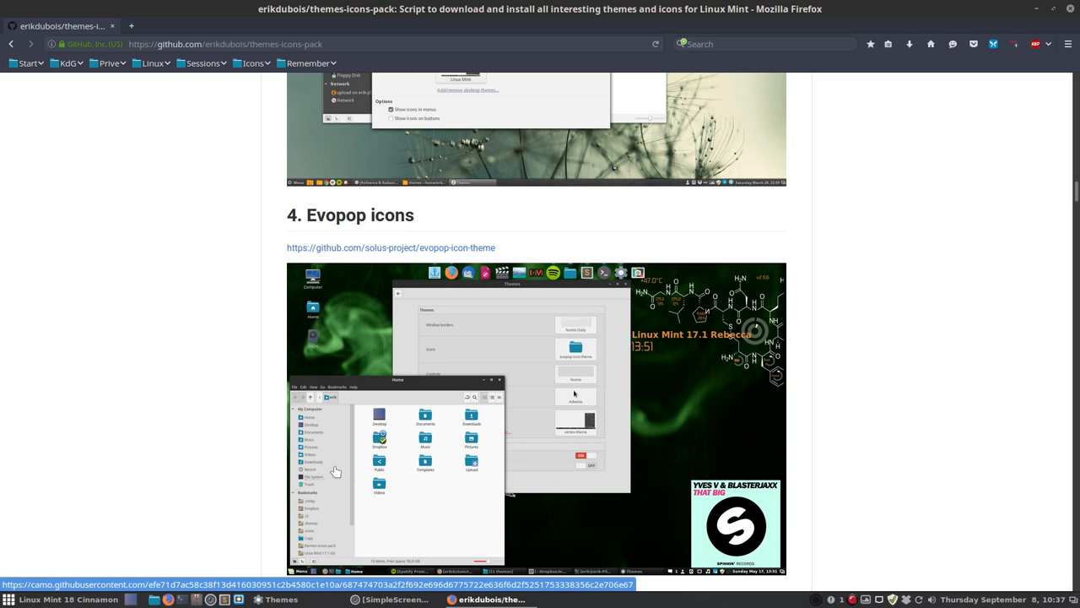
{"action": "scroll", "scroll_direction": "up", "scroll_amount": 3}
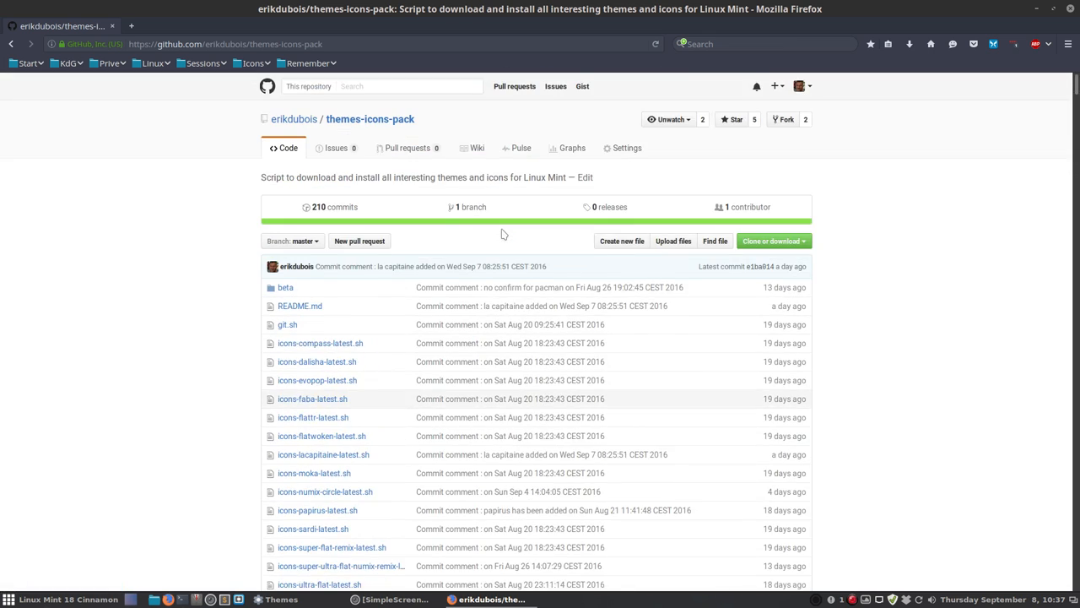
{"action": "scroll", "scroll_direction": "down", "scroll_amount": 3}
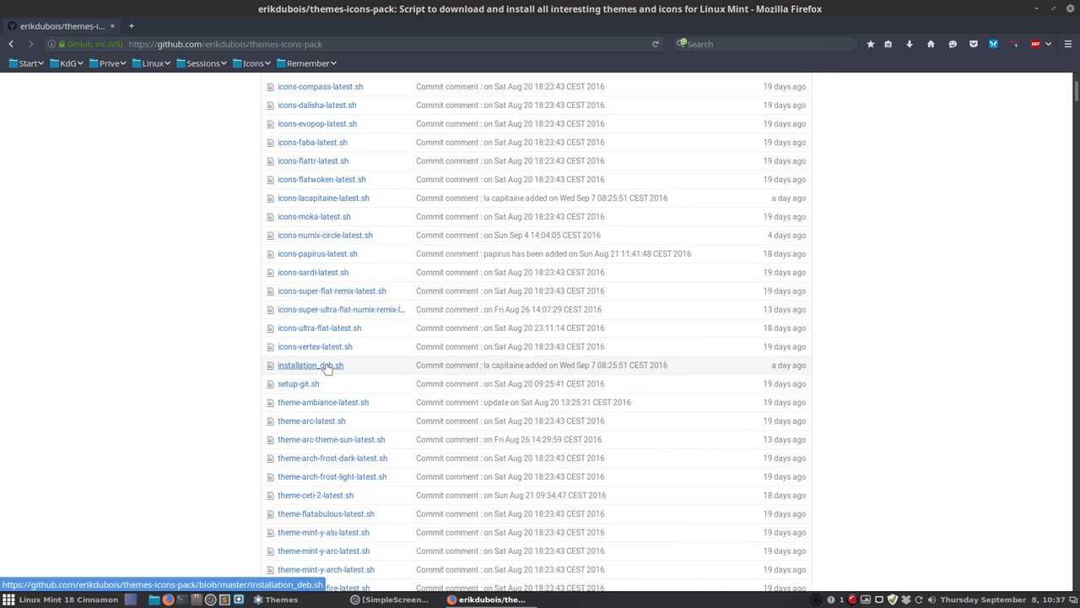
{"action": "mouse_move", "coordinate": [319, 367]}
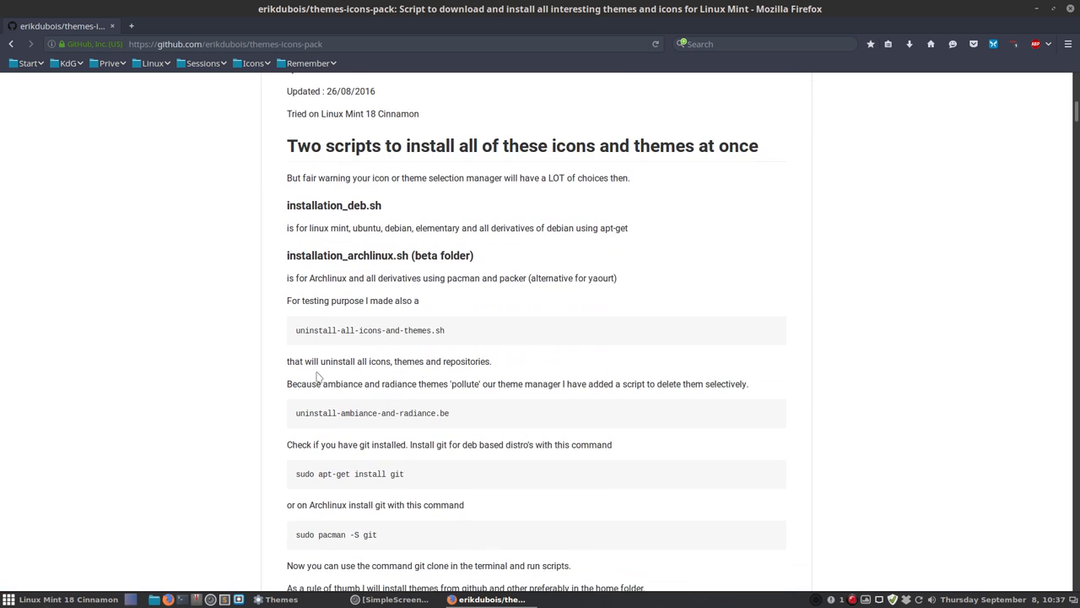
{"action": "scroll", "scroll_direction": "up", "scroll_amount": 3}
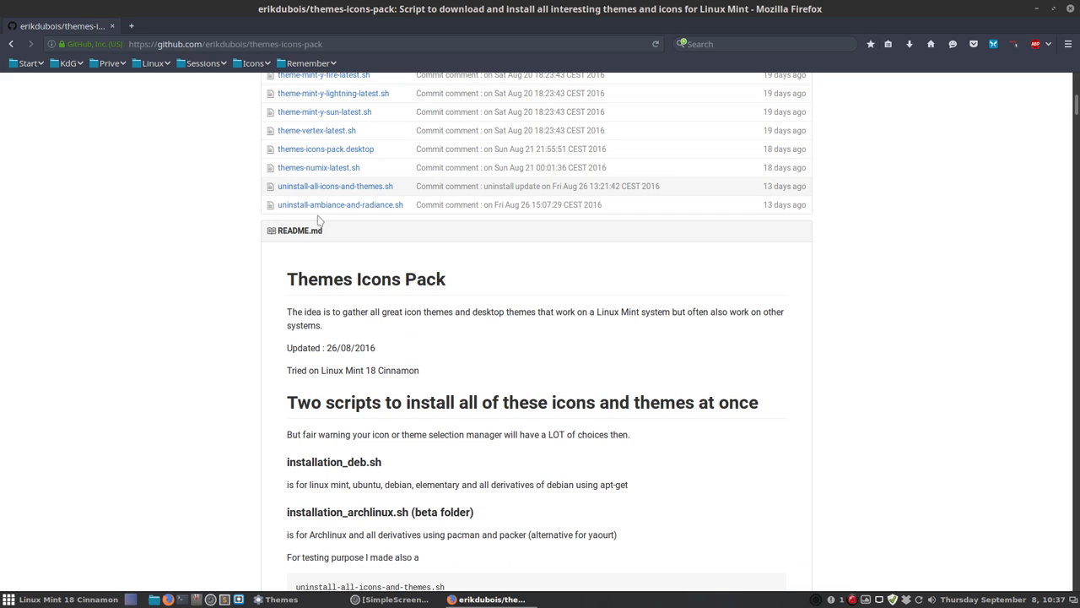
{"action": "mouse_move", "coordinate": [353, 204]}
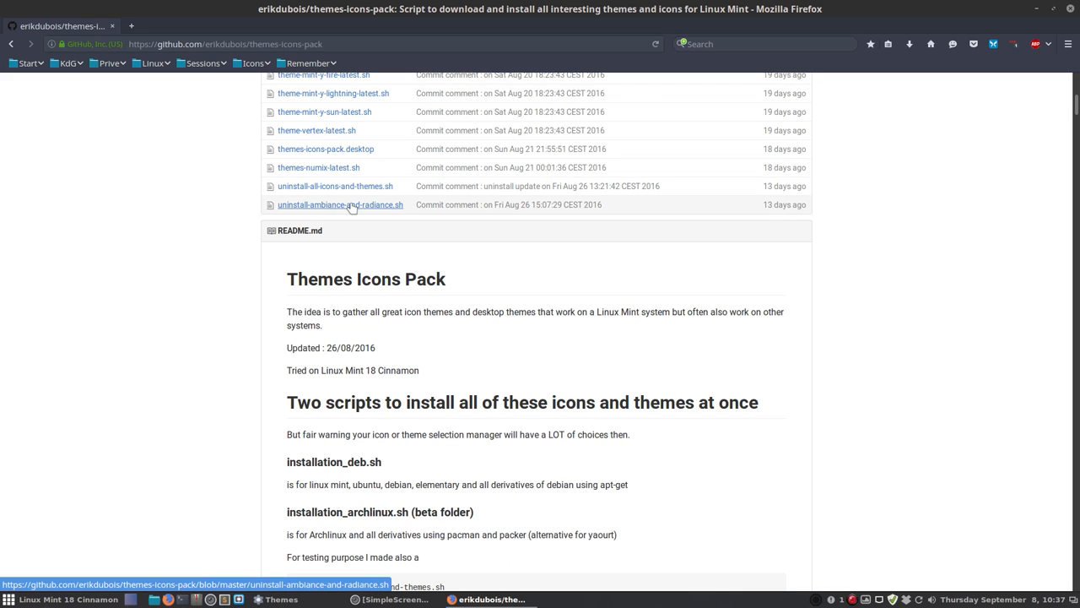
{"action": "mouse_move", "coordinate": [995, 196]}
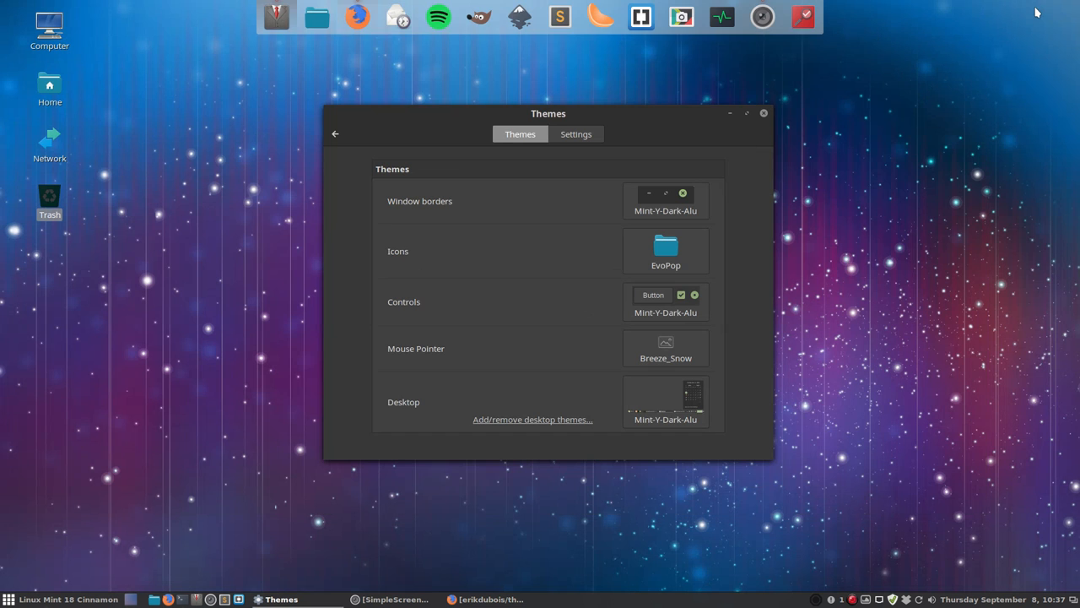
{"action": "mouse_move", "coordinate": [659, 250]}
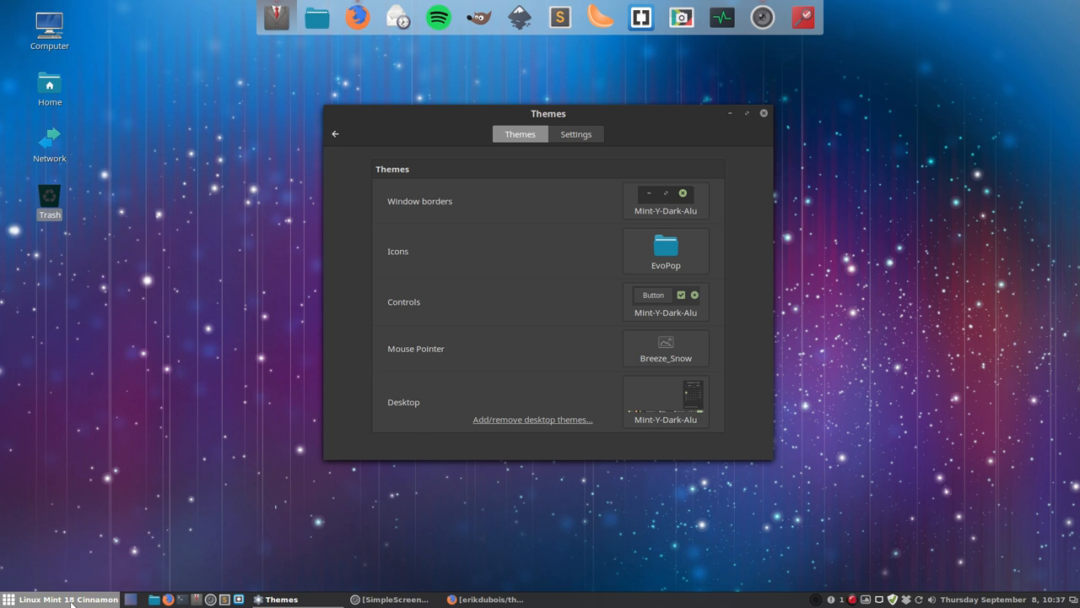
Browse the Sound & Video and Internet menu categories, then launch the home folder
{"action": "left_click", "coordinate": [13, 597]}
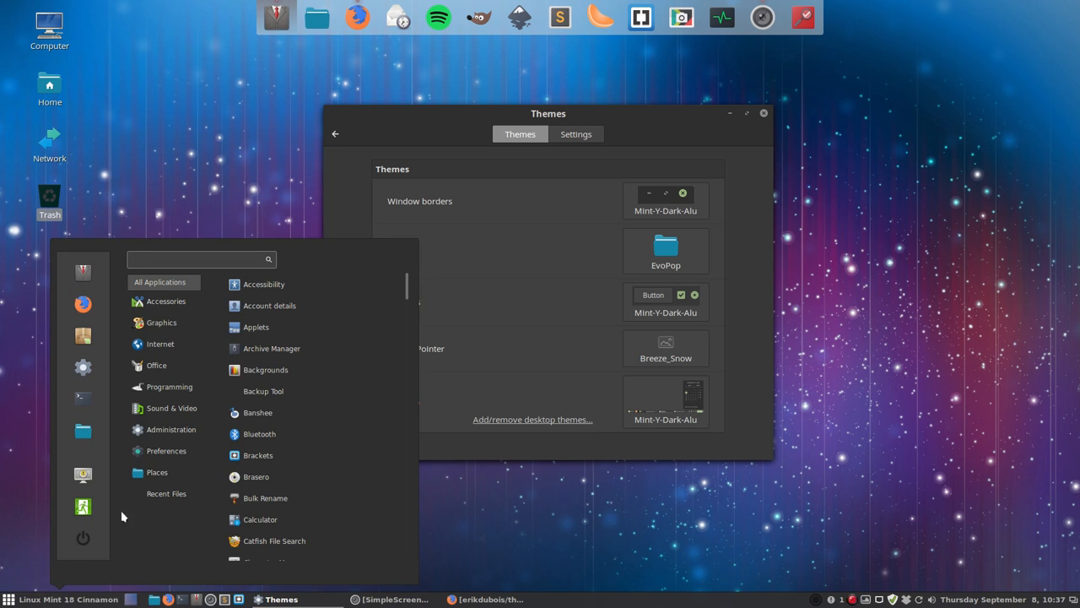
{"action": "left_click", "coordinate": [173, 409]}
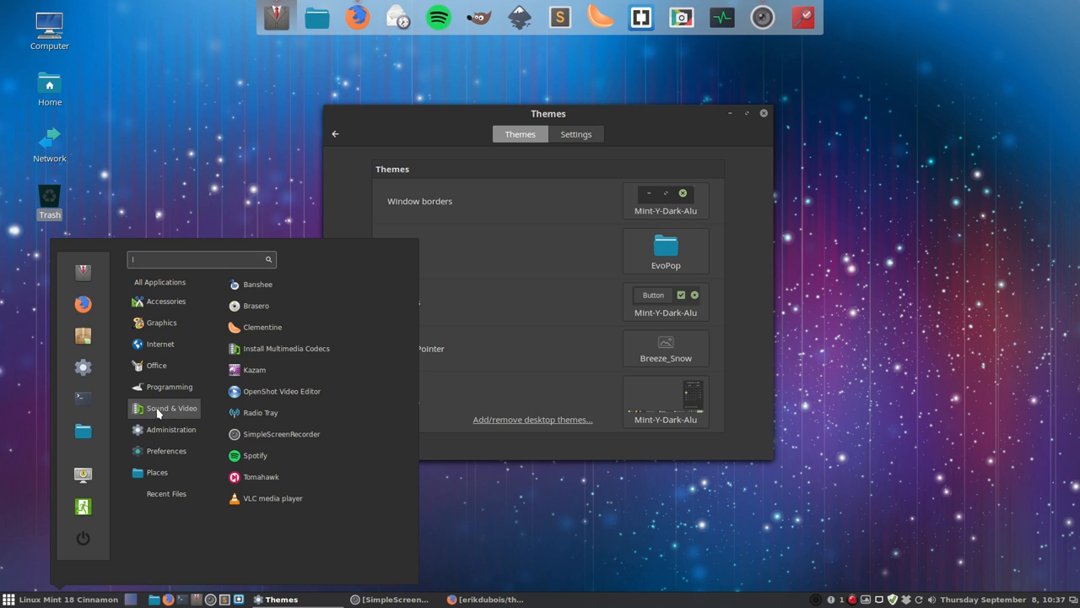
{"action": "left_click", "coordinate": [160, 343]}
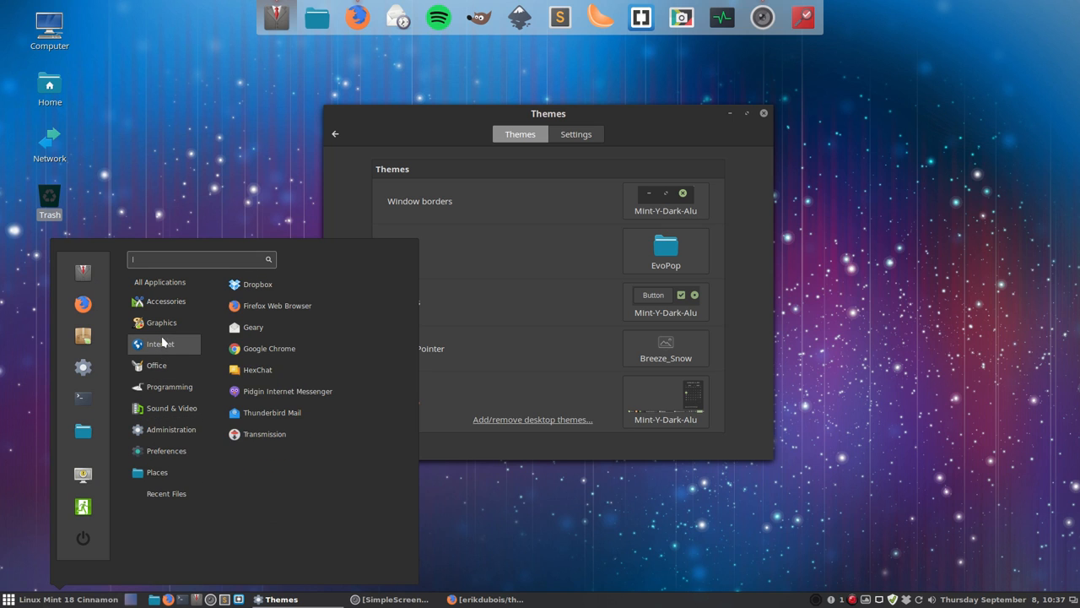
{"action": "left_click", "coordinate": [160, 282]}
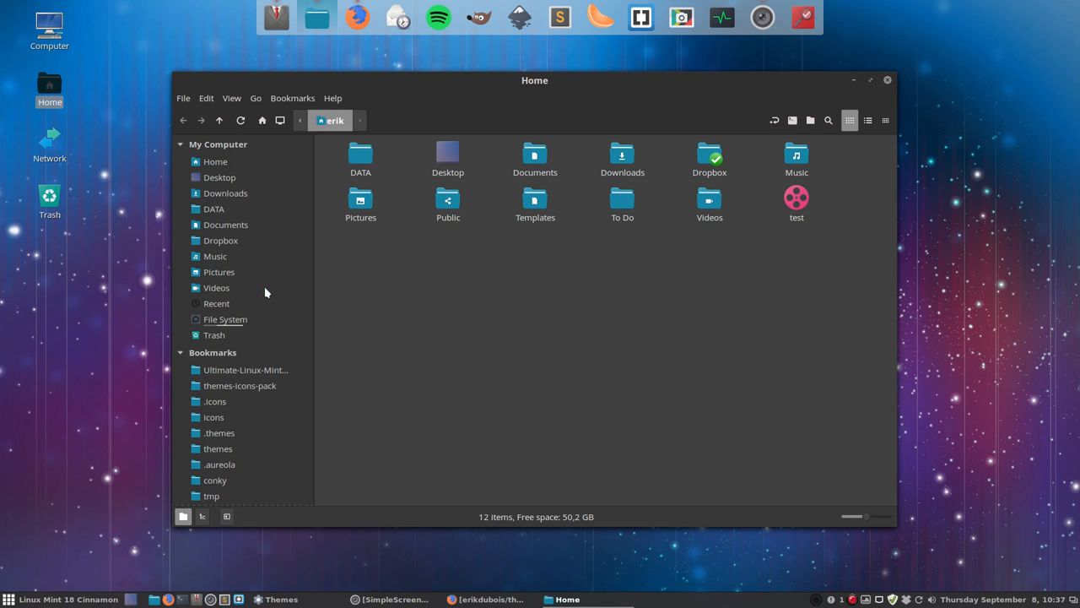
Browse the personal .icons folder, then the system /usr/share/icons folder
{"action": "left_click", "coordinate": [215, 401]}
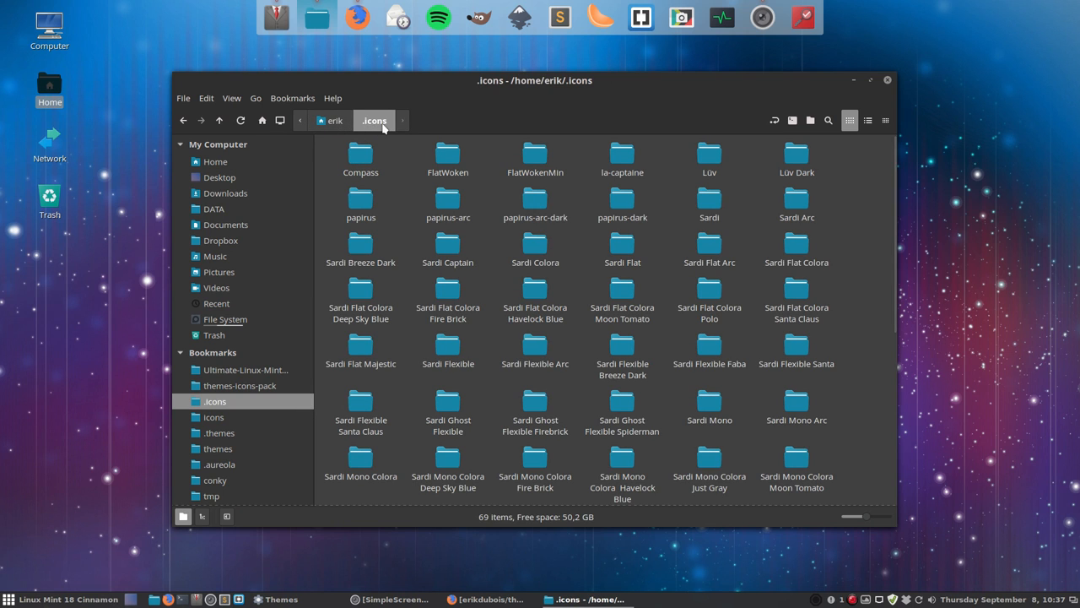
{"action": "mouse_move", "coordinate": [522, 346]}
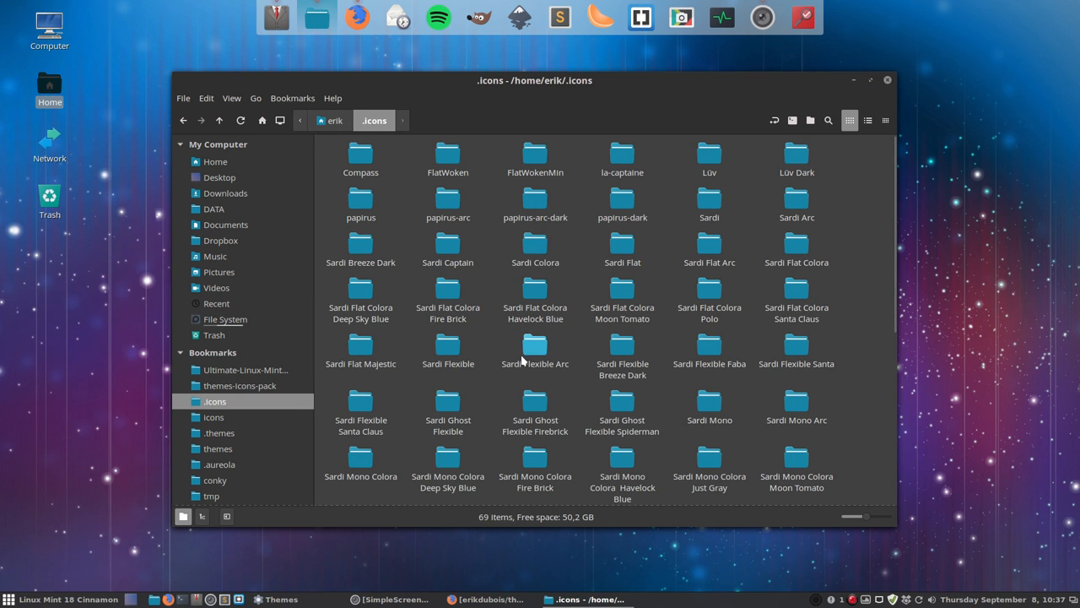
{"action": "mouse_move", "coordinate": [388, 283]}
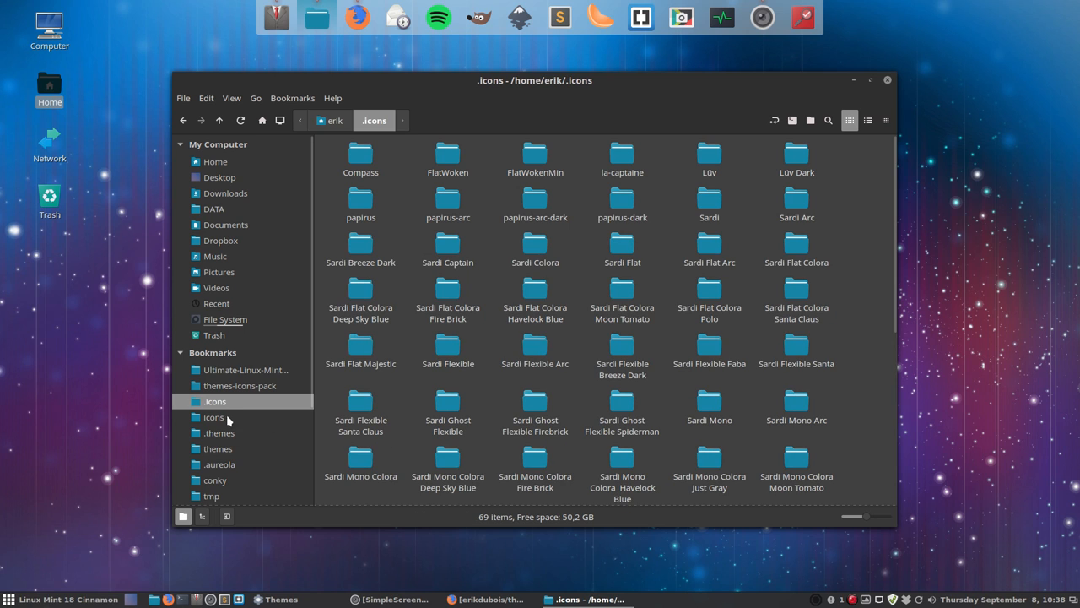
{"action": "mouse_move", "coordinate": [228, 418]}
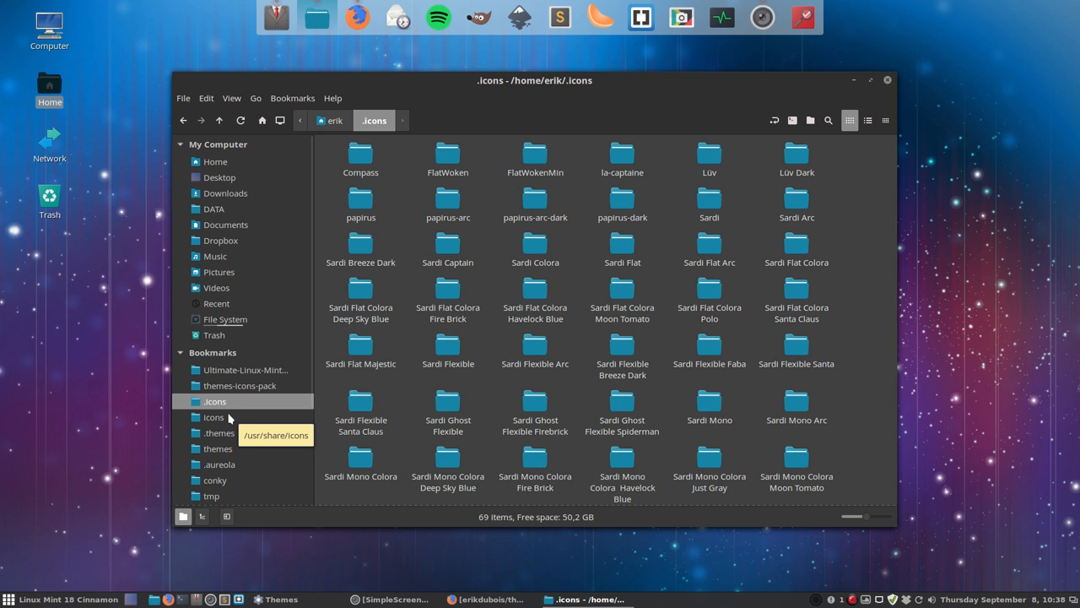
{"action": "left_click", "coordinate": [214, 416]}
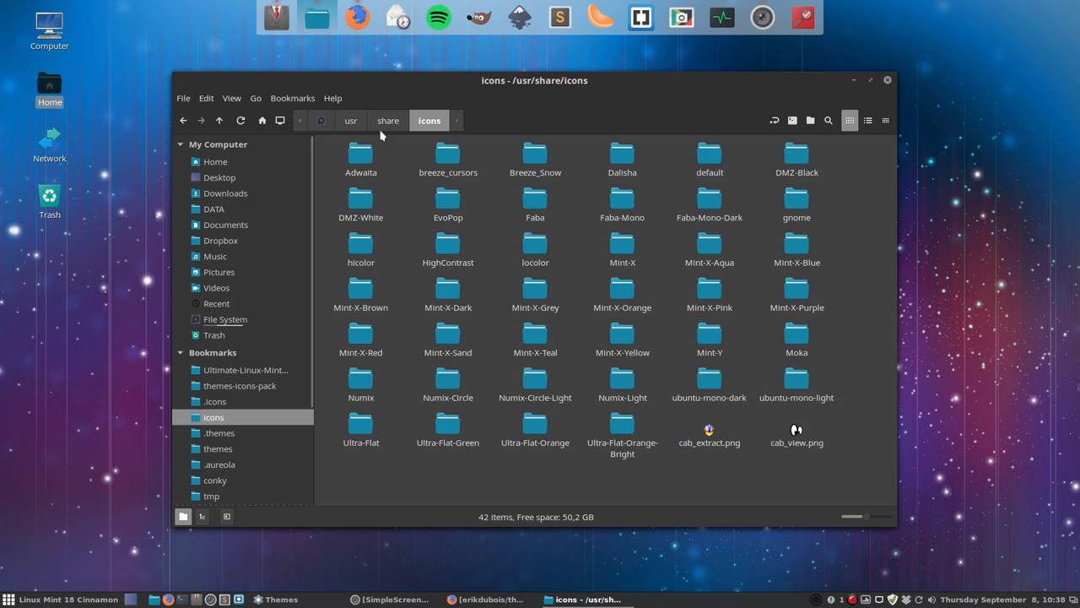
{"action": "mouse_move", "coordinate": [448, 200]}
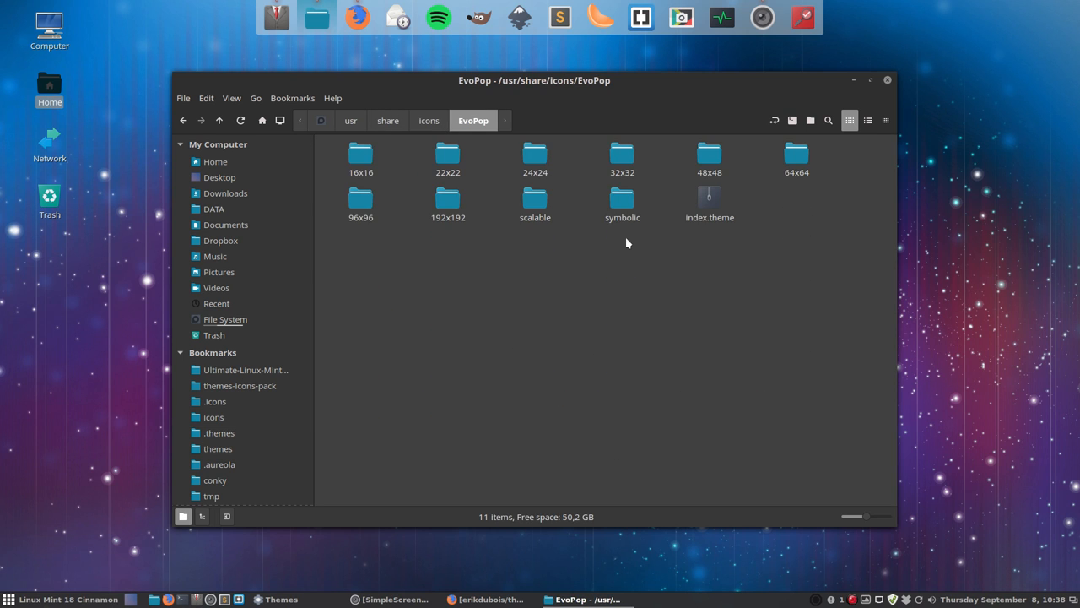
View EvoPop's index.theme in Sublime Text, then return to /usr/share/icons
{"action": "double_click", "coordinate": [708, 200]}
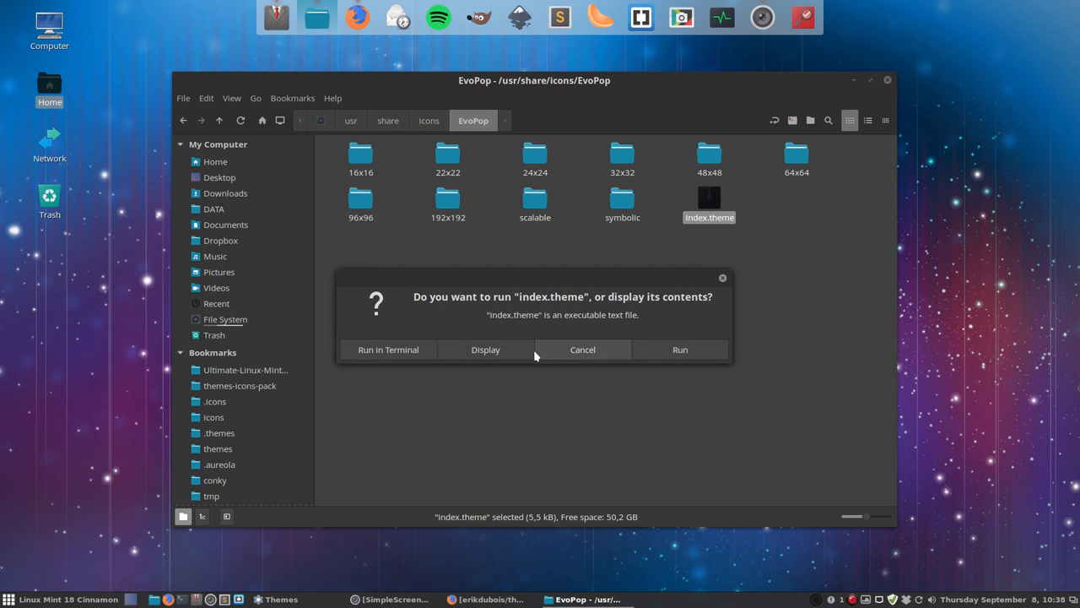
{"action": "left_click", "coordinate": [582, 349]}
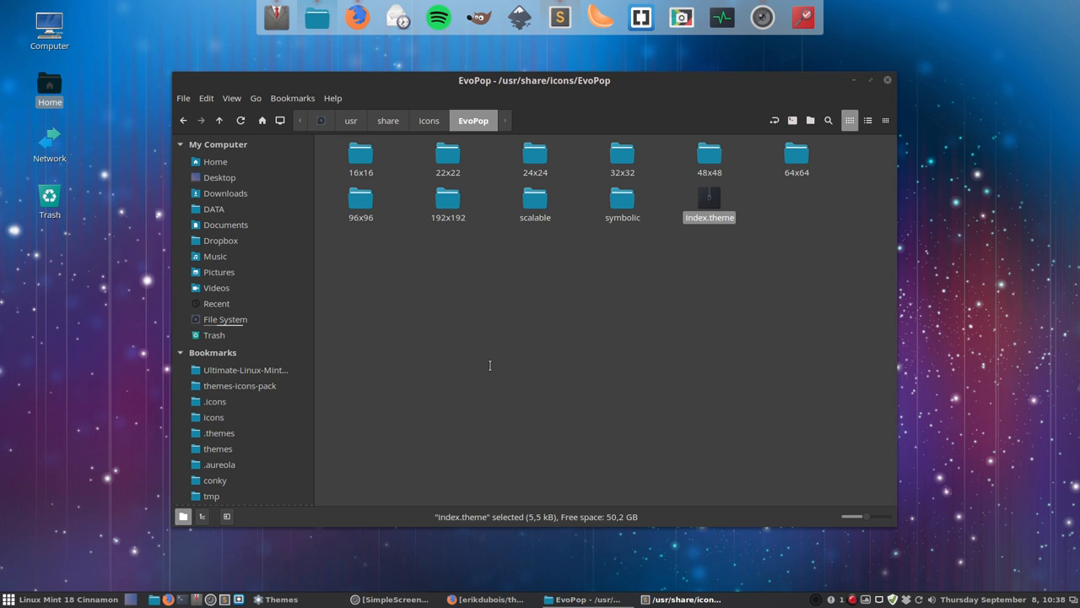
{"action": "double_click", "coordinate": [709, 200]}
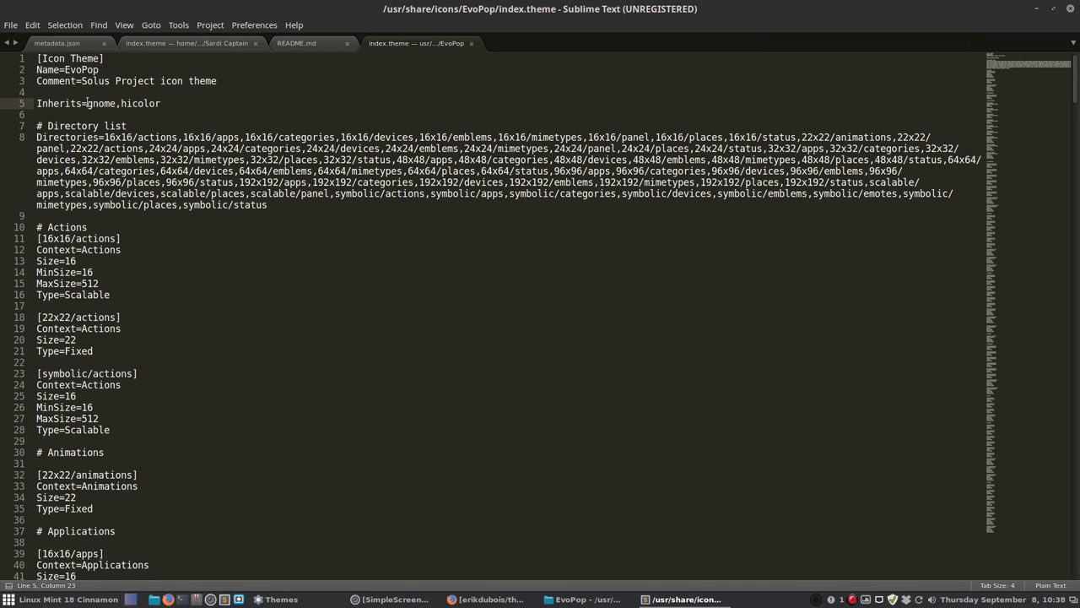
{"action": "double_click", "coordinate": [101, 104]}
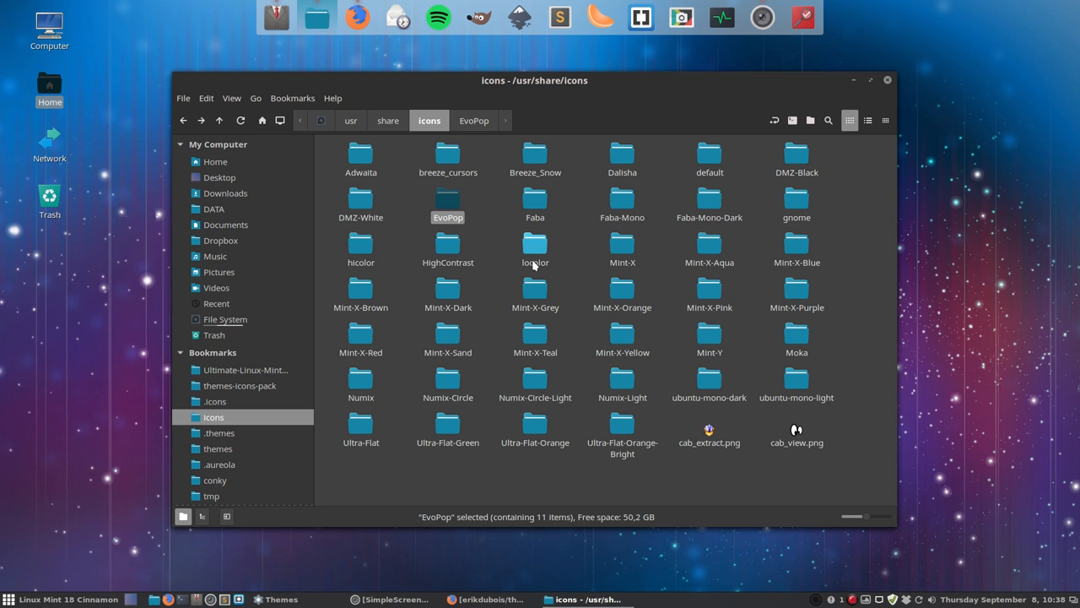
{"action": "mouse_move", "coordinate": [466, 191]}
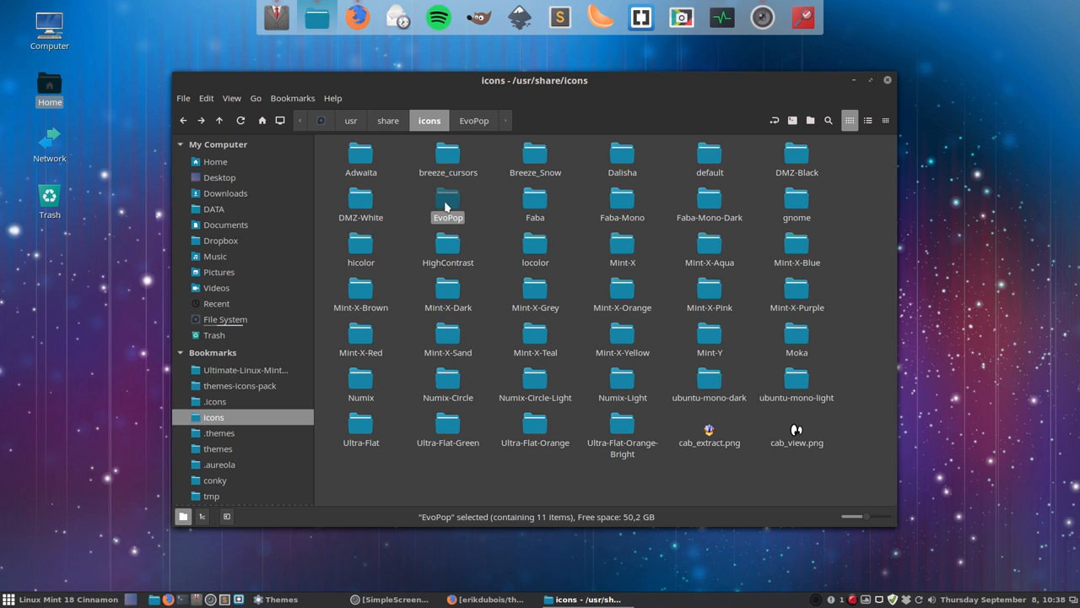
Copy the EvoPop folder into the personal .icons folder and select the pasted copy
{"action": "right_click", "coordinate": [448, 198]}
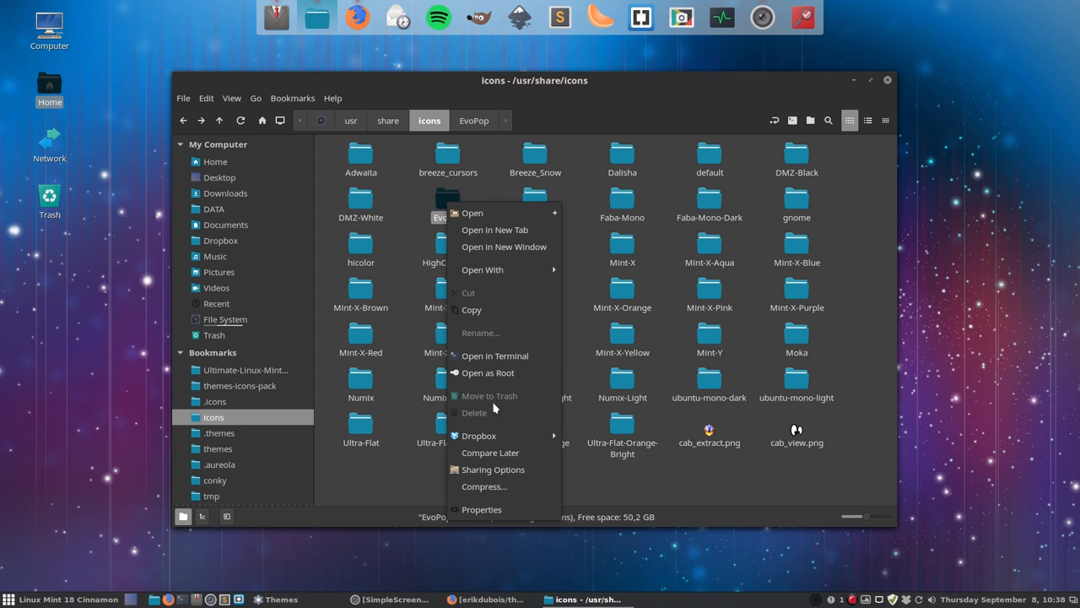
{"action": "left_click", "coordinate": [472, 309]}
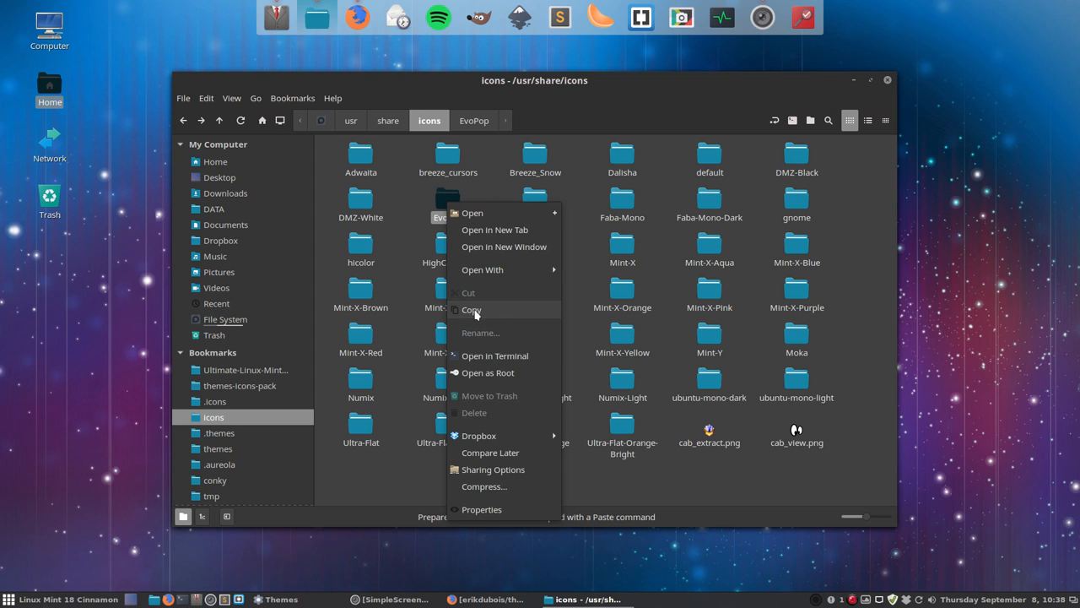
{"action": "left_click", "coordinate": [471, 309]}
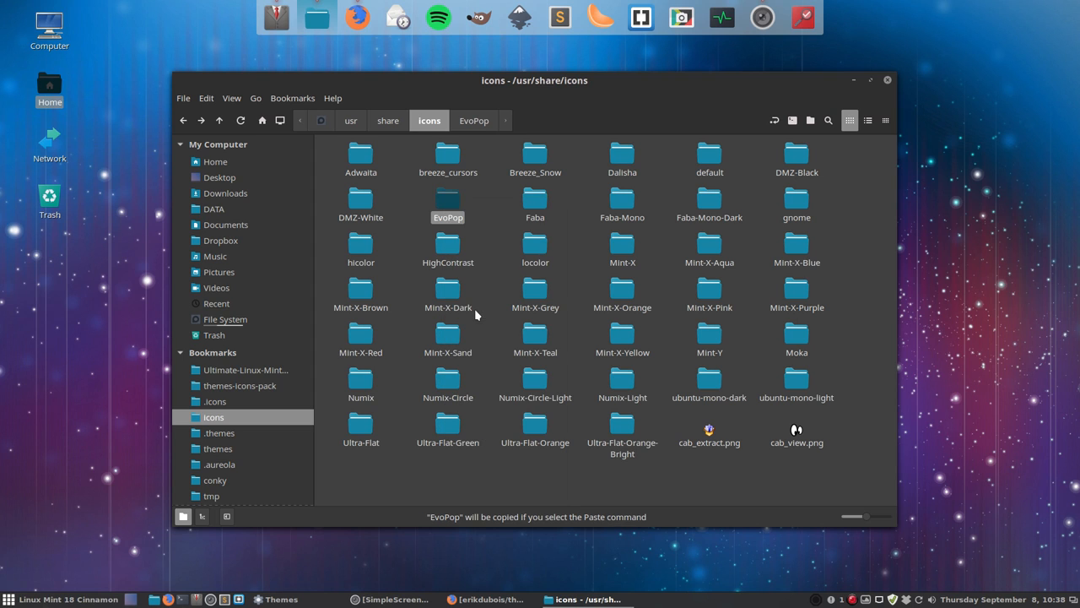
{"action": "left_click", "coordinate": [215, 401]}
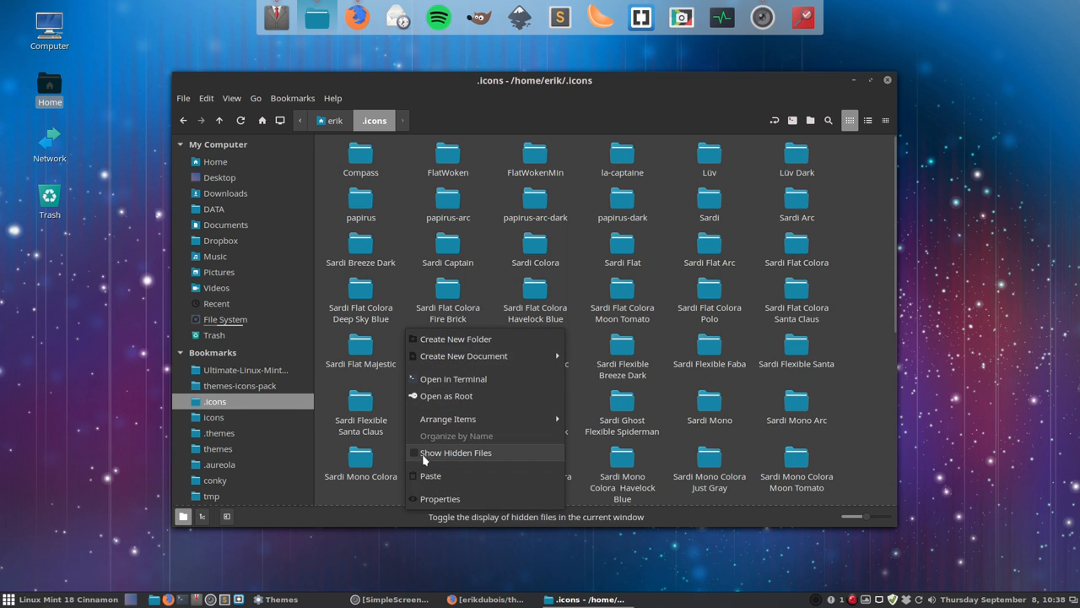
{"action": "left_click", "coordinate": [455, 454]}
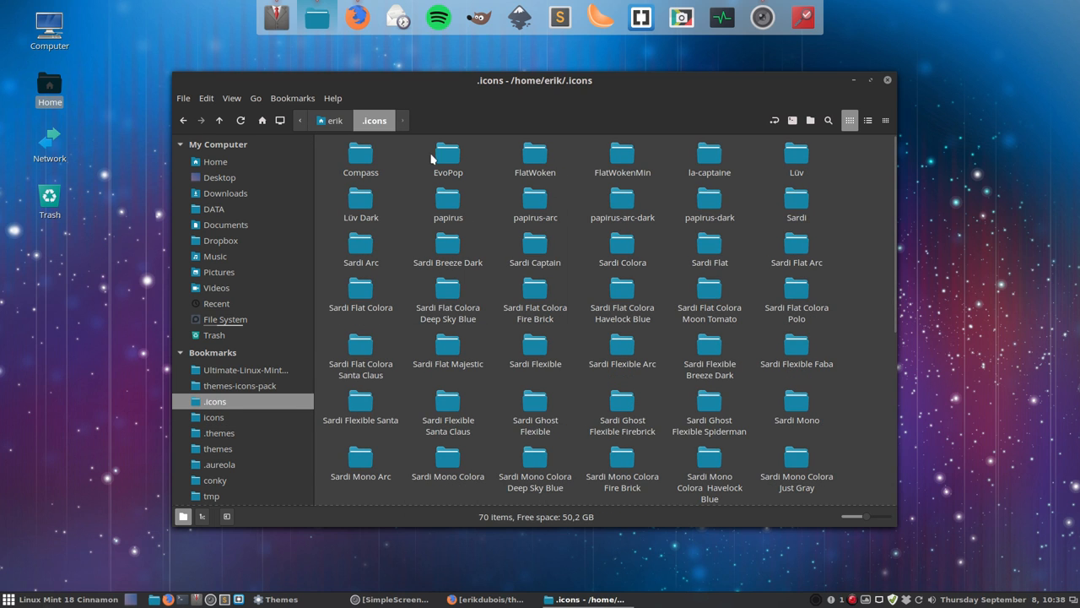
{"action": "left_click", "coordinate": [447, 156]}
{"action": "type", "text": "Sardi "}
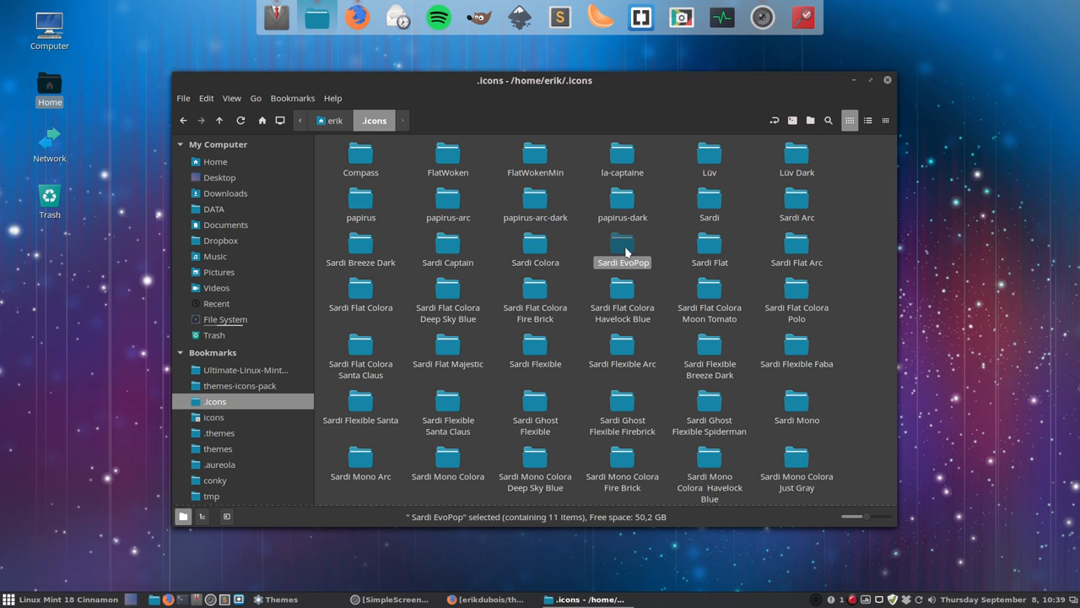
Rename the Sardi EvoPop copy to Super-Ultra-Flat-Numix-Remix-EvoPop
{"action": "scroll", "scroll_direction": "down", "scroll_amount": 3}
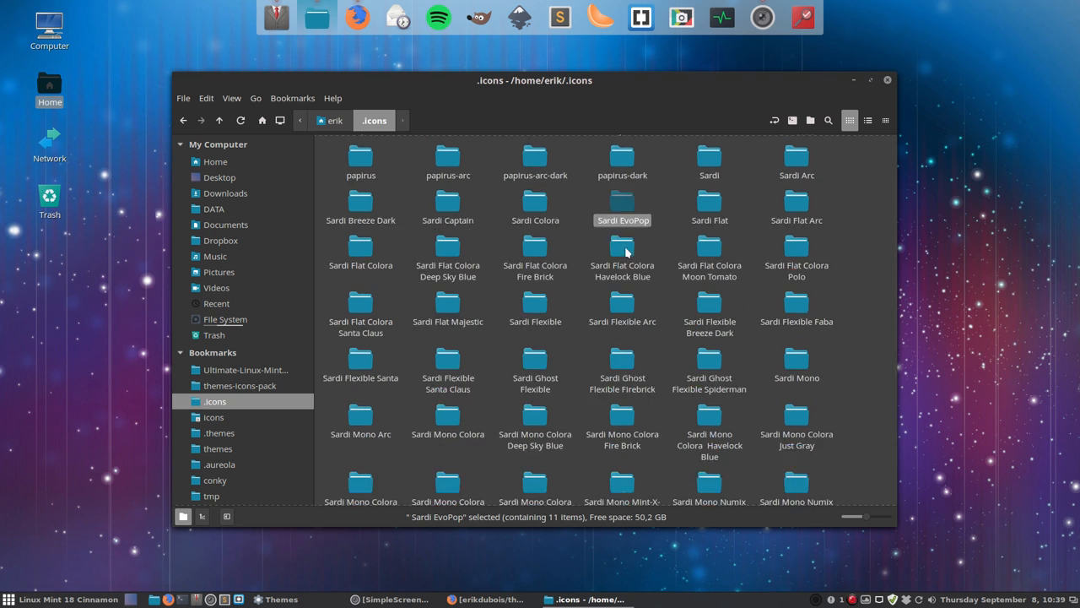
{"action": "scroll", "scroll_direction": "down", "scroll_amount": 3}
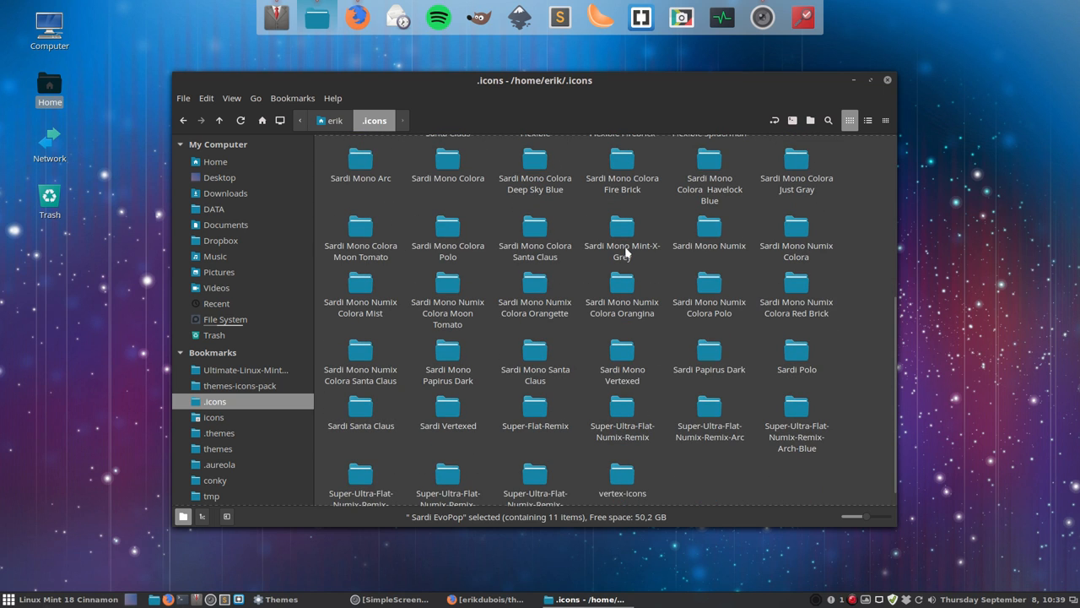
{"action": "mouse_move", "coordinate": [613, 404]}
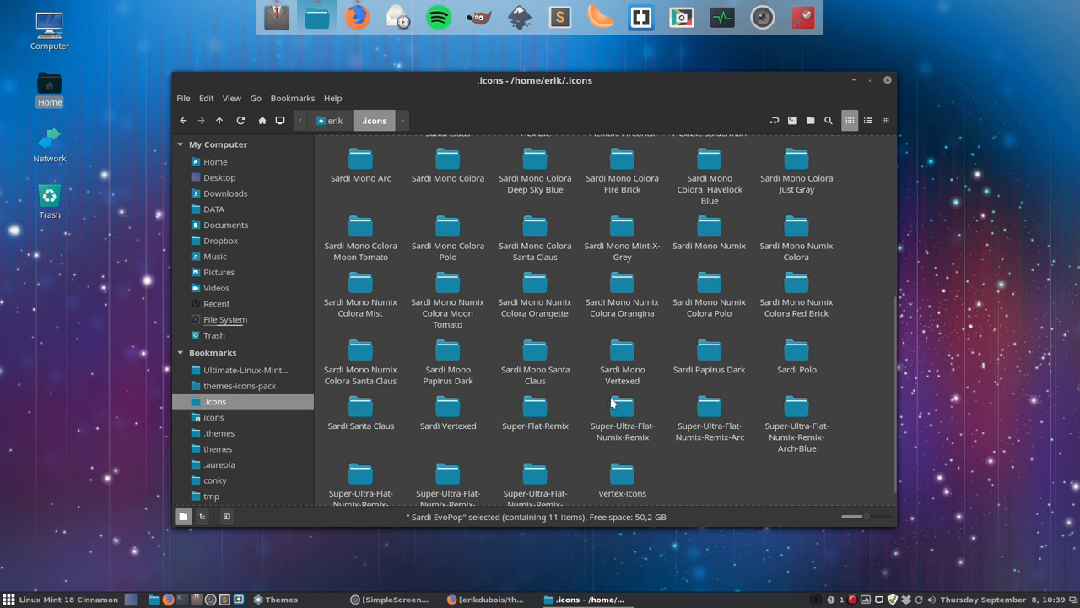
{"action": "left_click", "coordinate": [622, 411]}
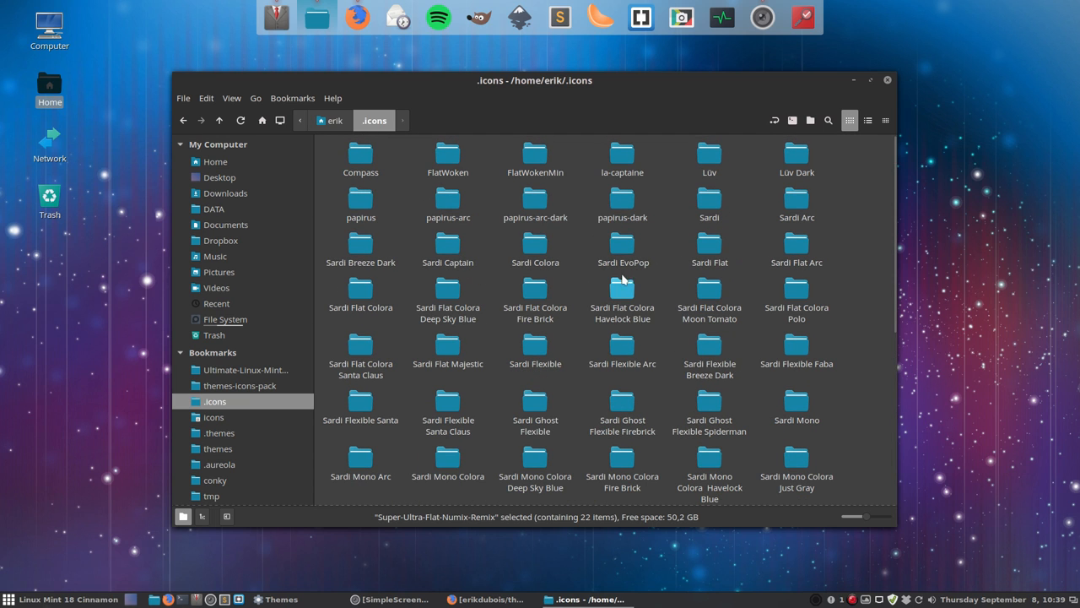
{"action": "left_click", "coordinate": [622, 245]}
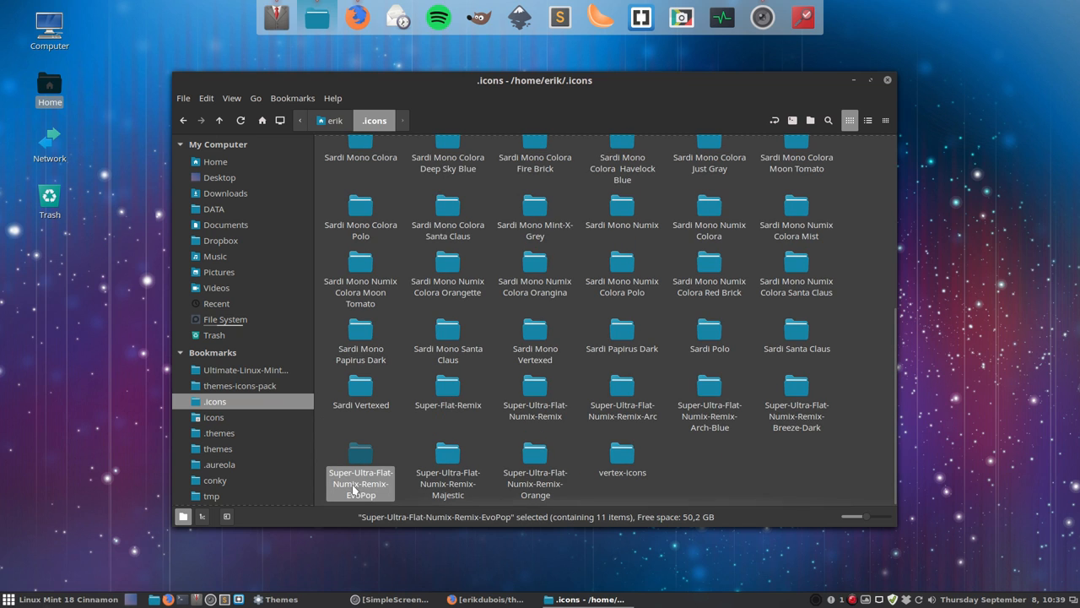
{"action": "mouse_move", "coordinate": [360, 507]}
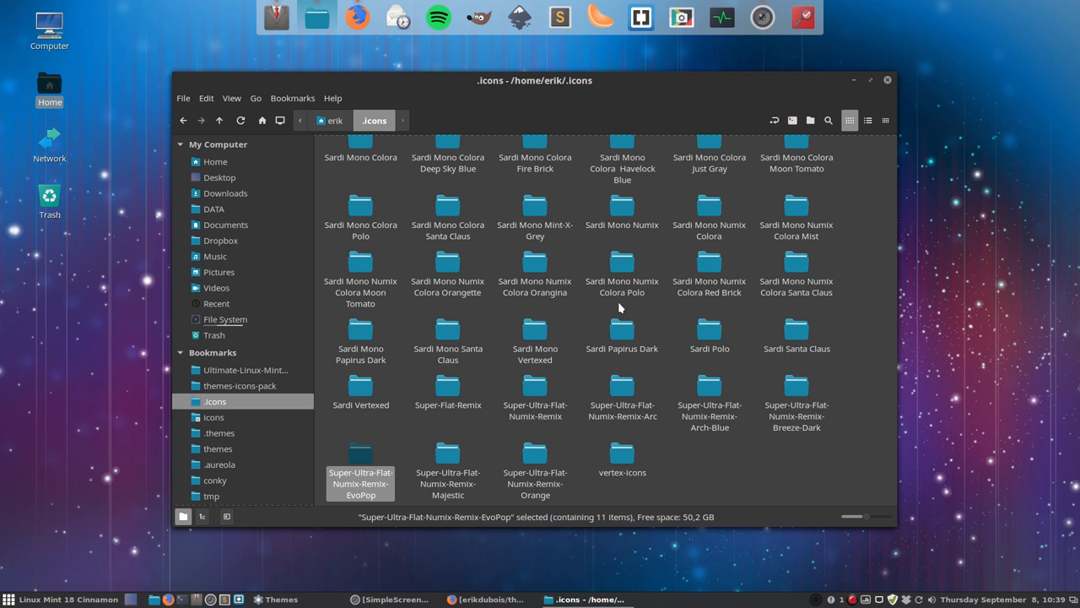
{"action": "mouse_move", "coordinate": [341, 549]}
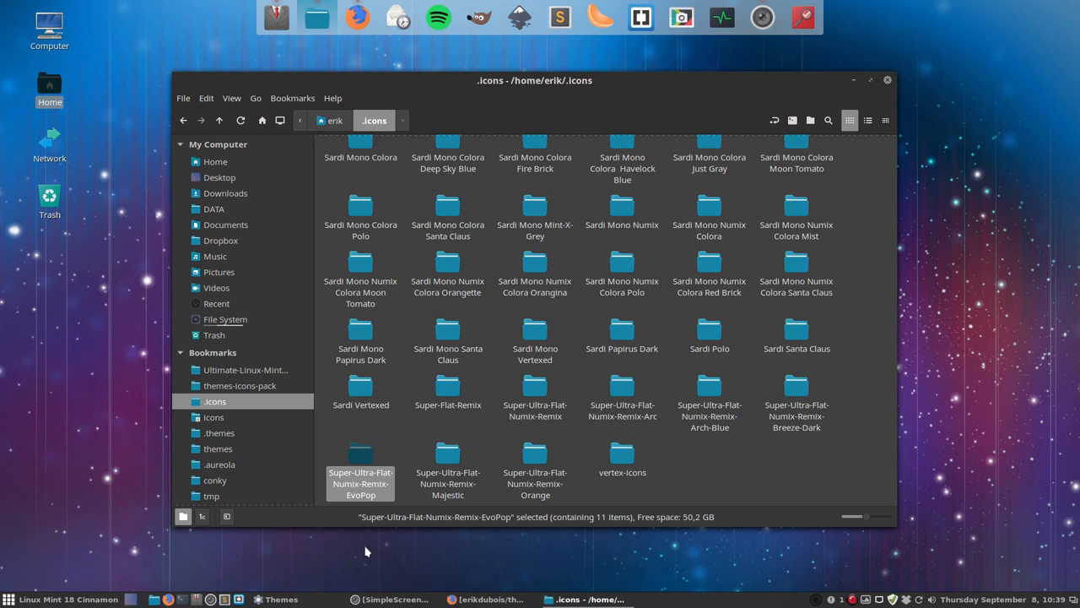
{"action": "mouse_move", "coordinate": [428, 551]}
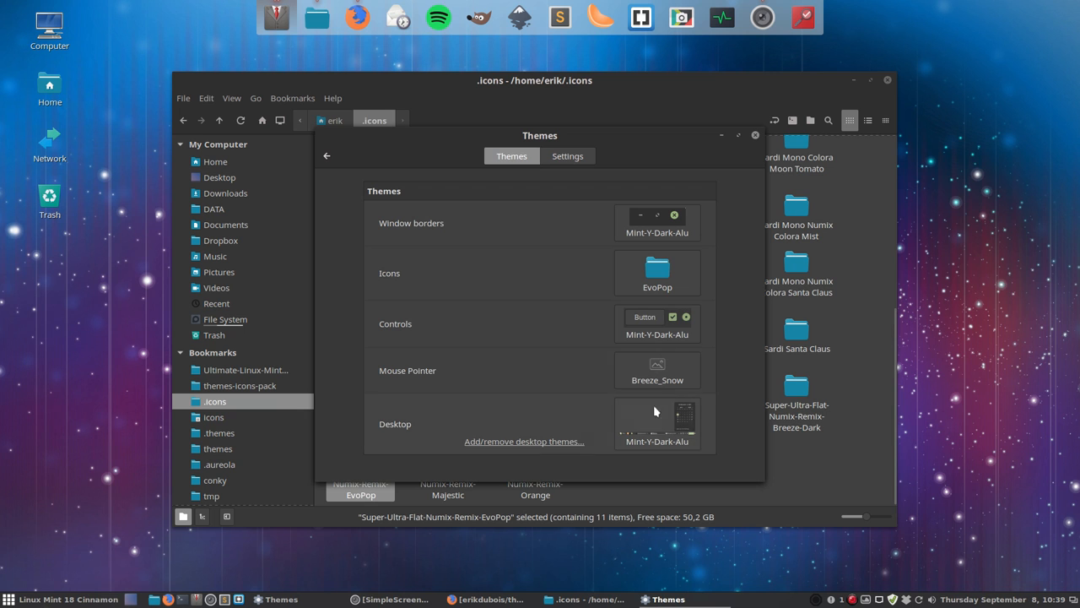
Browse the icon theme list for the Super-Ultra-Flat-Numix-Remix-EvoPop entry
{"action": "left_click", "coordinate": [658, 272]}
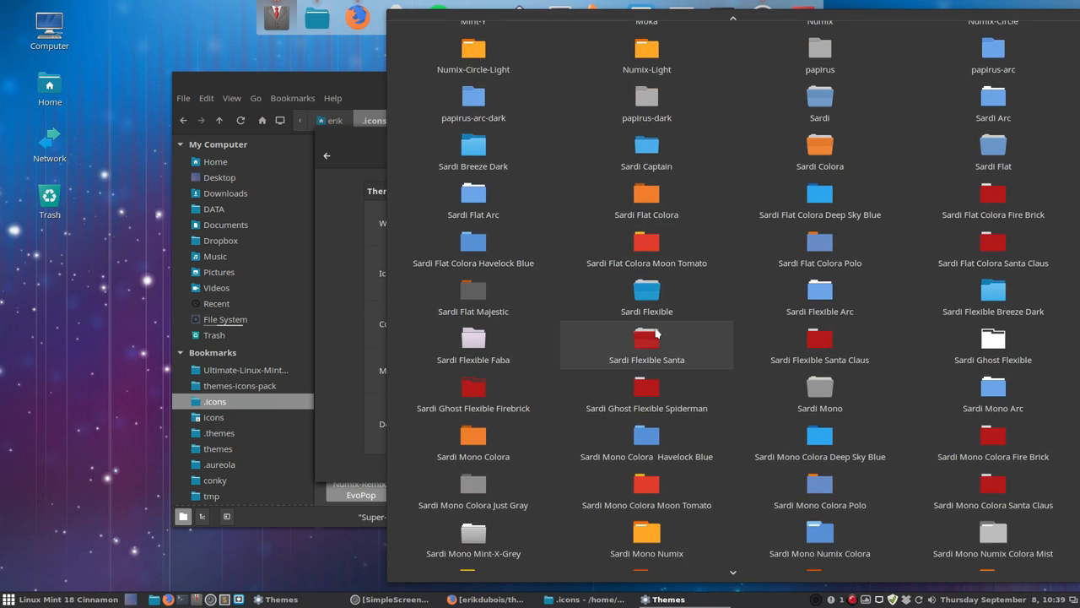
{"action": "scroll", "scroll_direction": "down", "scroll_amount": 3}
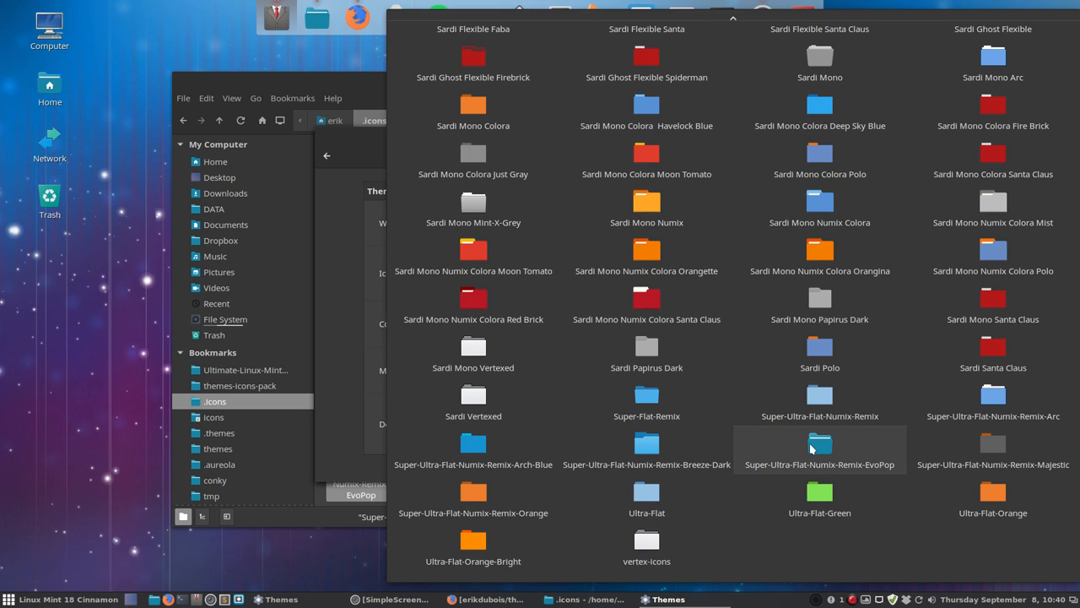
{"action": "mouse_move", "coordinate": [816, 446]}
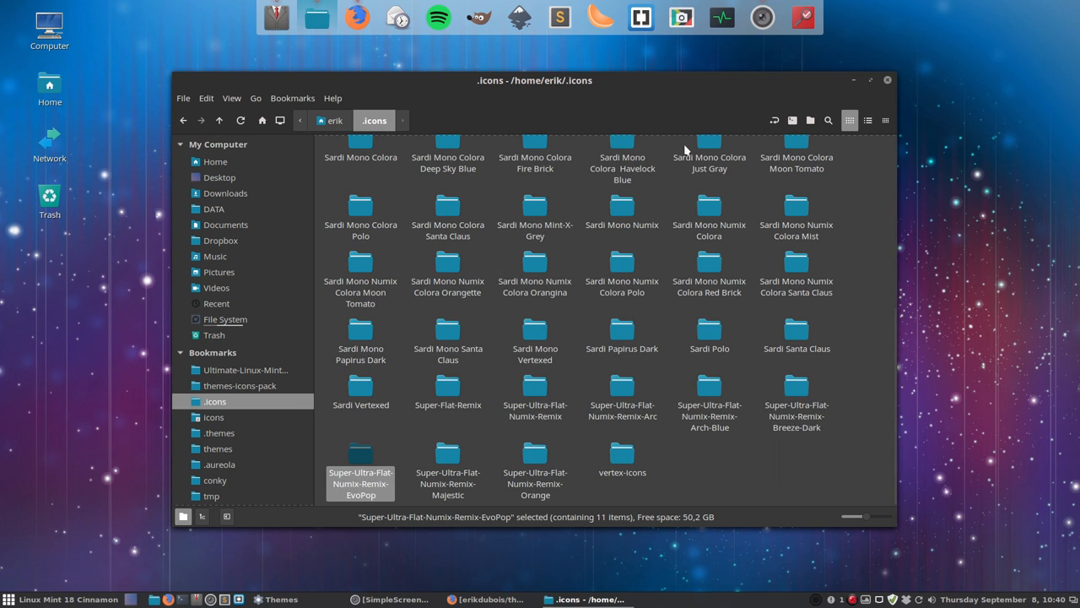
Open index.theme from the Super-Ultra-Flat-Numix-Remix-EvoPop folder in Sublime Text
{"action": "left_click", "coordinate": [13, 599]}
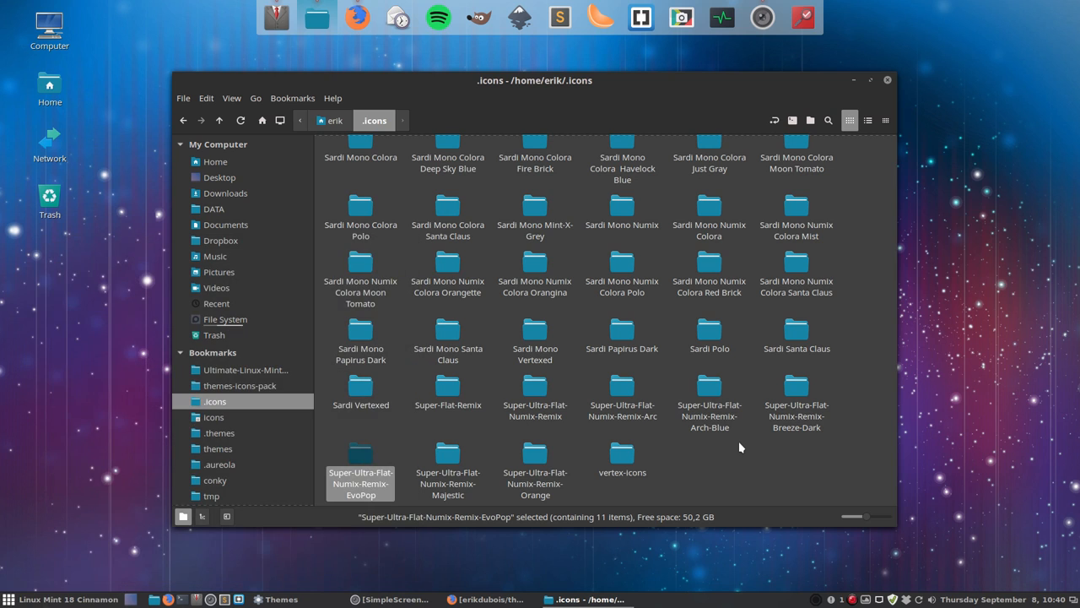
{"action": "mouse_move", "coordinate": [570, 438]}
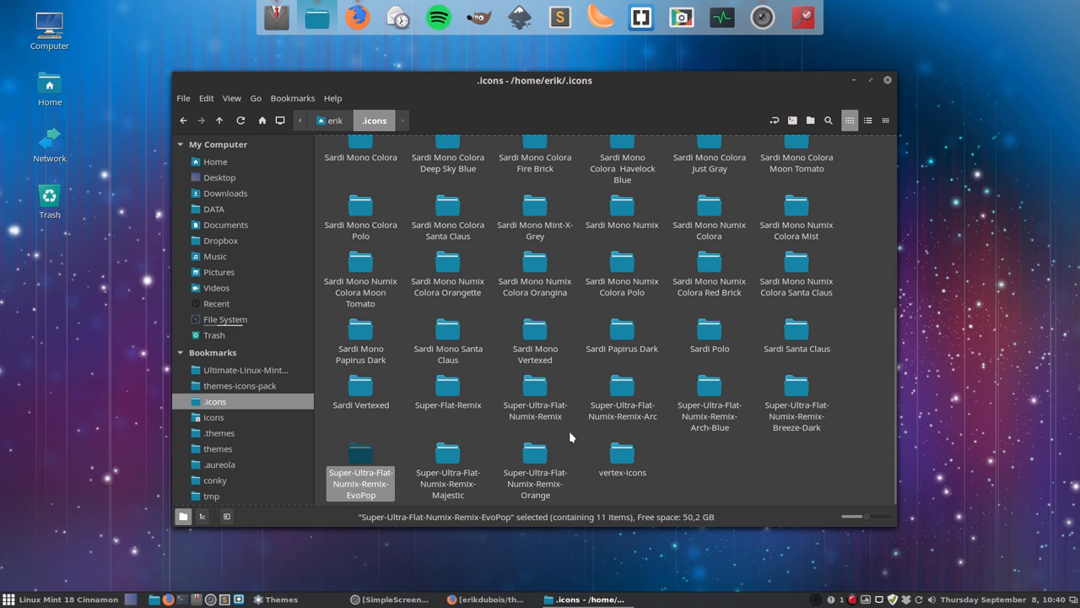
{"action": "left_click", "coordinate": [534, 393]}
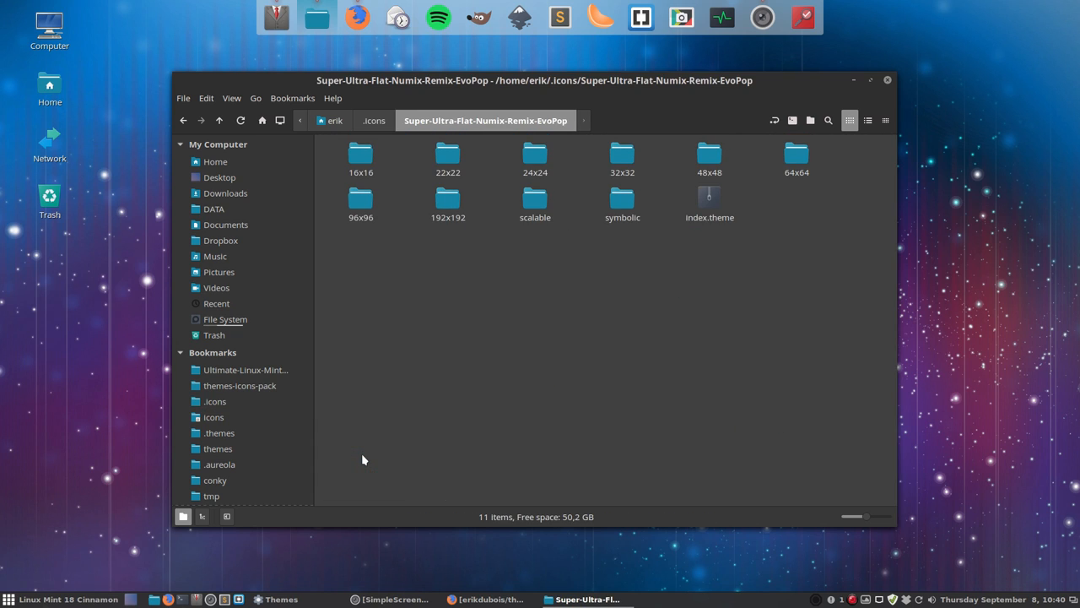
{"action": "double_click", "coordinate": [708, 198]}
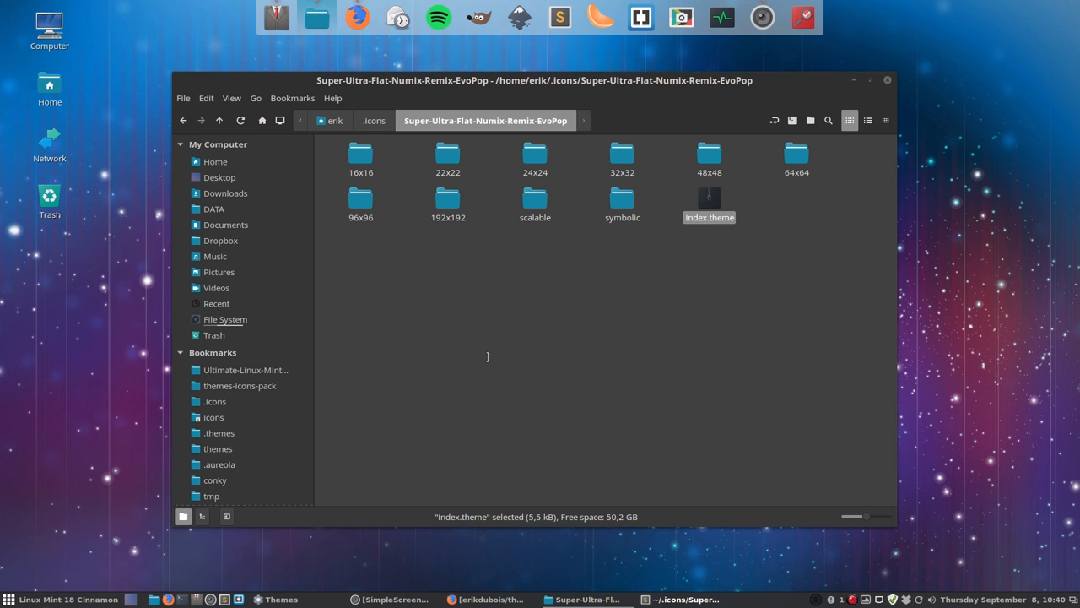
{"action": "double_click", "coordinate": [708, 199]}
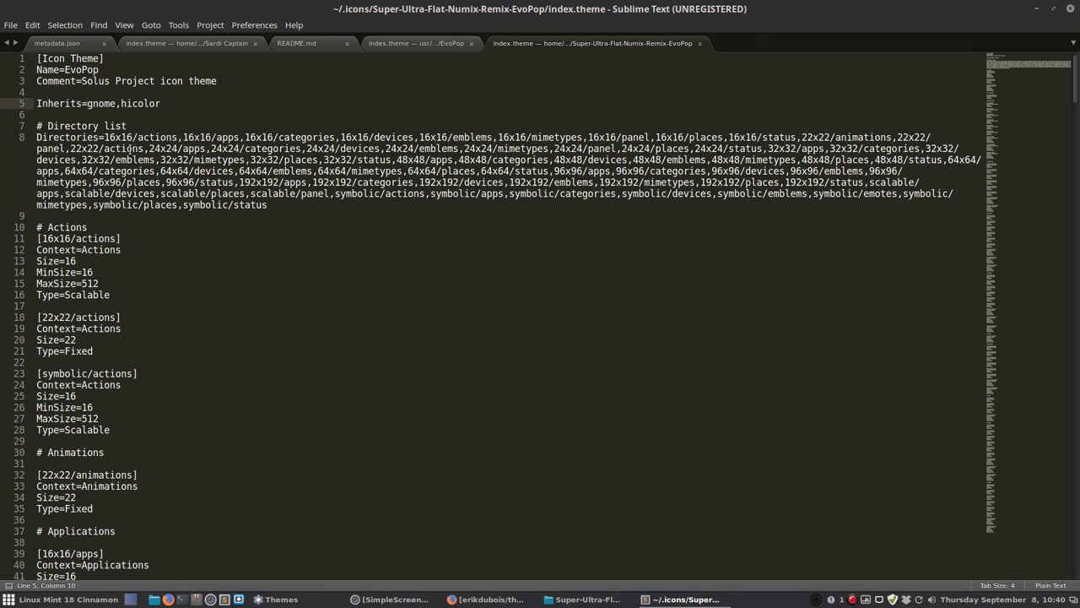
Add Super-Ultra-Flat-Numix-Remix before gnome on the Inherits line and save index.theme
{"action": "type", "text": "Super-Ultra-Flat-Numix-Remix"}
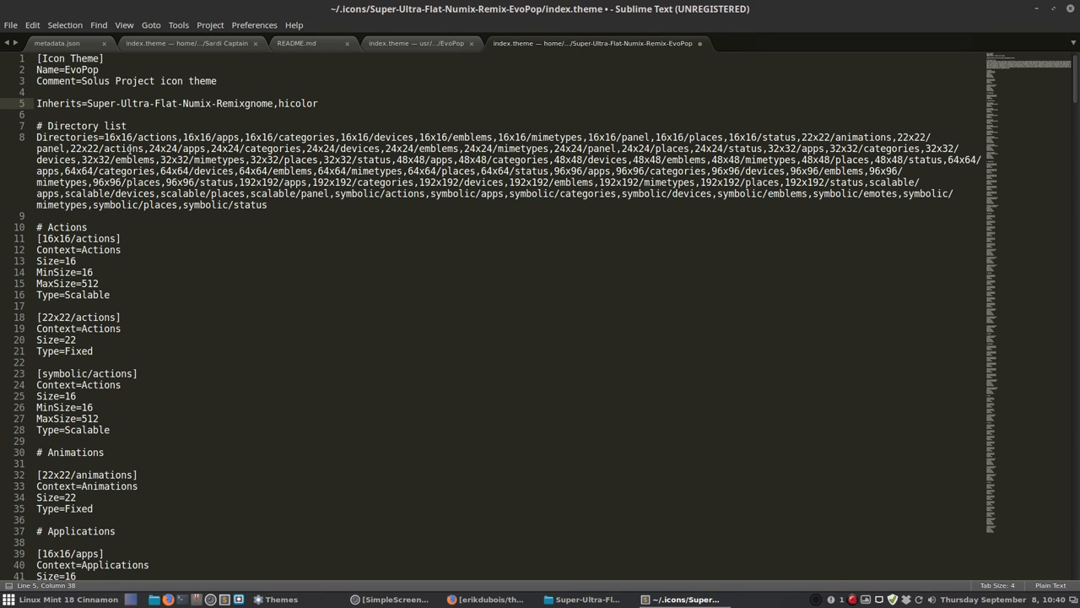
{"action": "type", "text": ","}
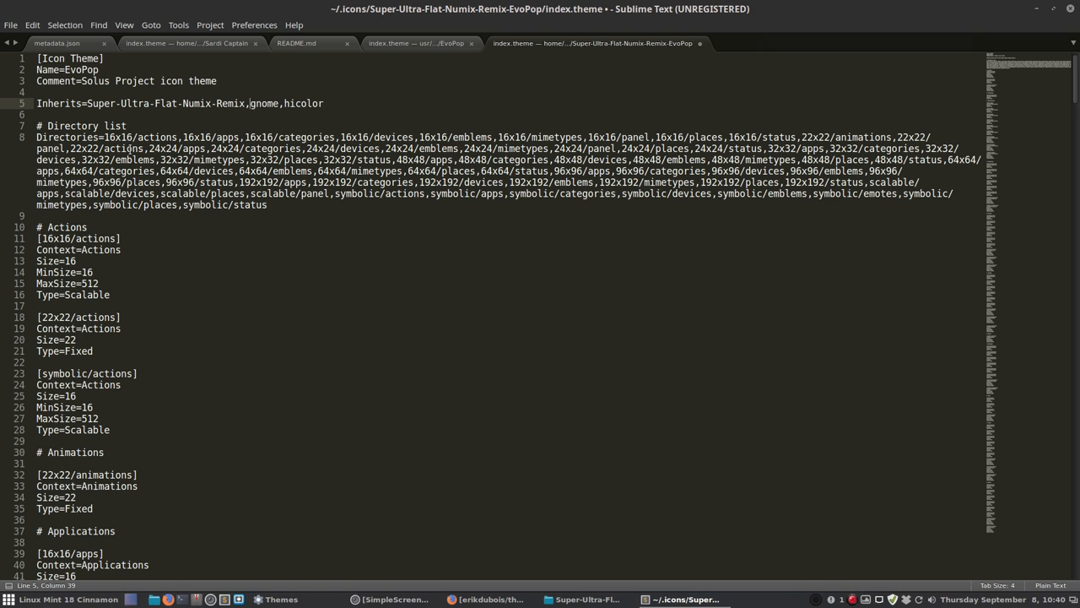
{"action": "key", "text": "ctrl+s"}
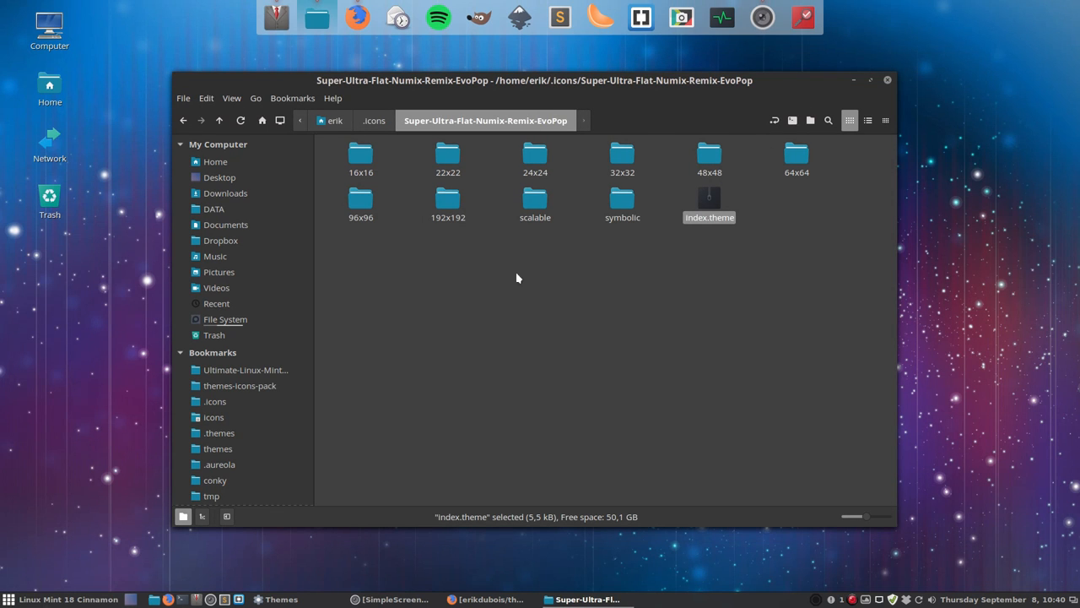
Reapply the EvoPop-named icon theme from the icon list and close Themes
{"action": "left_click", "coordinate": [11, 600]}
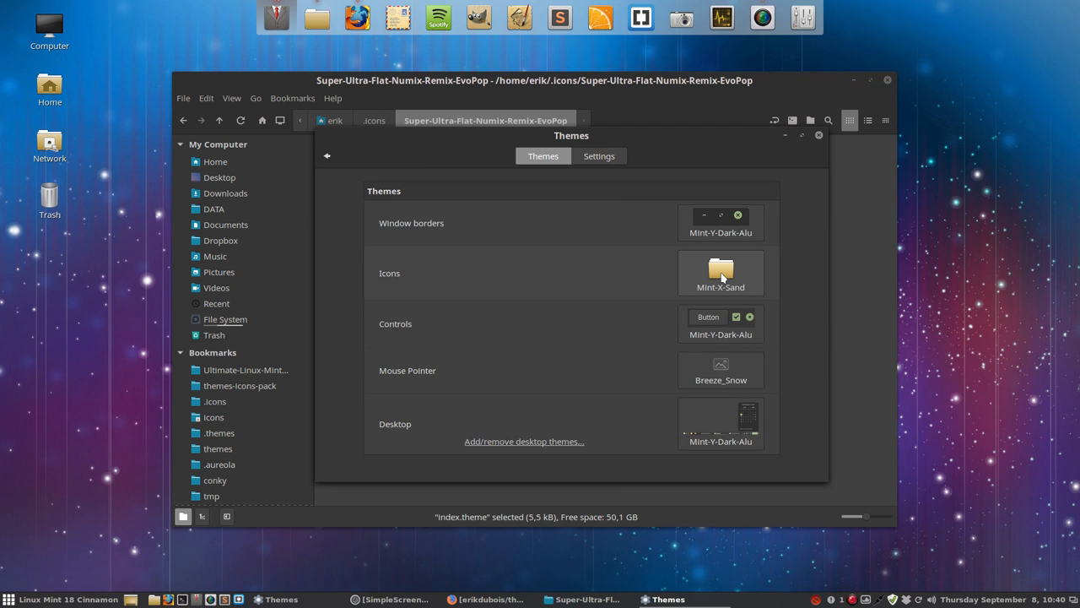
{"action": "left_click", "coordinate": [721, 271]}
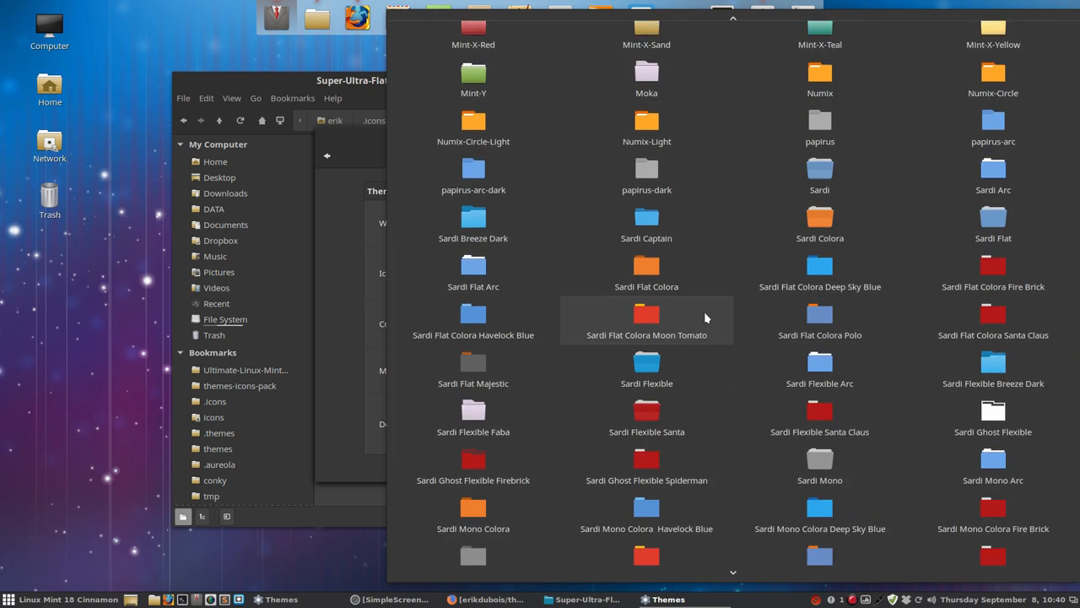
{"action": "scroll", "scroll_direction": "down", "scroll_amount": 3}
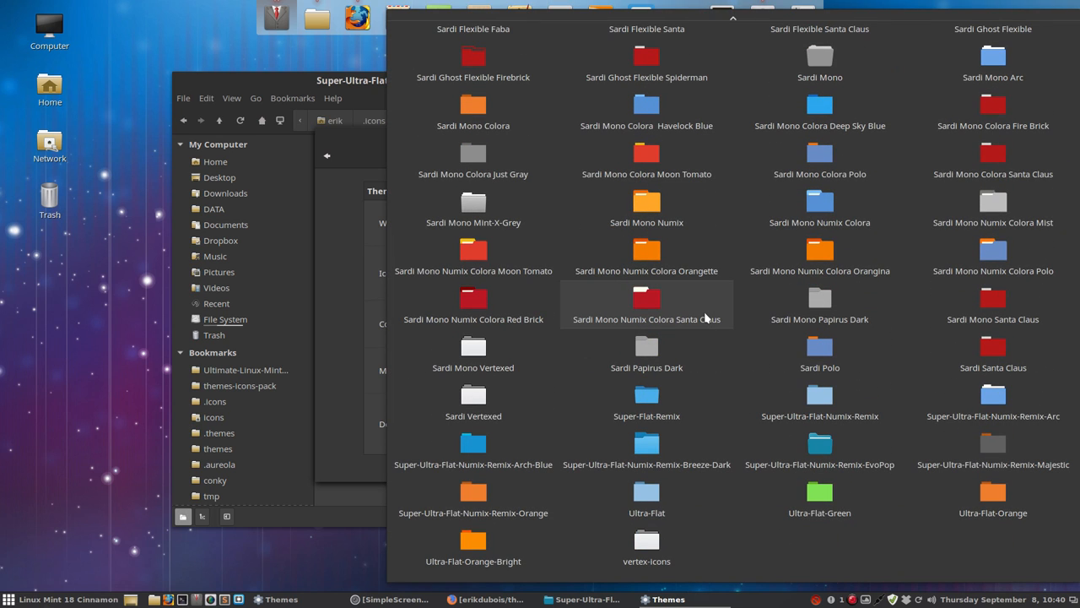
{"action": "mouse_move", "coordinate": [824, 445]}
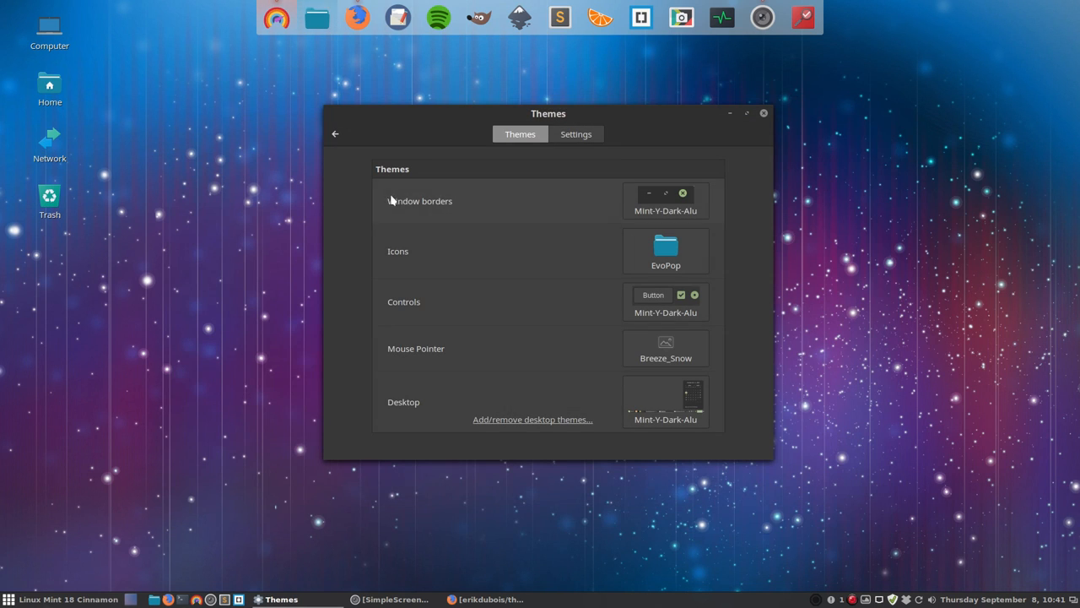
{"action": "left_click", "coordinate": [763, 113]}
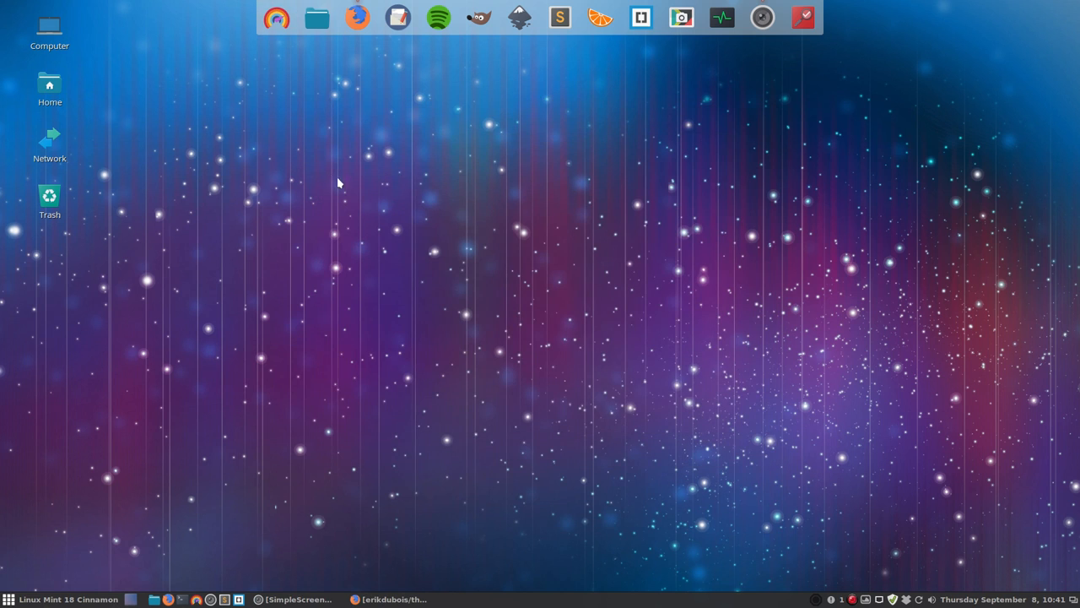
{"action": "mouse_move", "coordinate": [324, 18]}
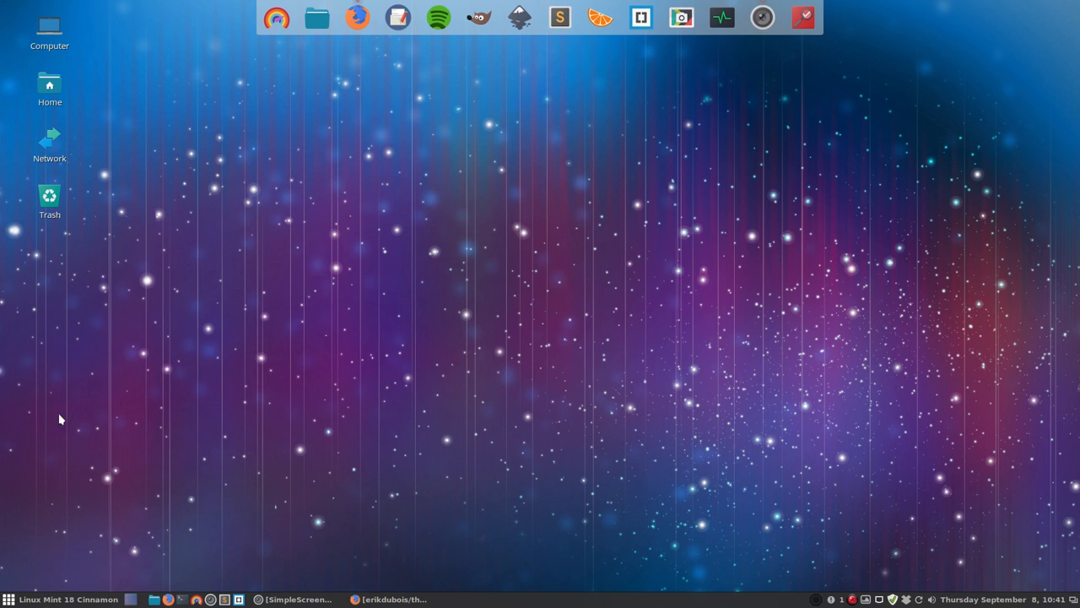
{"action": "left_click", "coordinate": [8, 594]}
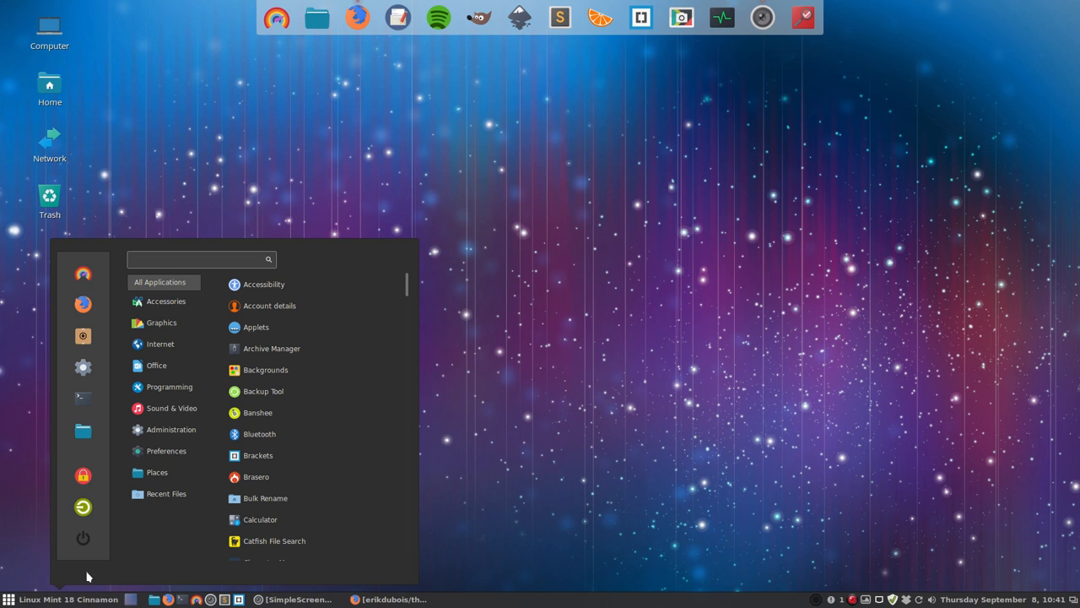
{"action": "mouse_move", "coordinate": [81, 538]}
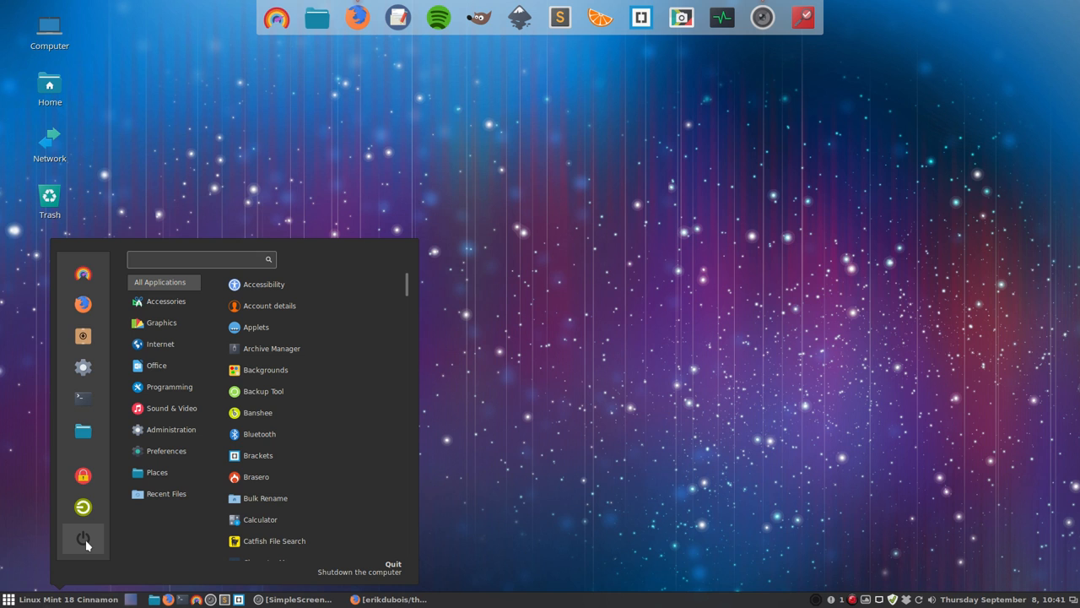
{"action": "left_click", "coordinate": [167, 494]}
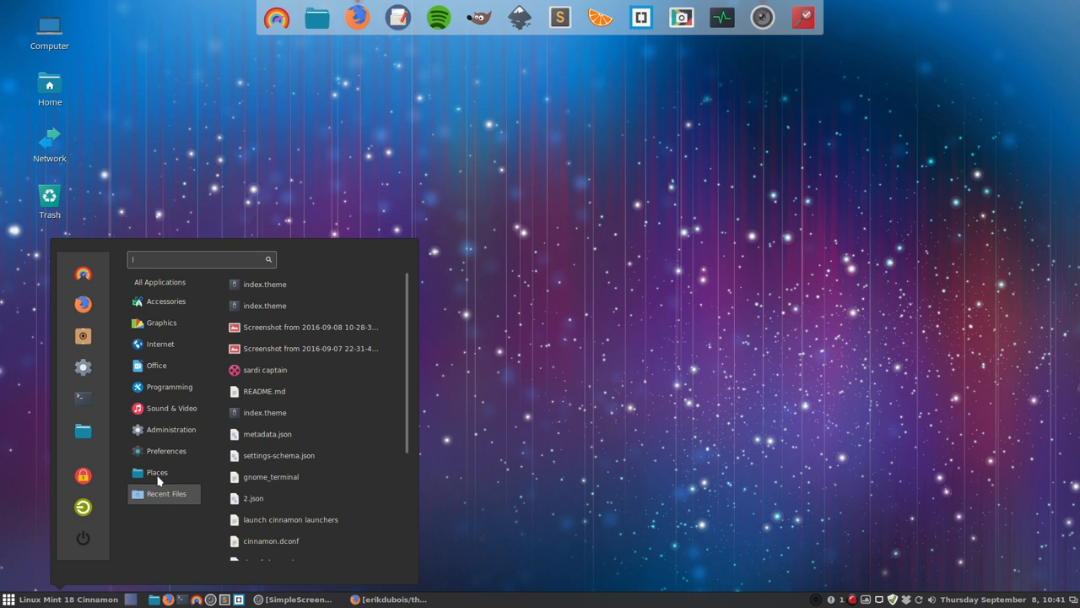
{"action": "left_click", "coordinate": [159, 282]}
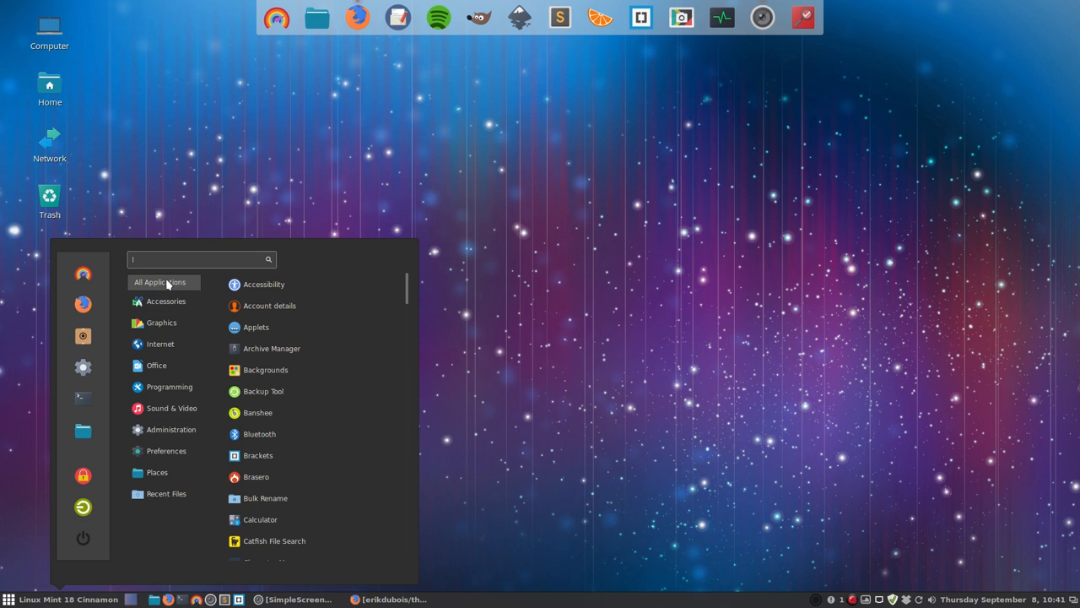
{"action": "left_click", "coordinate": [164, 493]}
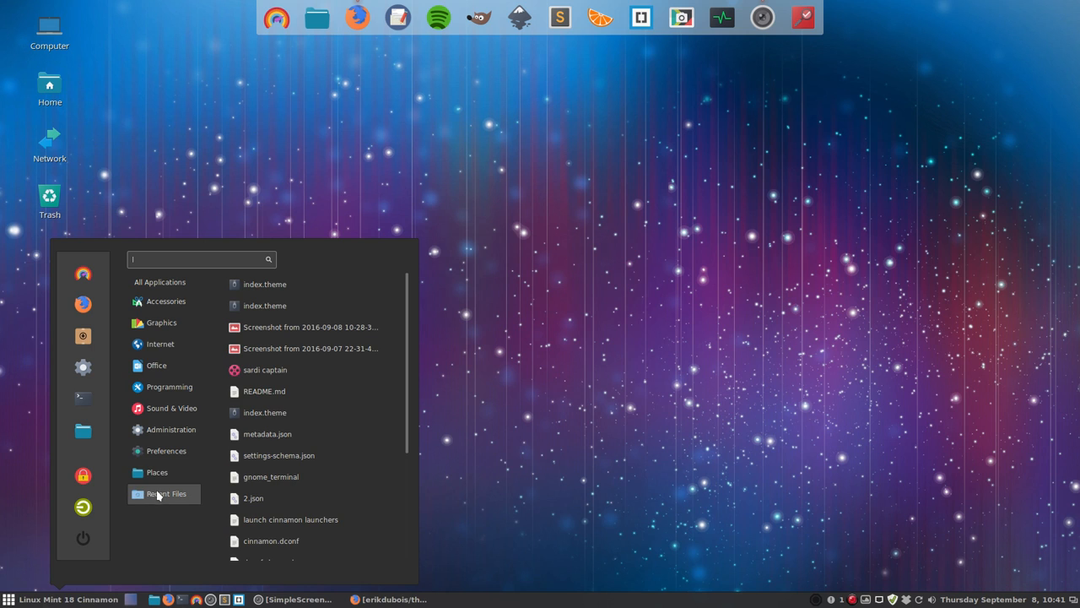
{"action": "mouse_move", "coordinate": [82, 546]}
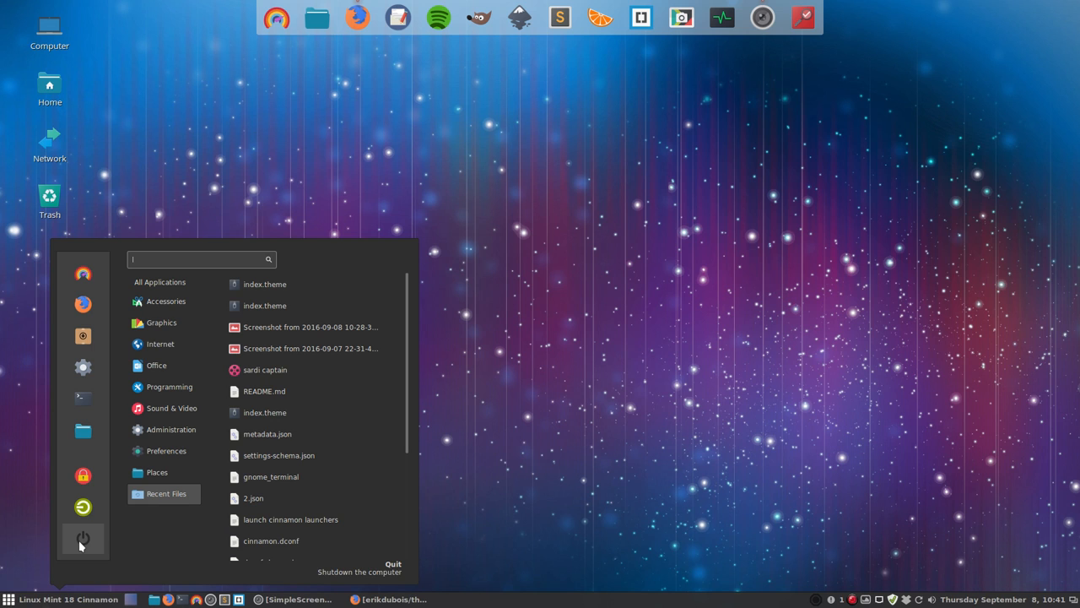
{"action": "left_click", "coordinate": [160, 282]}
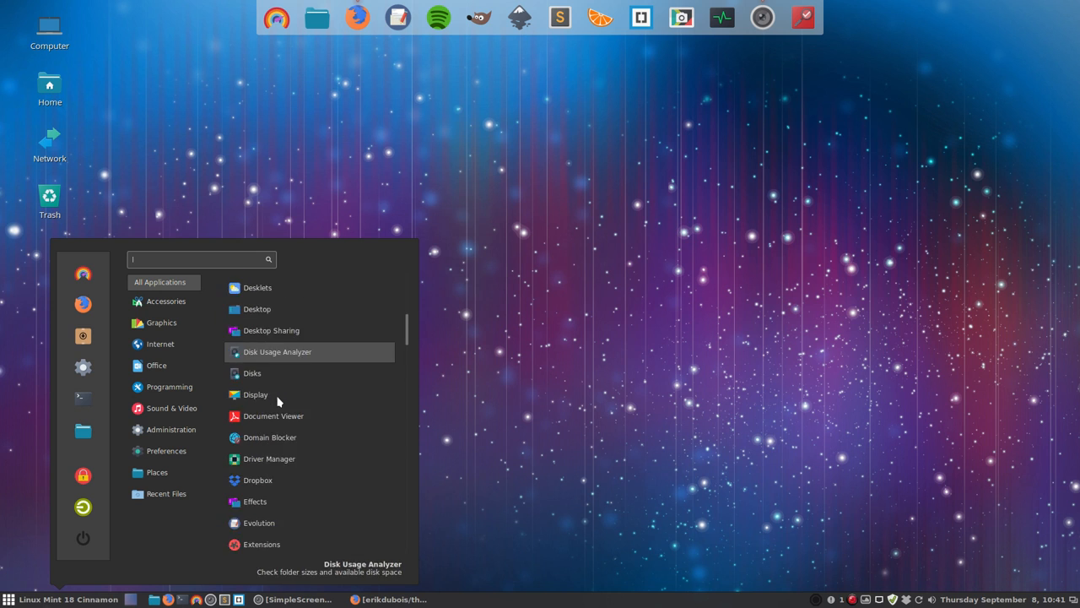
{"action": "scroll", "scroll_direction": "down", "scroll_amount": 3}
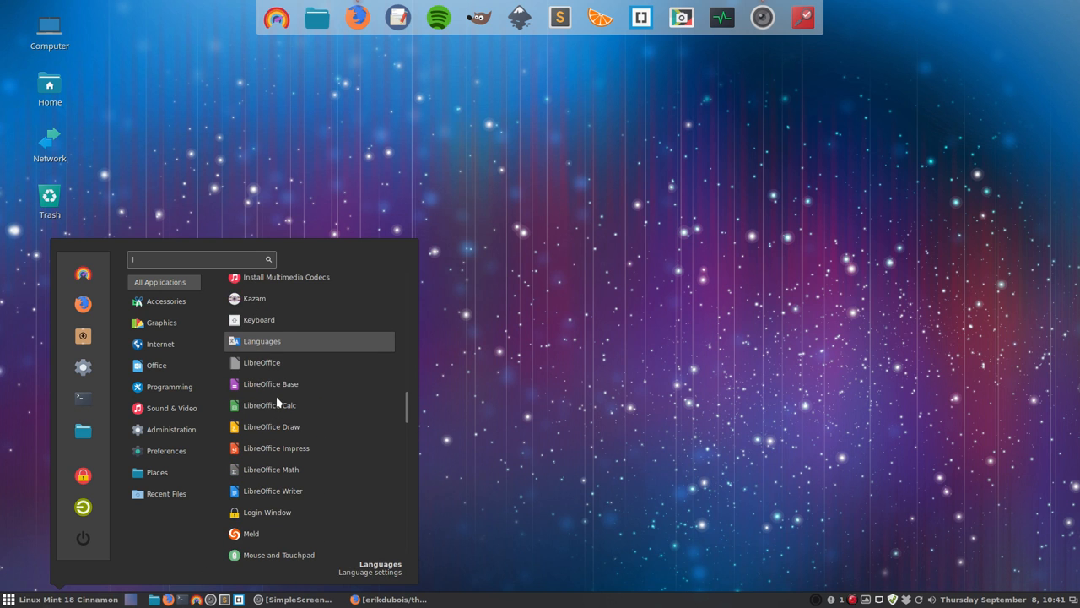
{"action": "scroll", "scroll_direction": "down", "scroll_amount": 3}
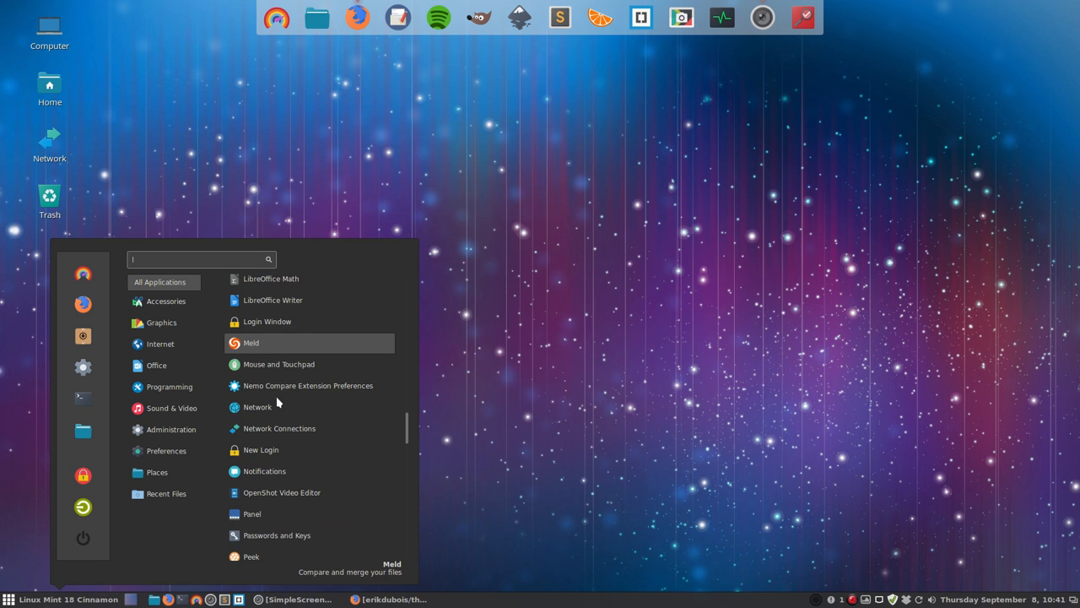
{"action": "scroll", "scroll_direction": "down", "scroll_amount": 3}
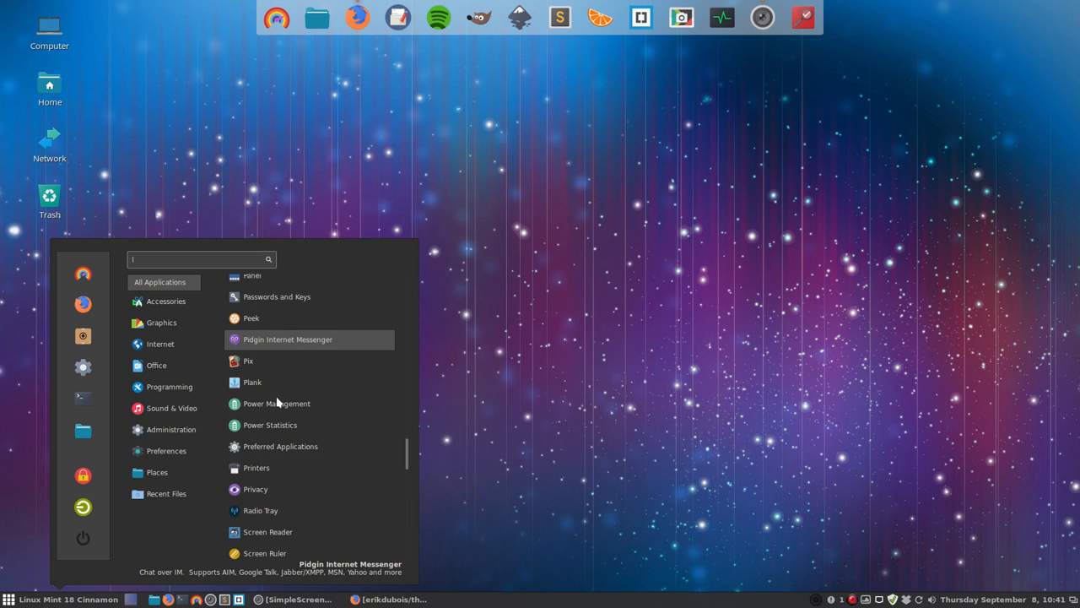
{"action": "scroll", "scroll_direction": "down", "scroll_amount": 3}
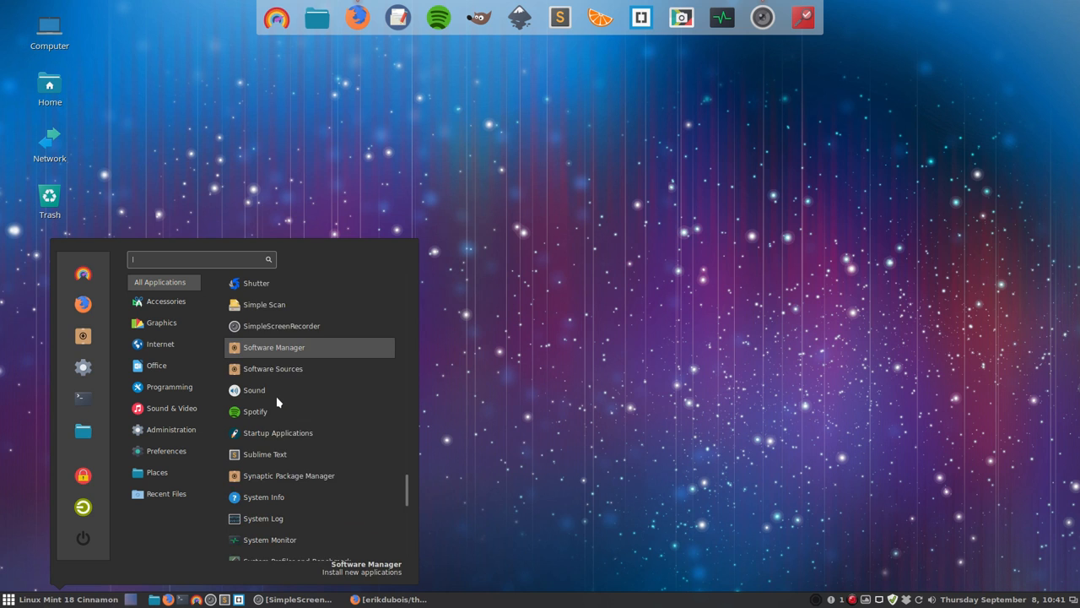
{"action": "scroll", "scroll_direction": "down", "scroll_amount": 3}
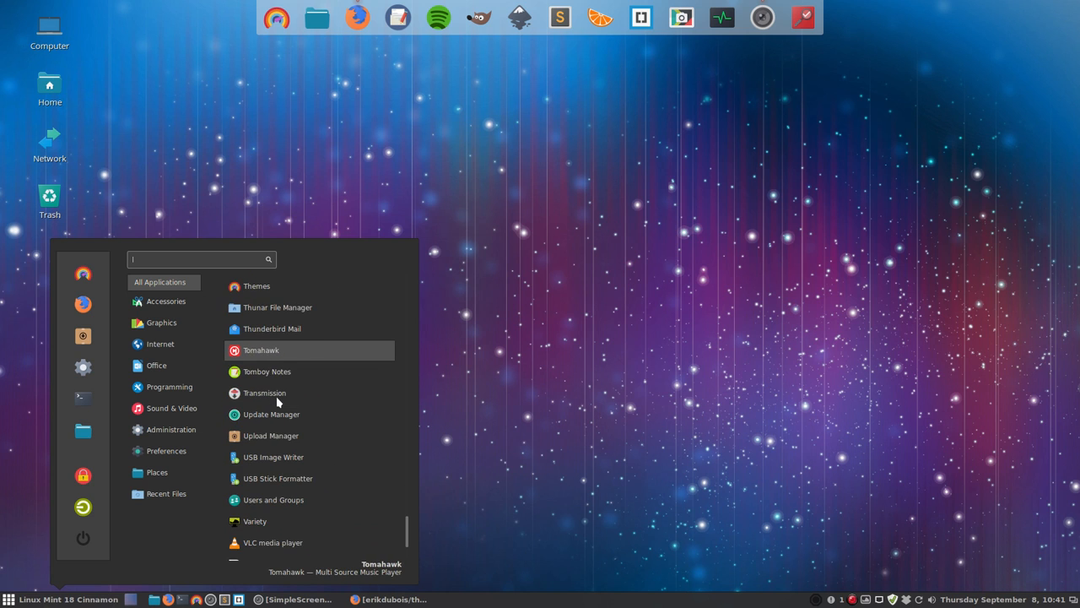
{"action": "scroll", "scroll_direction": "down", "scroll_amount": 3}
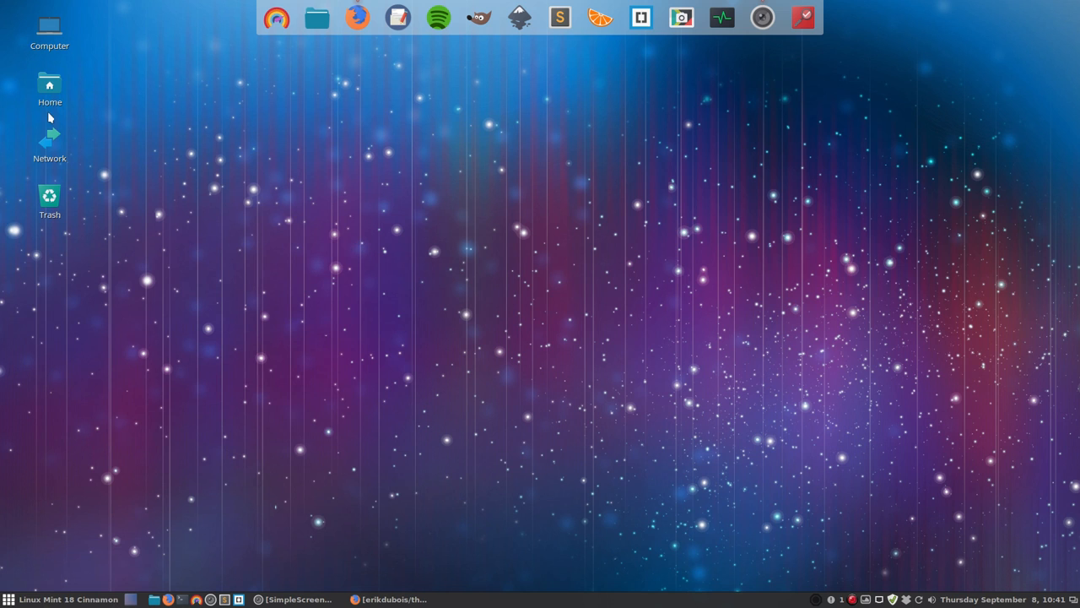
Open Home > .icons > Super-Ultra-Flat-Numix-Remix-EvoPop and search it for 'shut'
{"action": "double_click", "coordinate": [49, 83]}
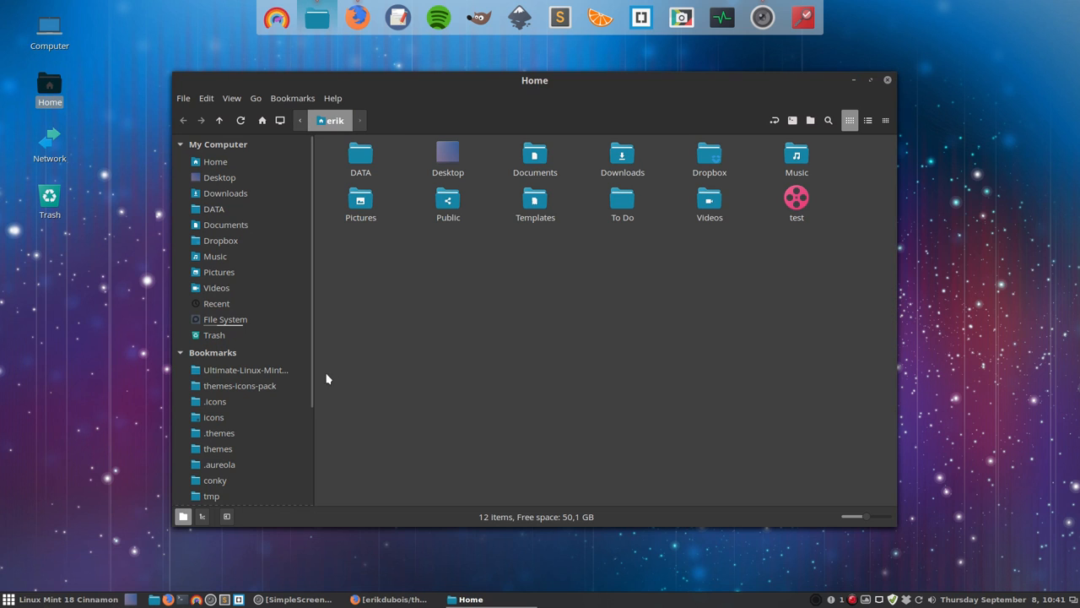
{"action": "mouse_move", "coordinate": [216, 405]}
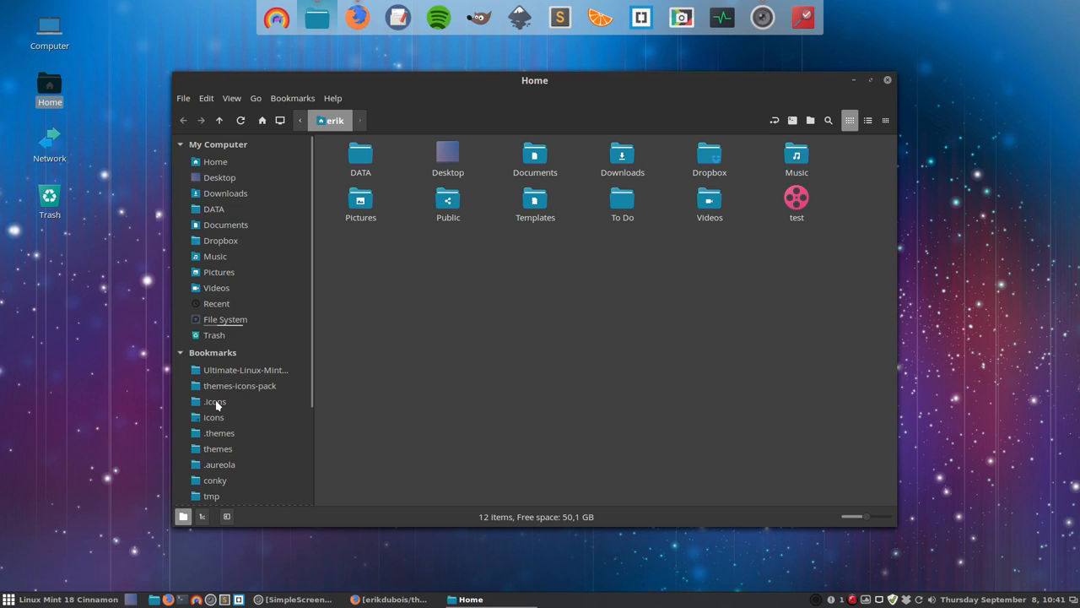
{"action": "double_click", "coordinate": [214, 400]}
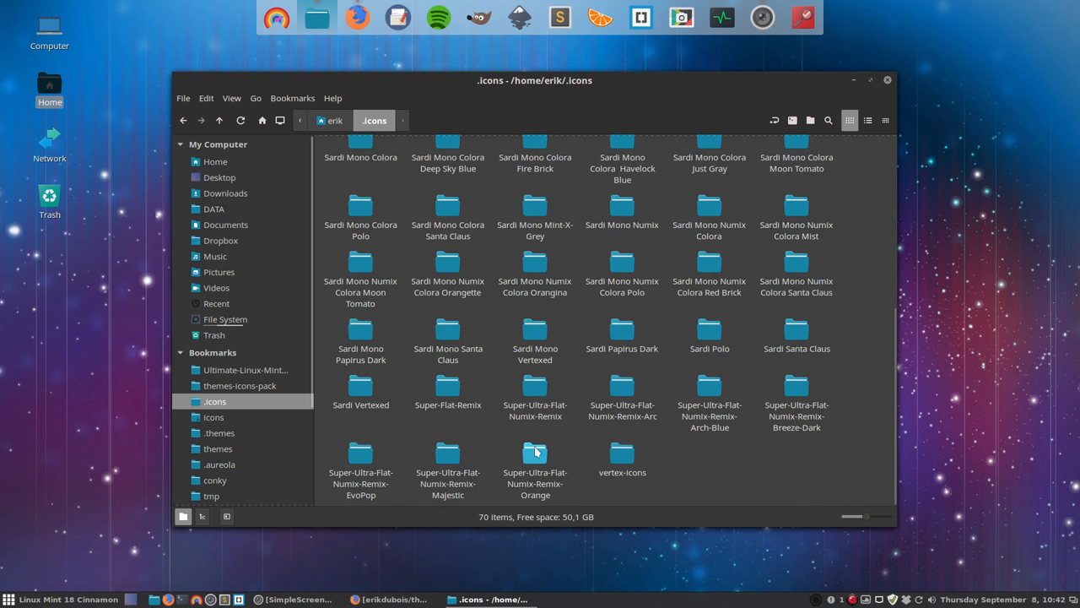
{"action": "double_click", "coordinate": [360, 456]}
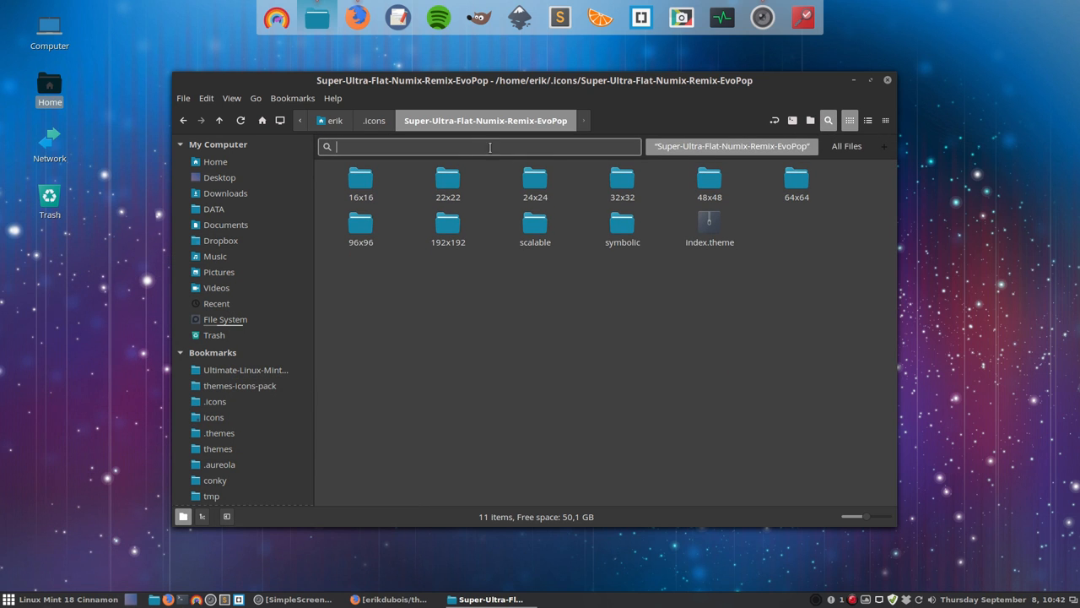
{"action": "type", "text": "shutdown"}
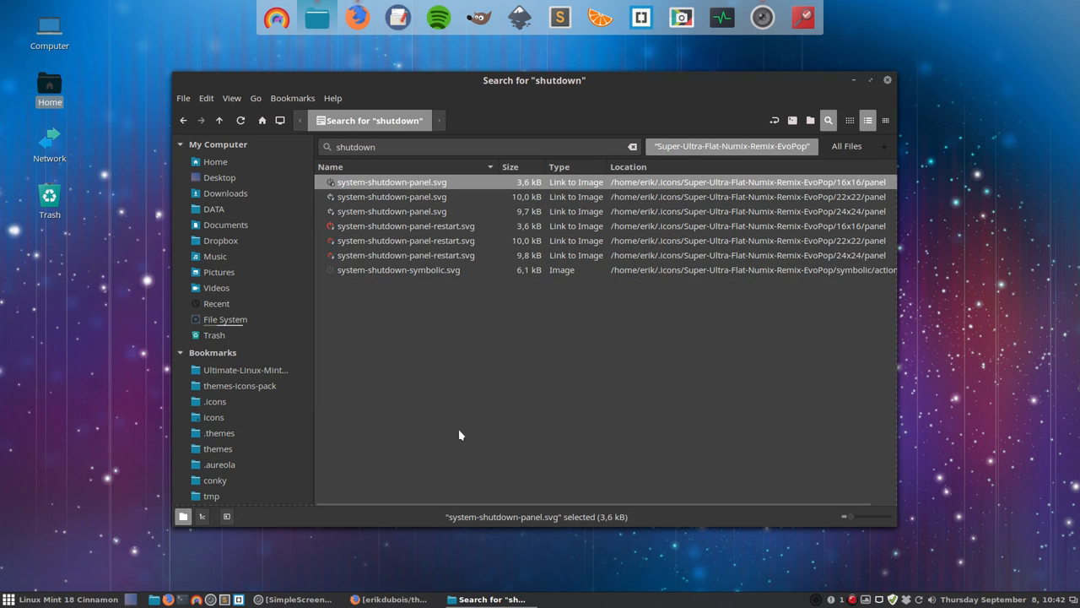
{"action": "mouse_move", "coordinate": [433, 279]}
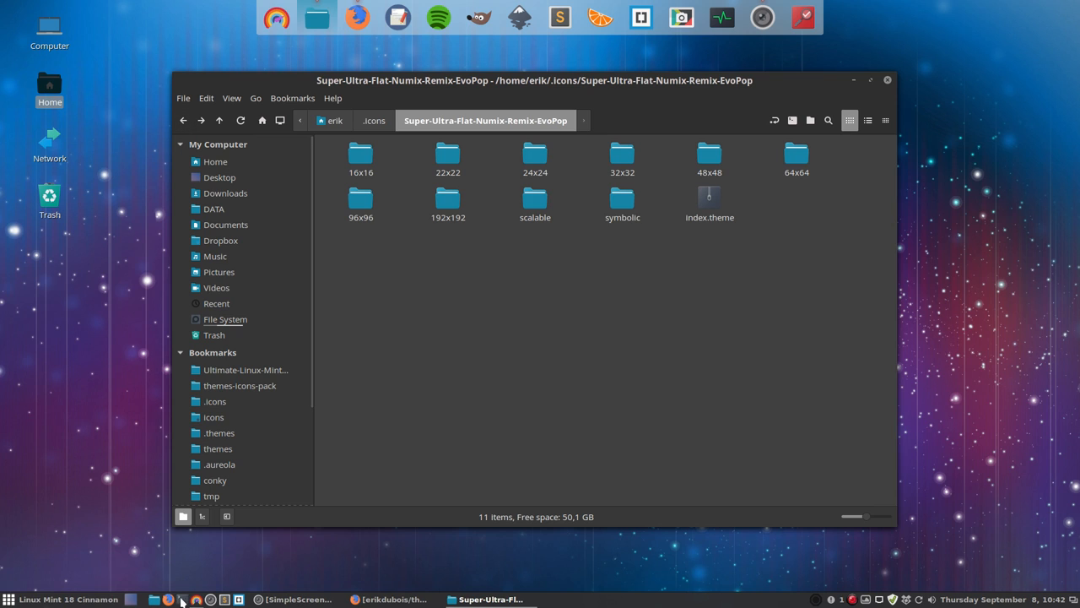
{"action": "mouse_move", "coordinate": [190, 603]}
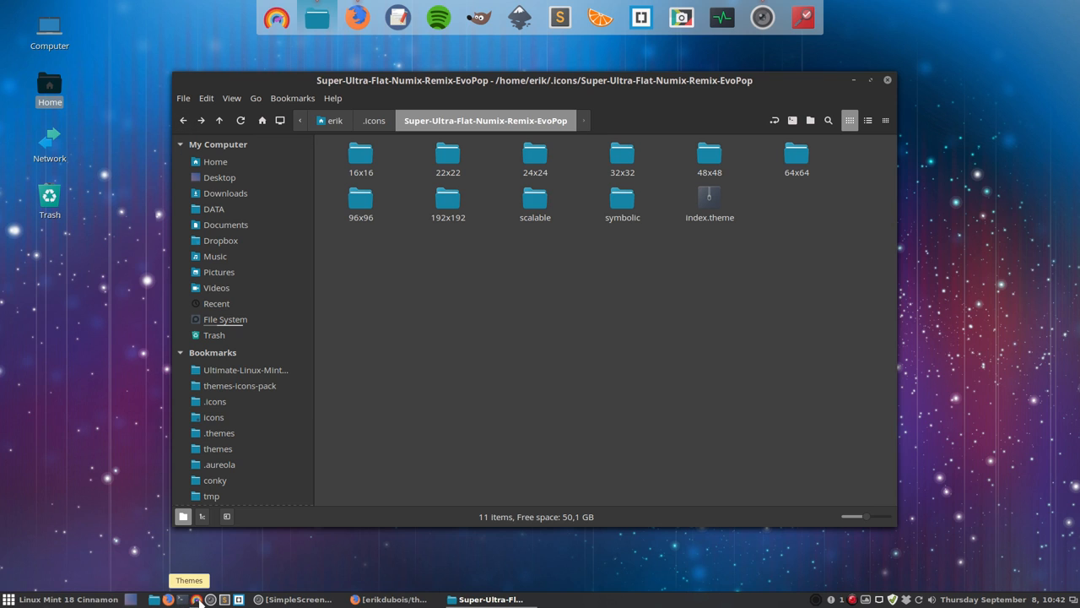
{"action": "mouse_move", "coordinate": [815, 288]}
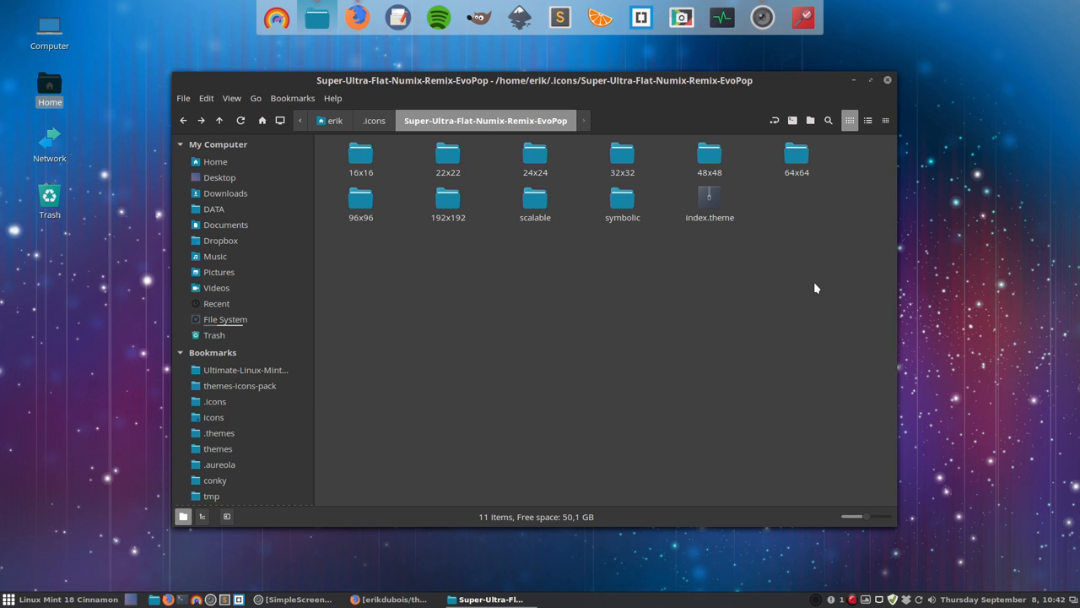
{"action": "mouse_move", "coordinate": [279, 22]}
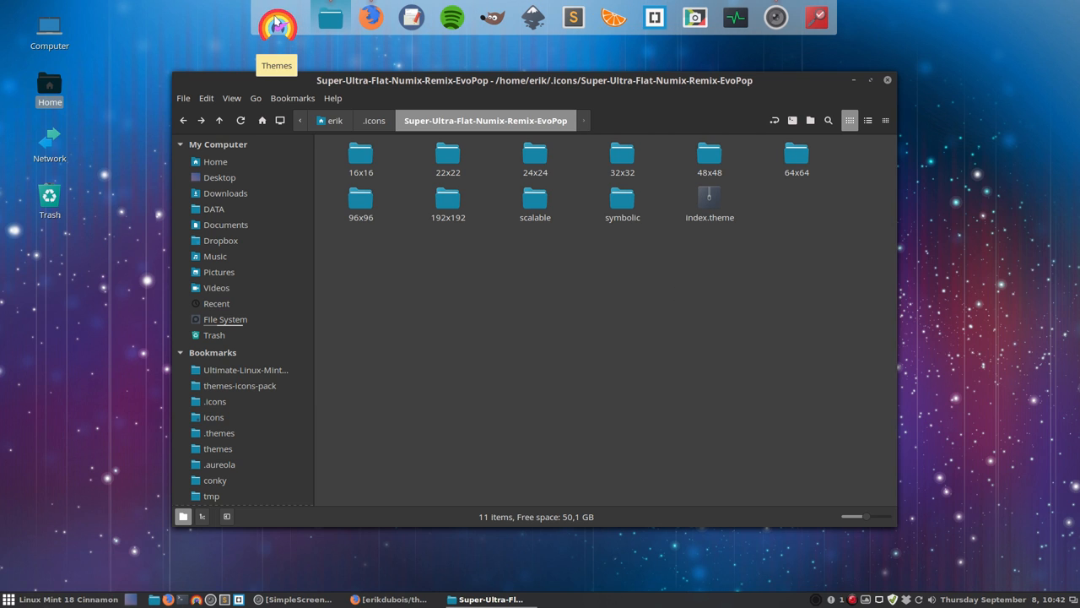
{"action": "mouse_move", "coordinate": [351, 247]}
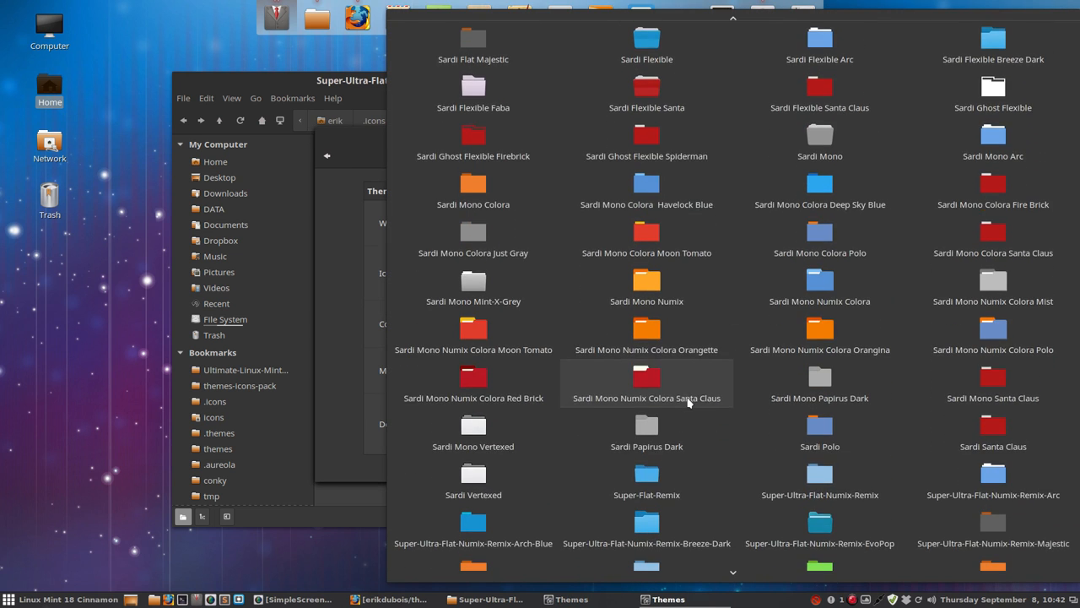
Browse the Themes icon list and show the Cinnamon Menu's Recent Files
{"action": "scroll", "scroll_direction": "down", "scroll_amount": 3}
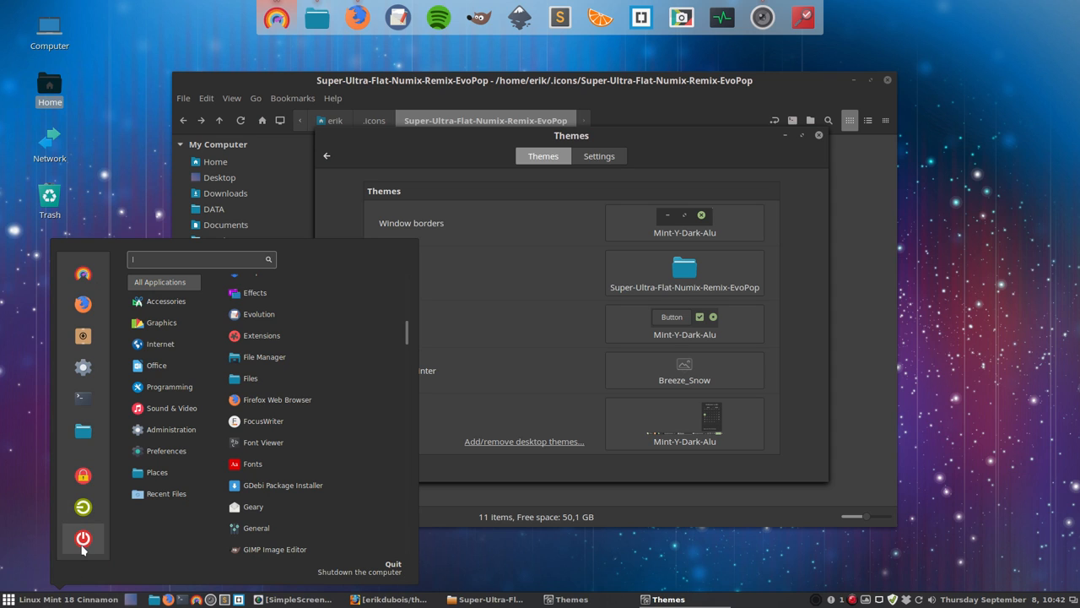
{"action": "mouse_move", "coordinate": [83, 477]}
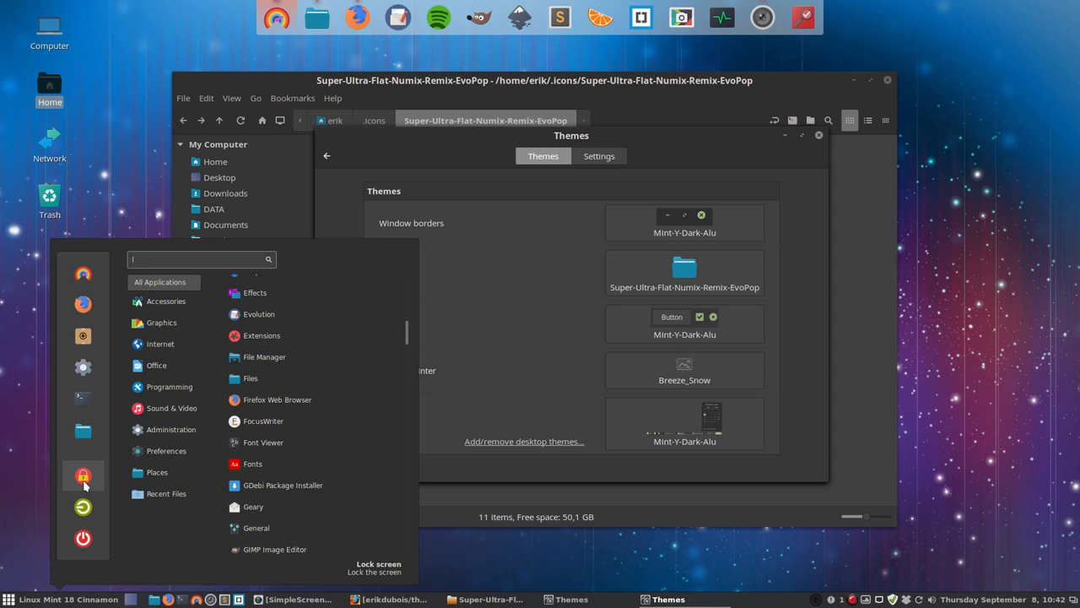
{"action": "left_click", "coordinate": [165, 494]}
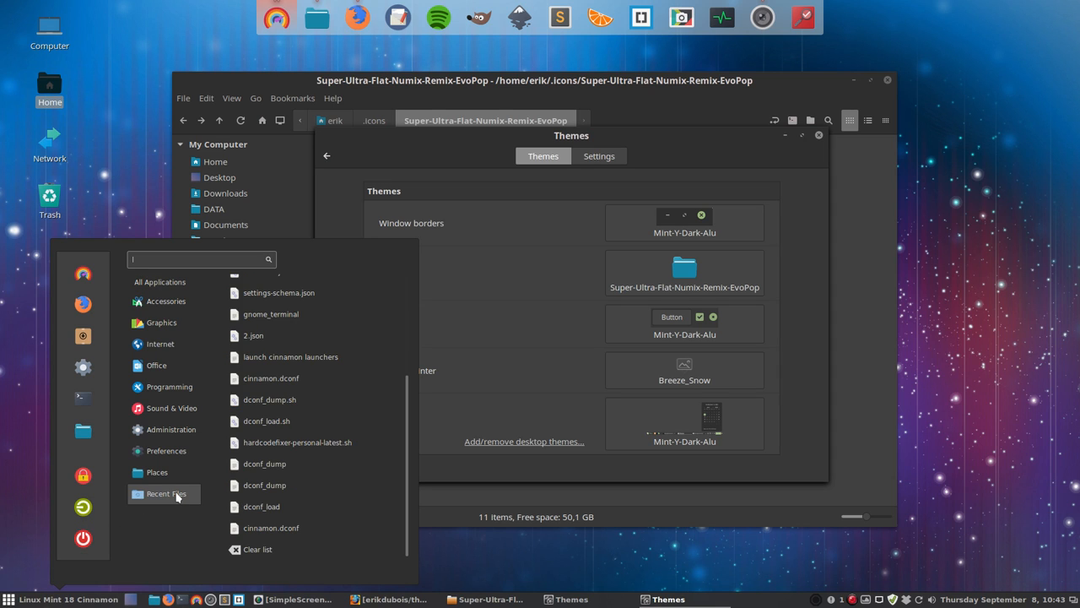
{"action": "mouse_move", "coordinate": [817, 144]}
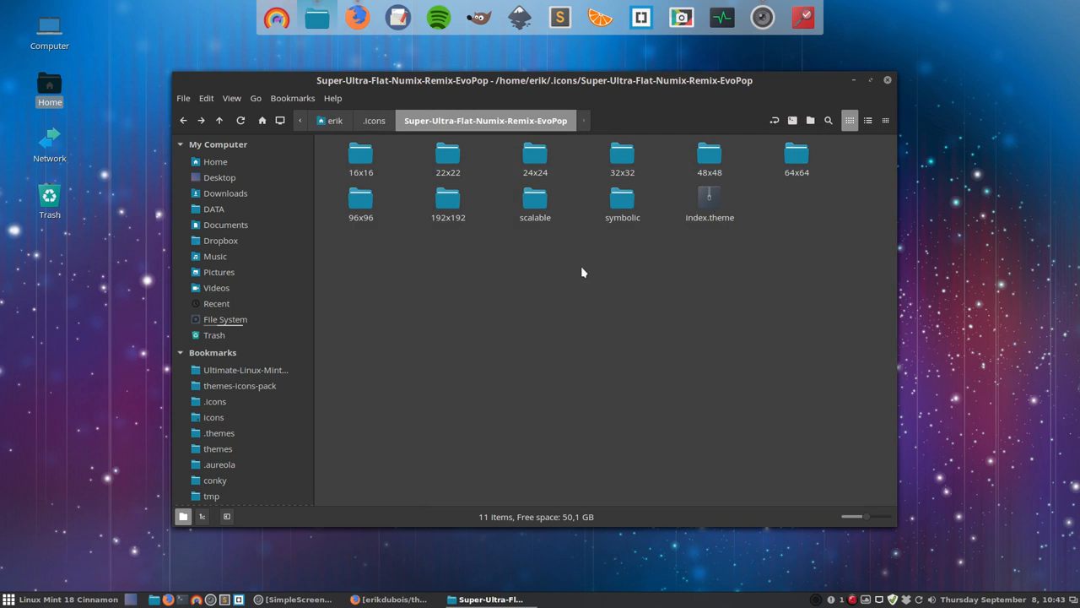
{"action": "mouse_move", "coordinate": [658, 247]}
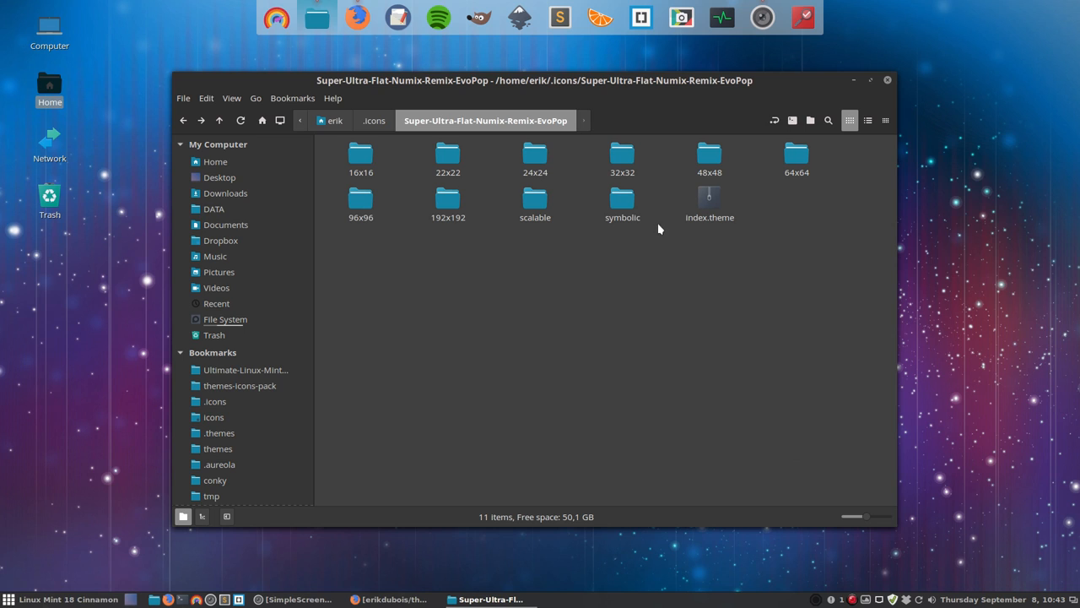
{"action": "mouse_move", "coordinate": [531, 237]}
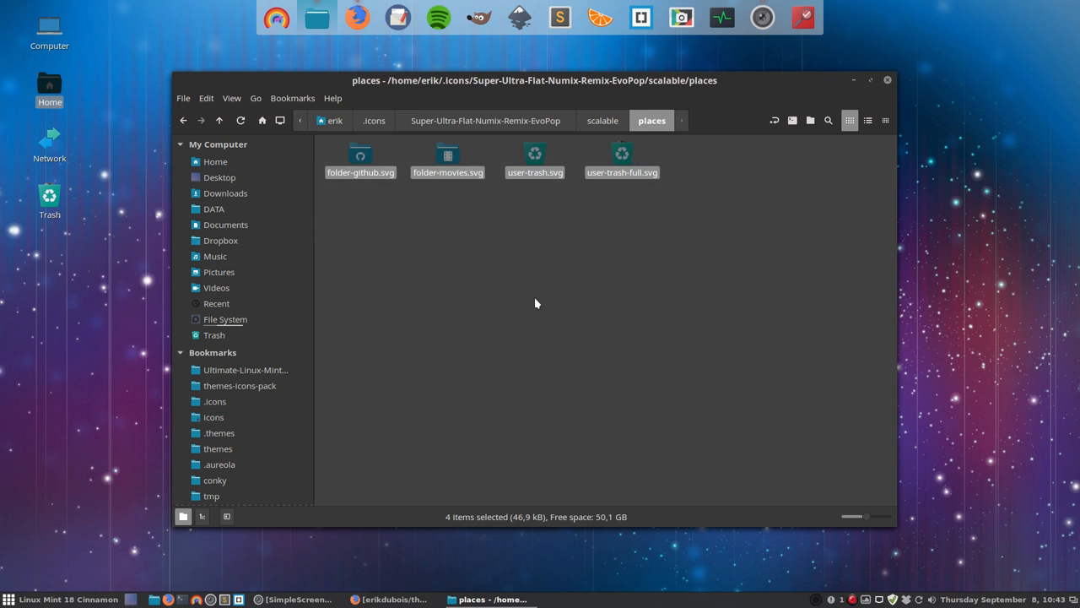
Search the Sardi icon theme for 'recent', finding folder-recent.svg, then return to .icons
{"action": "left_click", "coordinate": [537, 304]}
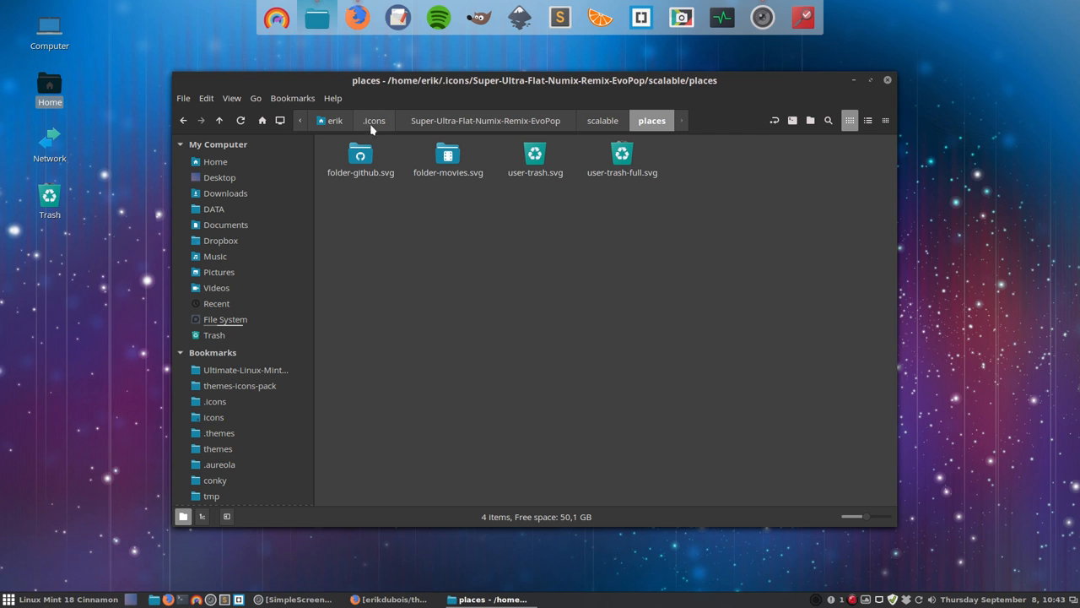
{"action": "left_click", "coordinate": [373, 120]}
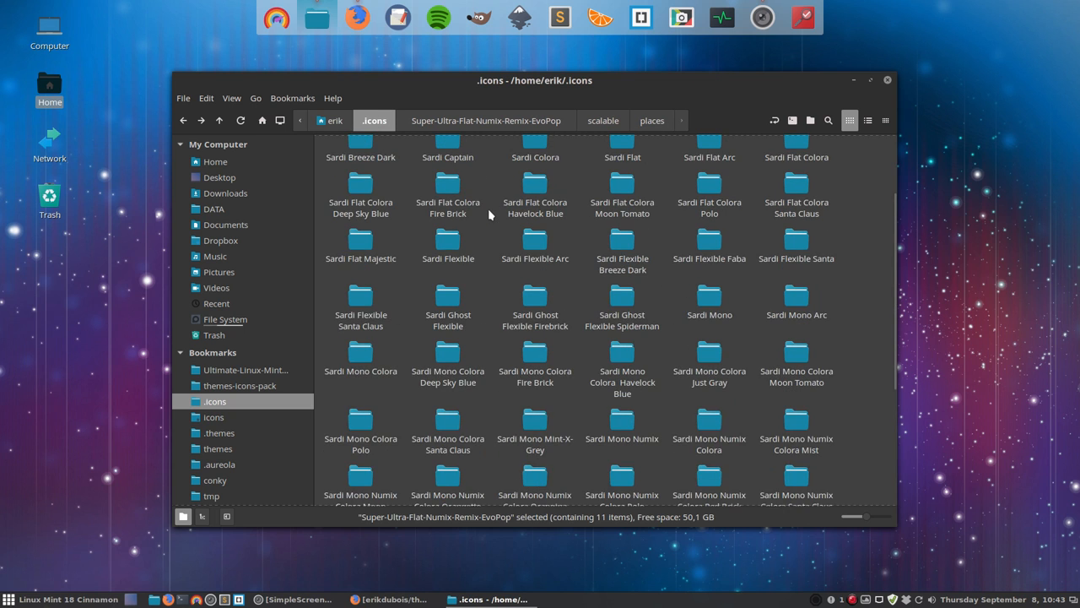
{"action": "scroll", "scroll_direction": "up", "scroll_amount": 3}
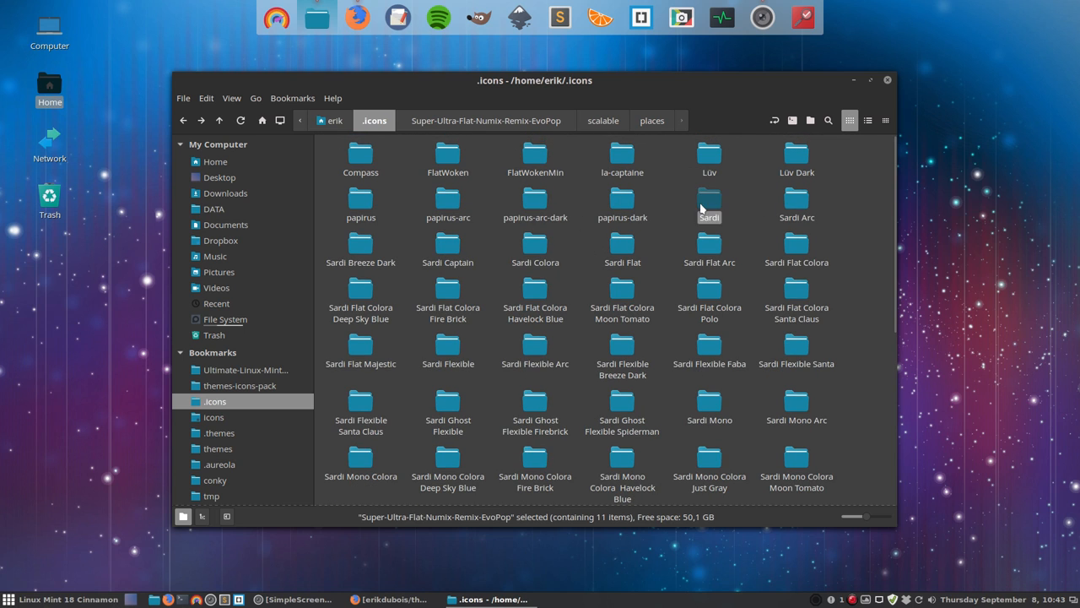
{"action": "double_click", "coordinate": [709, 202]}
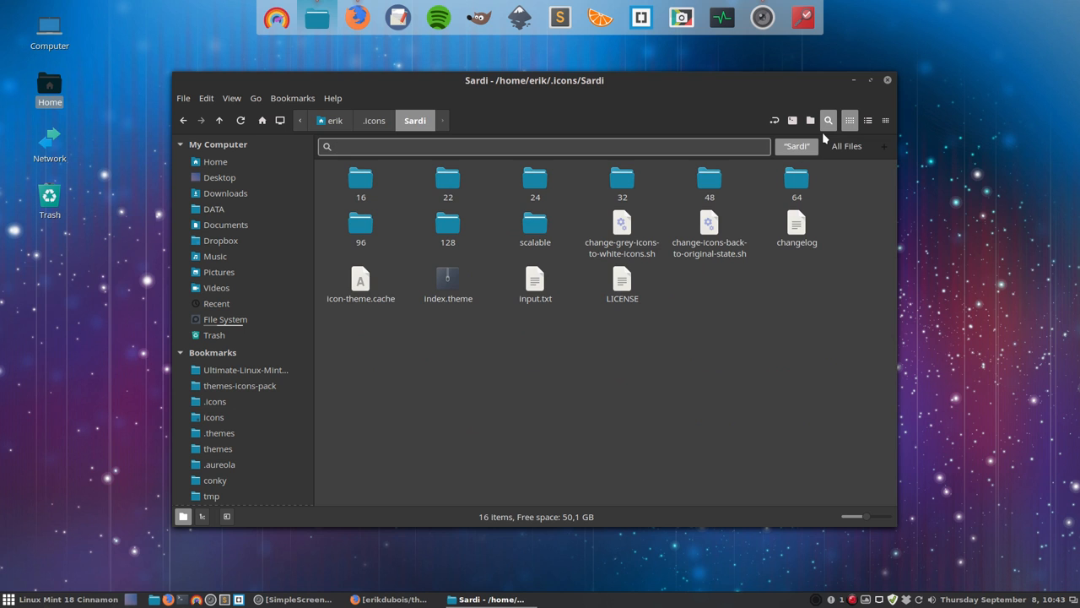
{"action": "type", "text": "recent"}
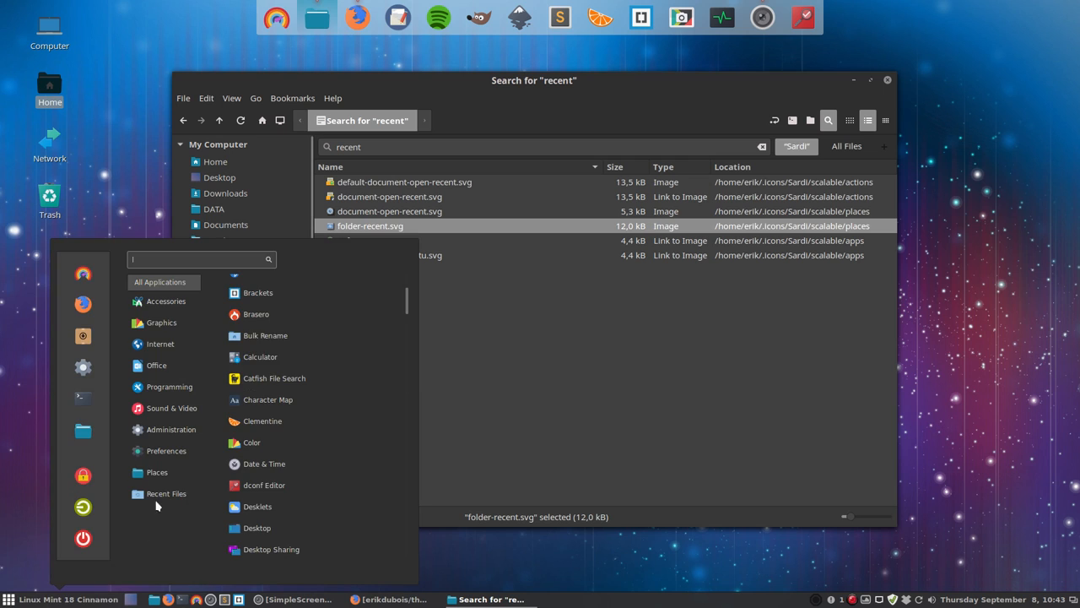
{"action": "left_click", "coordinate": [166, 494]}
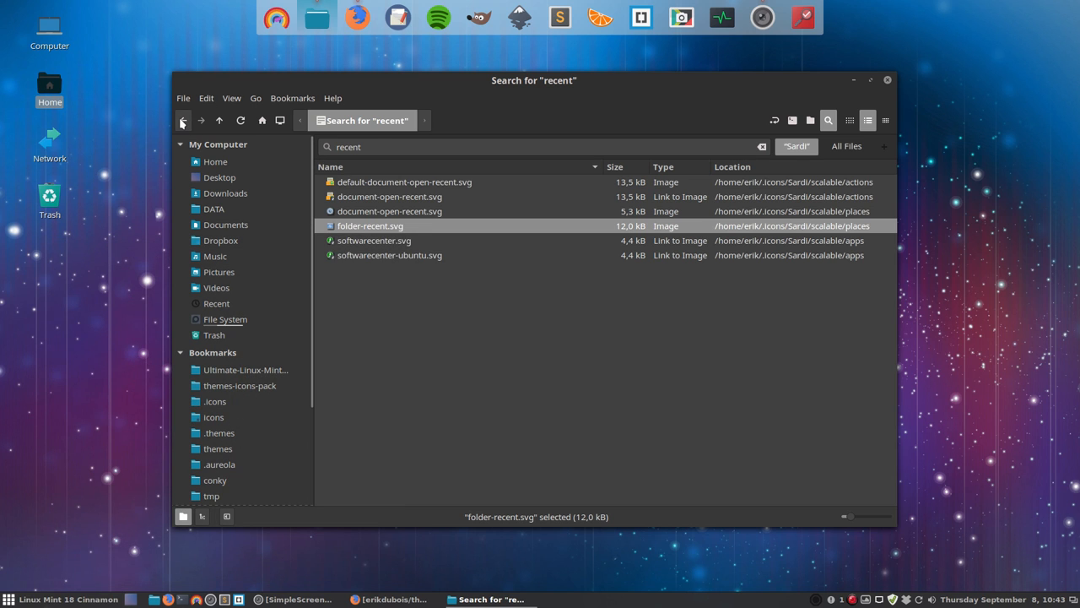
{"action": "left_click", "coordinate": [182, 120]}
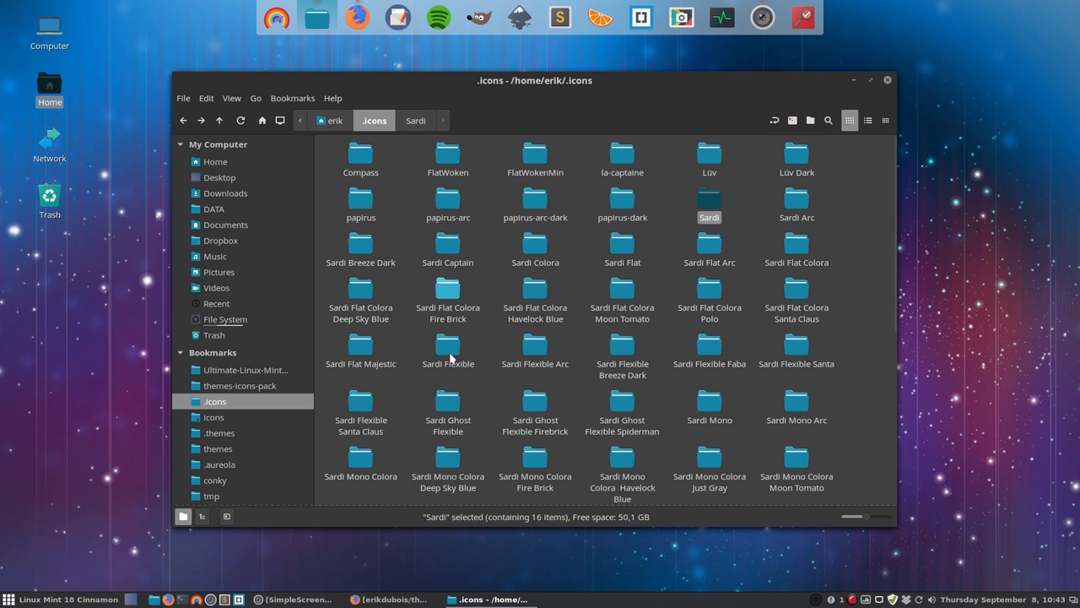
Search Super-Ultra-Flat-Numix-Remix for 'recent' and scroll through the 56 matching icons
{"action": "scroll", "scroll_direction": "down", "scroll_amount": 3}
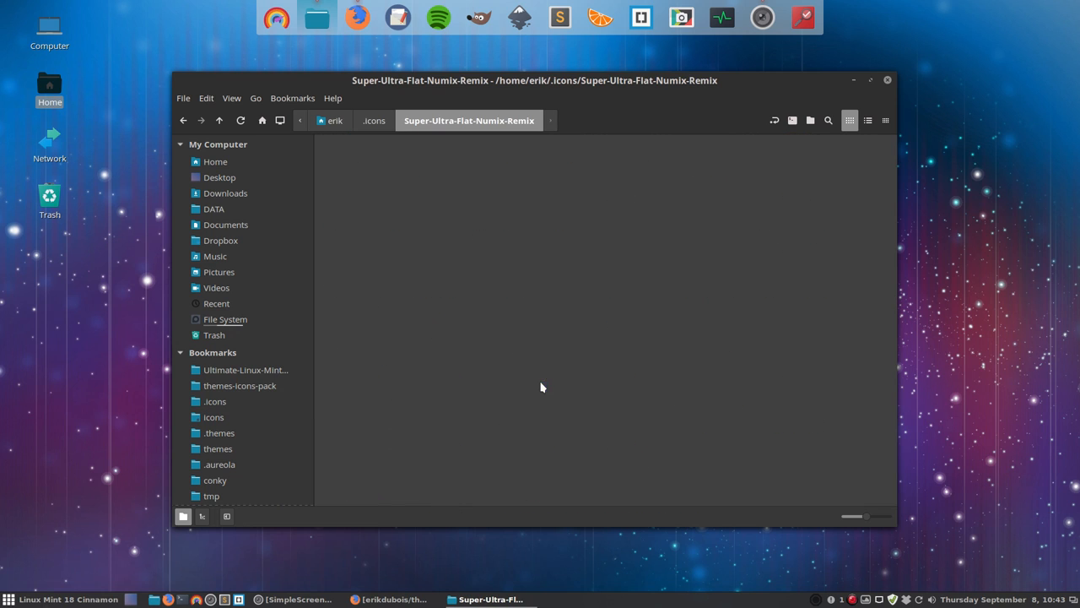
{"action": "left_click", "coordinate": [828, 120]}
{"action": "type", "text": "recent"}
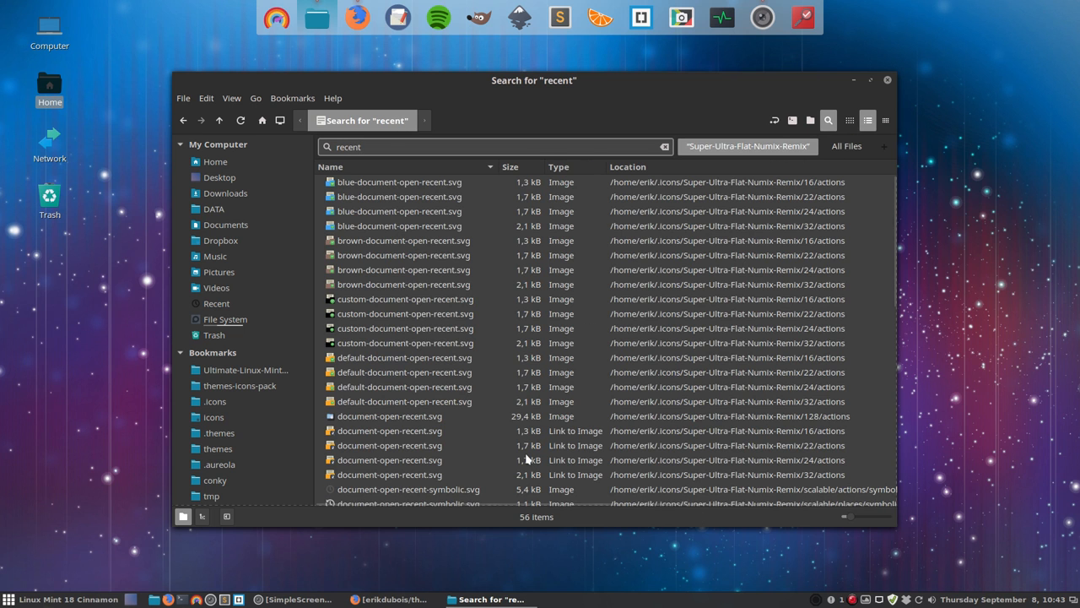
{"action": "scroll", "scroll_direction": "down", "scroll_amount": 3}
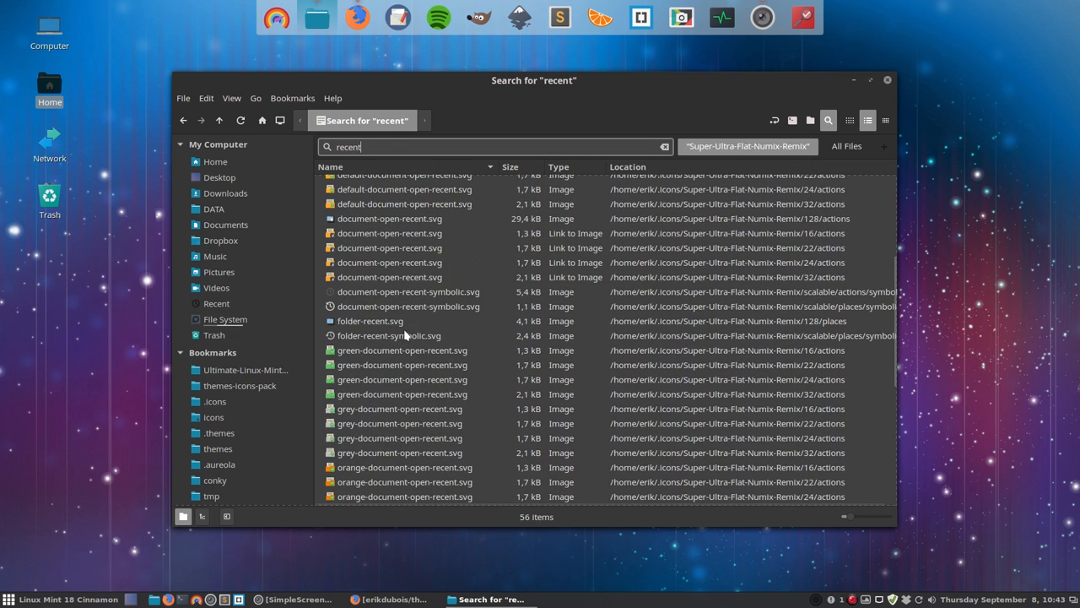
{"action": "left_click", "coordinate": [389, 335]}
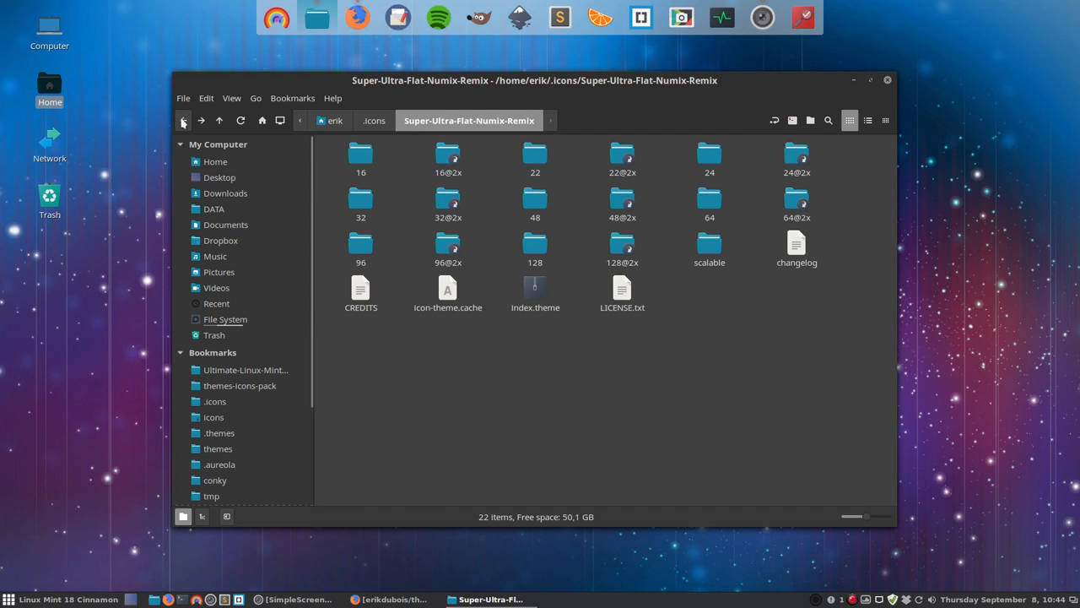
Open the Super-Ultra-Flat-Numix-Remix-EvoPop theme's scalable/places folder
{"action": "left_click", "coordinate": [183, 120]}
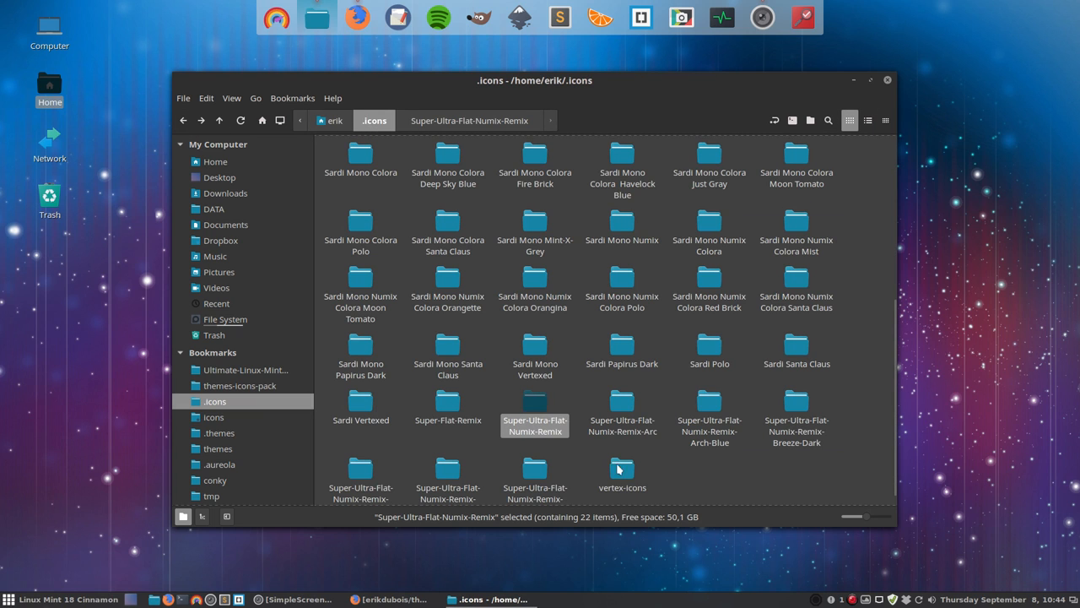
{"action": "left_click", "coordinate": [516, 474]}
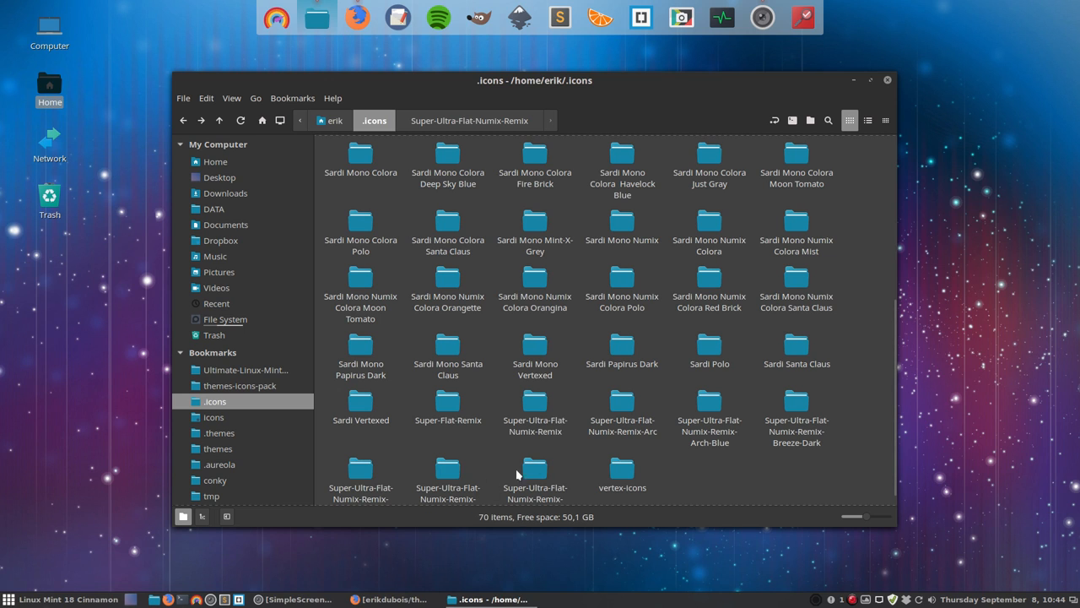
{"action": "scroll", "scroll_direction": "down", "scroll_amount": 3}
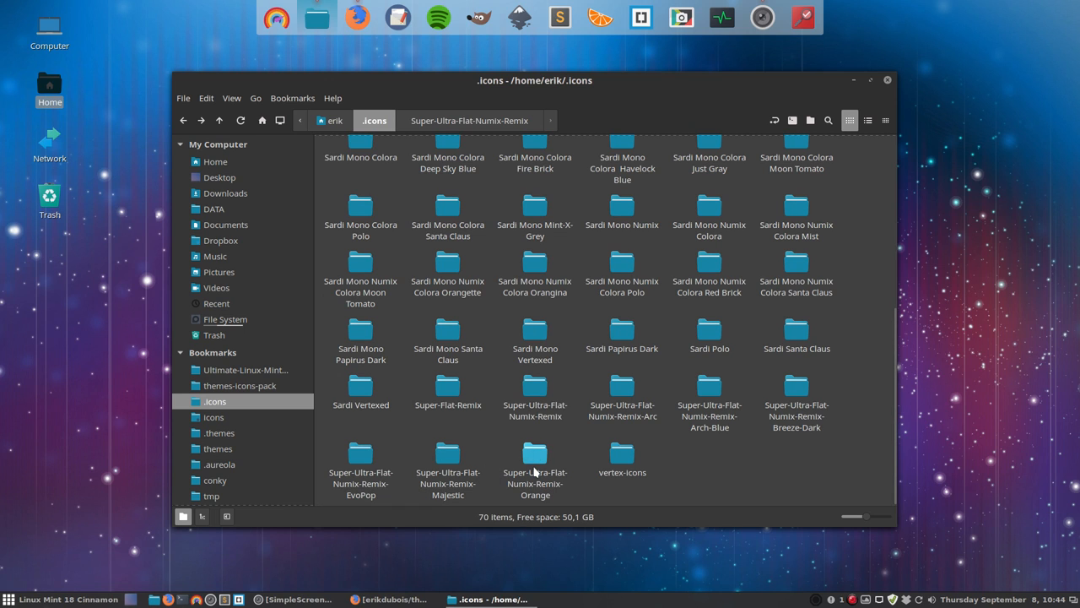
{"action": "double_click", "coordinate": [360, 456]}
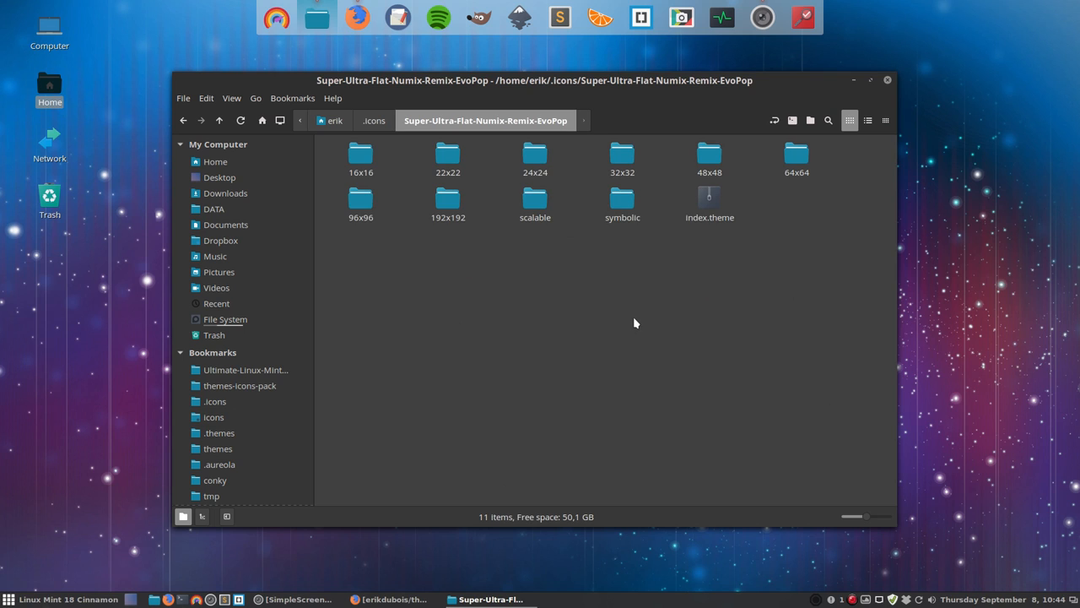
{"action": "mouse_move", "coordinate": [710, 155]}
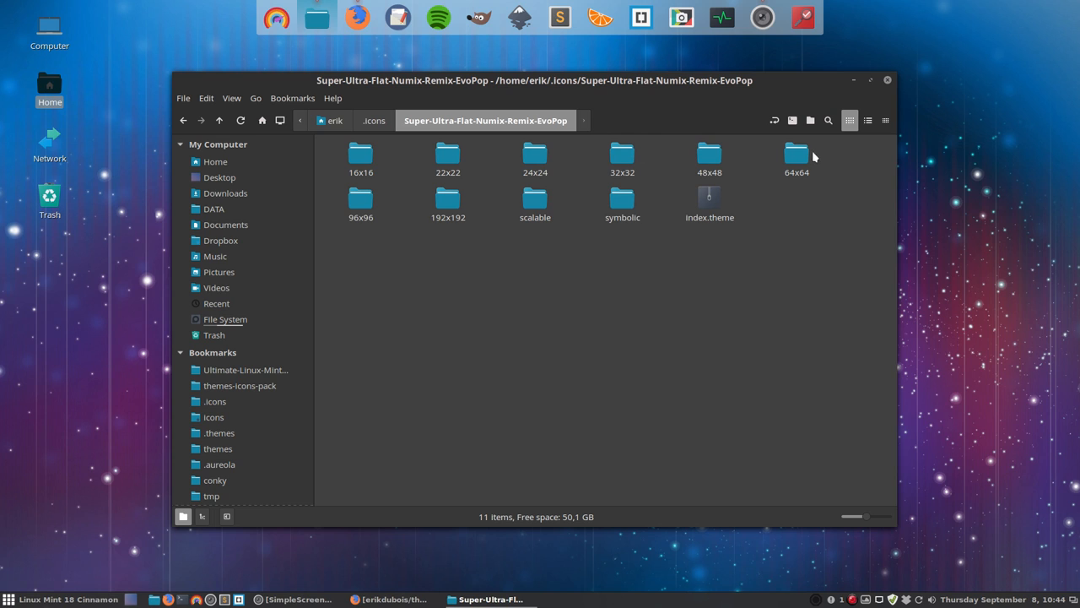
{"action": "left_click", "coordinate": [361, 157]}
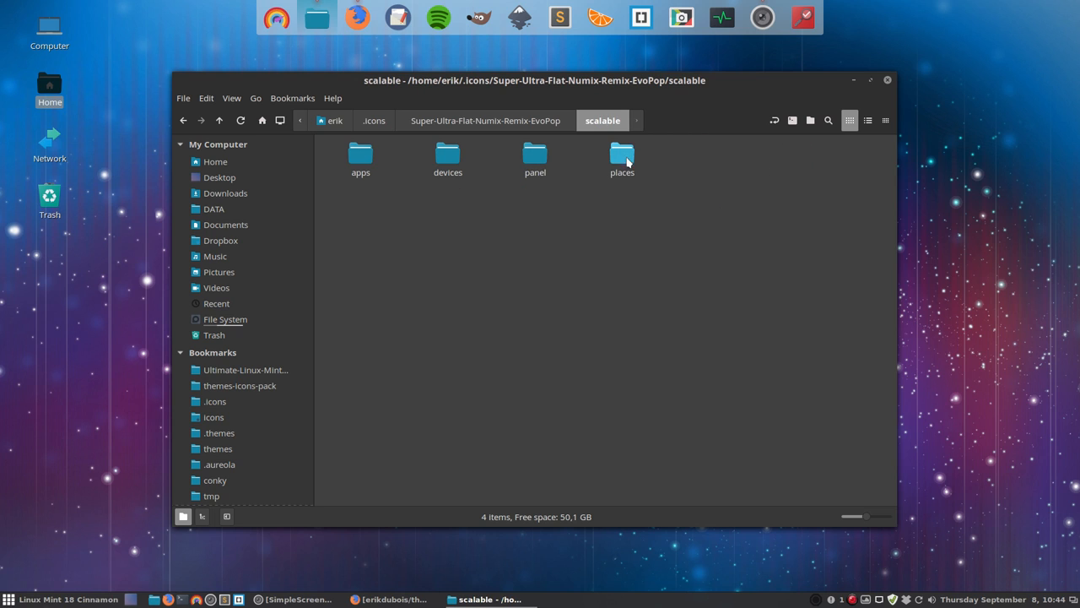
{"action": "double_click", "coordinate": [622, 156]}
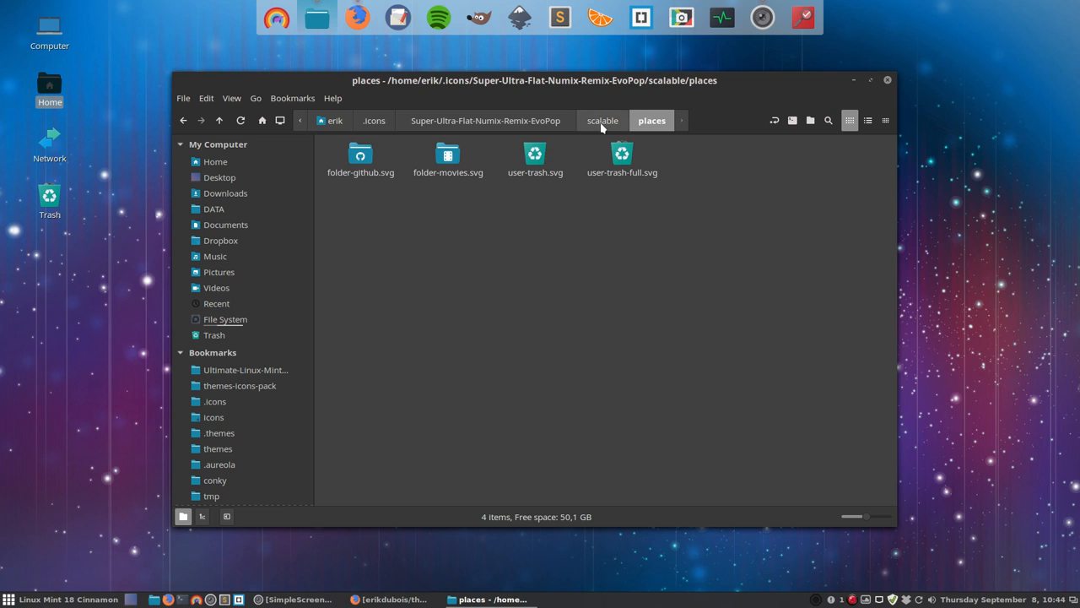
Go to the theme's 48x48/places folder and select folder.png to copy
{"action": "left_click", "coordinate": [601, 119]}
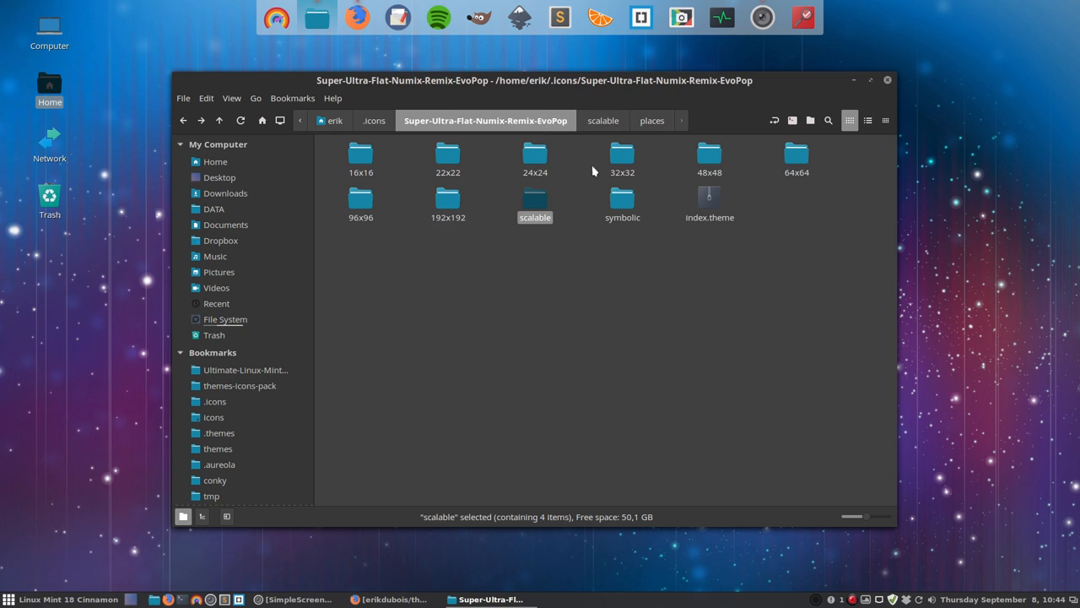
{"action": "mouse_move", "coordinate": [717, 160]}
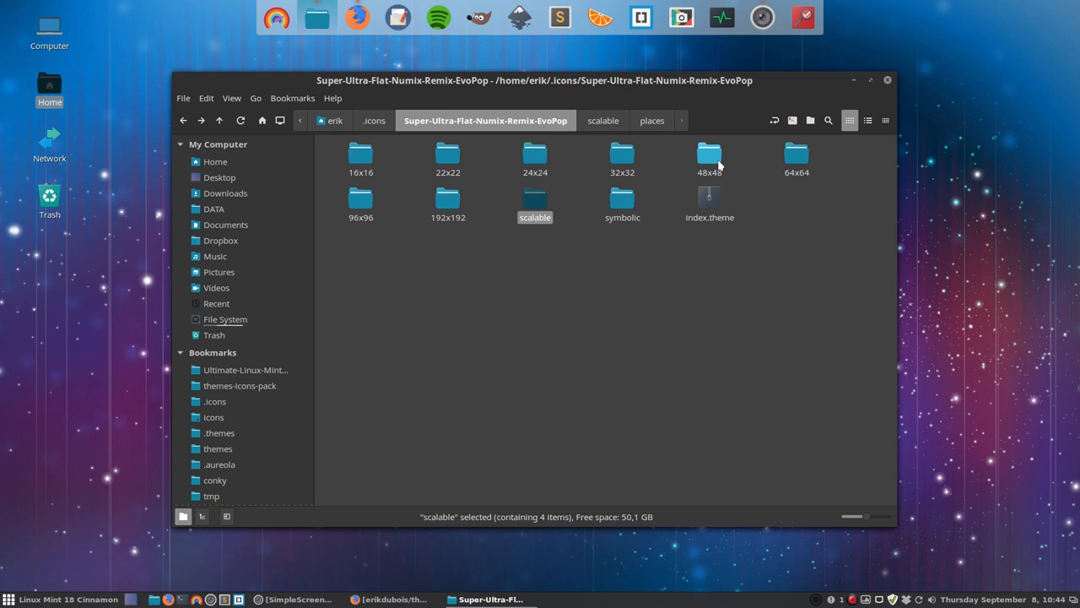
{"action": "mouse_move", "coordinate": [713, 159]}
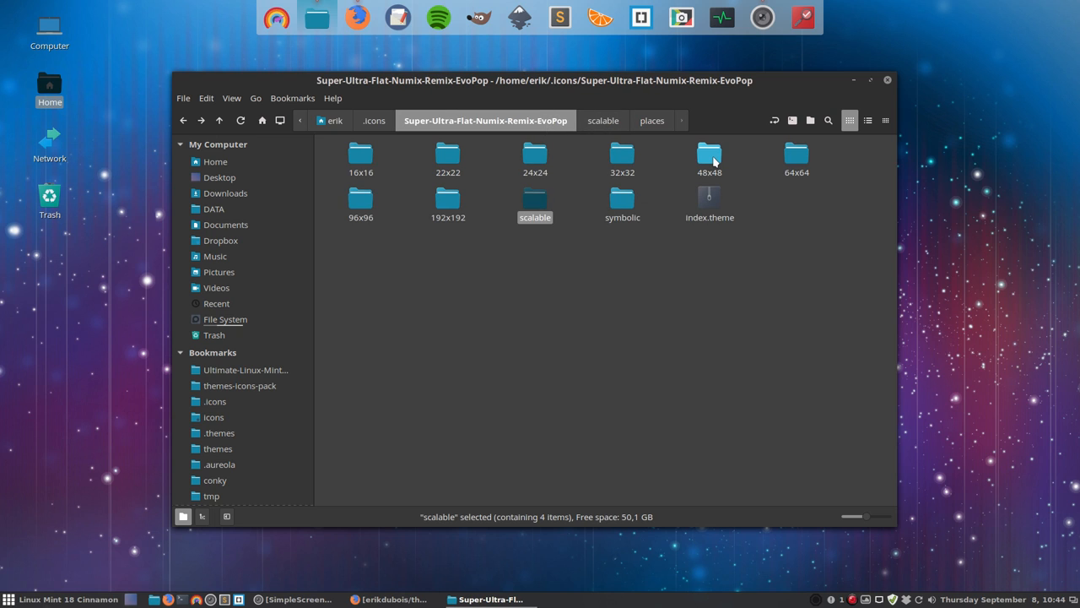
{"action": "double_click", "coordinate": [710, 157]}
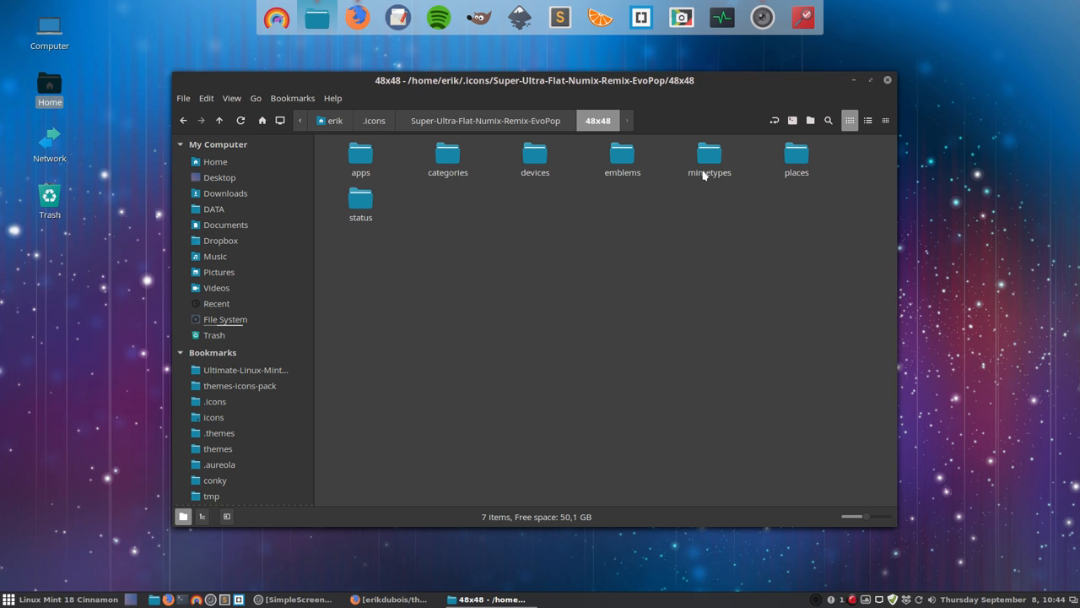
{"action": "double_click", "coordinate": [796, 156]}
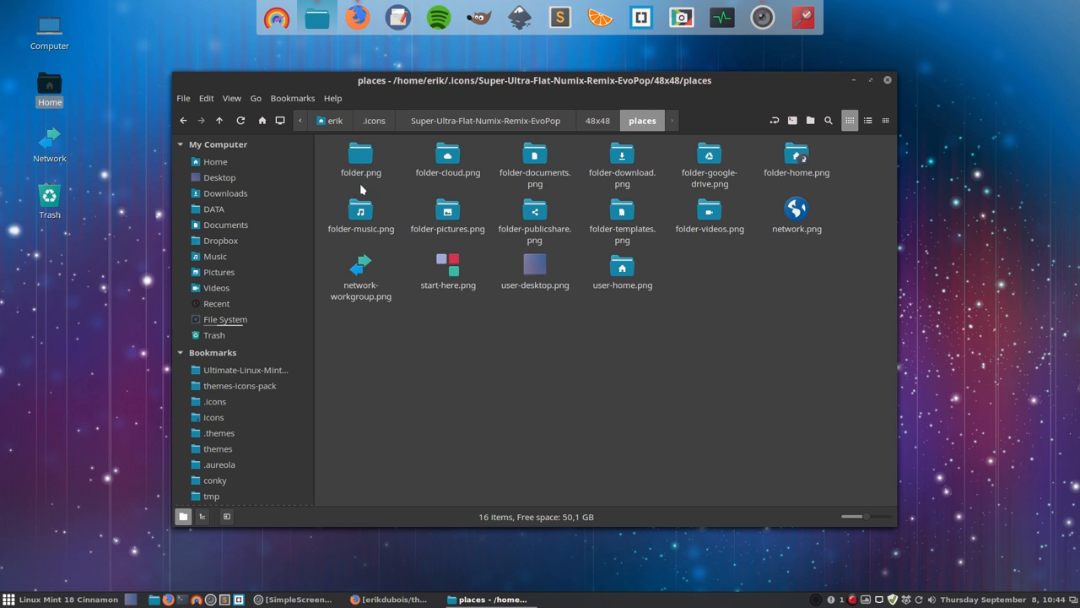
{"action": "left_click", "coordinate": [361, 156]}
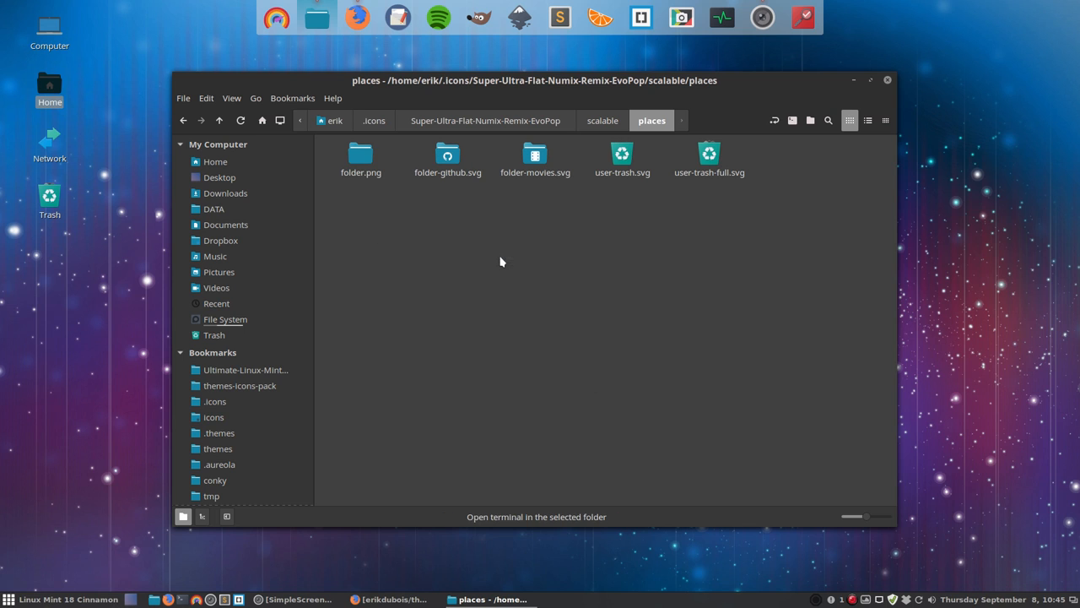
Create folder-recent.png as a symlink to folder.png with ln -s, and inspect it
{"action": "left_click", "coordinate": [182, 516]}
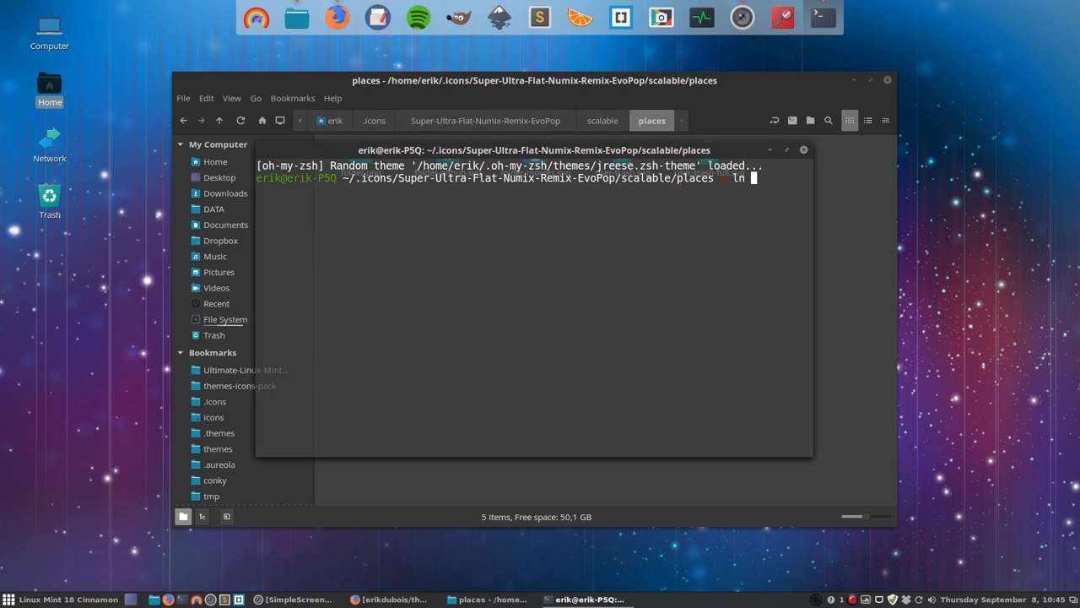
{"action": "type", "text": "-s folder;"}
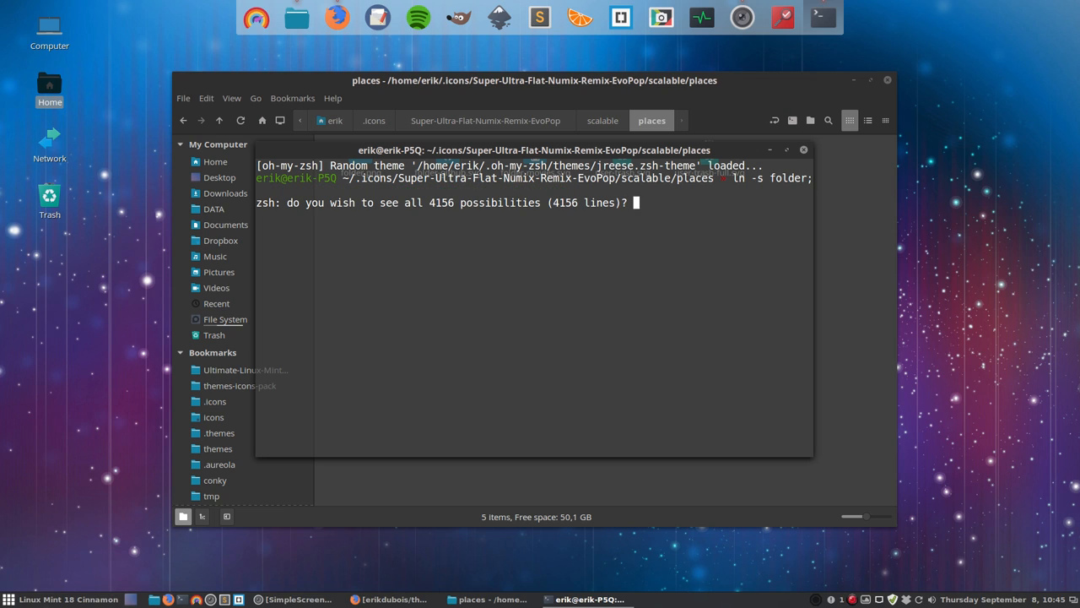
{"action": "key", "text": "n"}
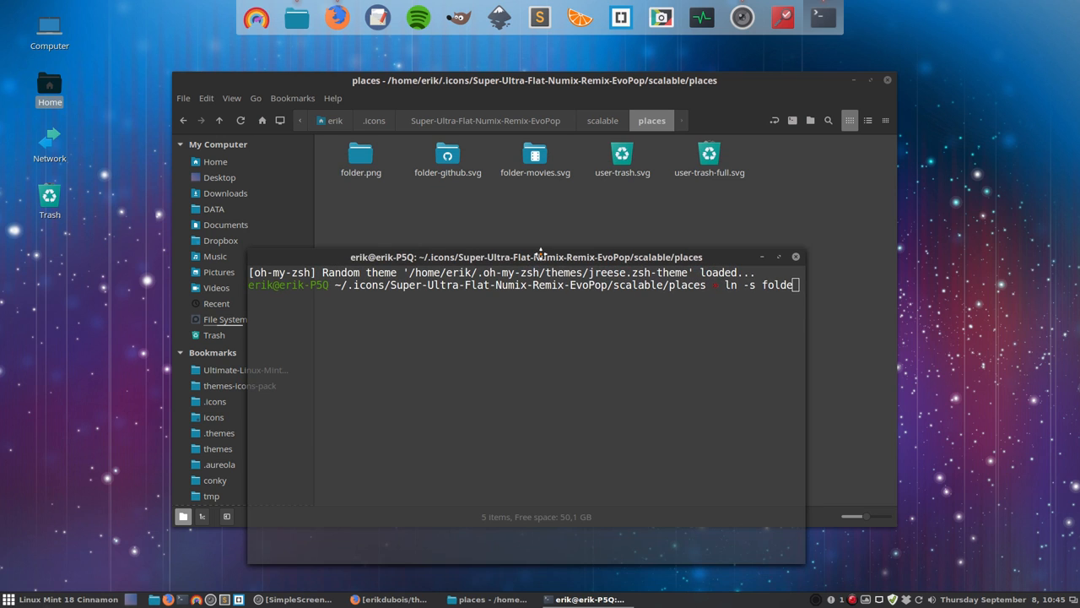
{"action": "left_click_drag", "start_coordinate": [540, 256], "coordinate": [533, 239]}
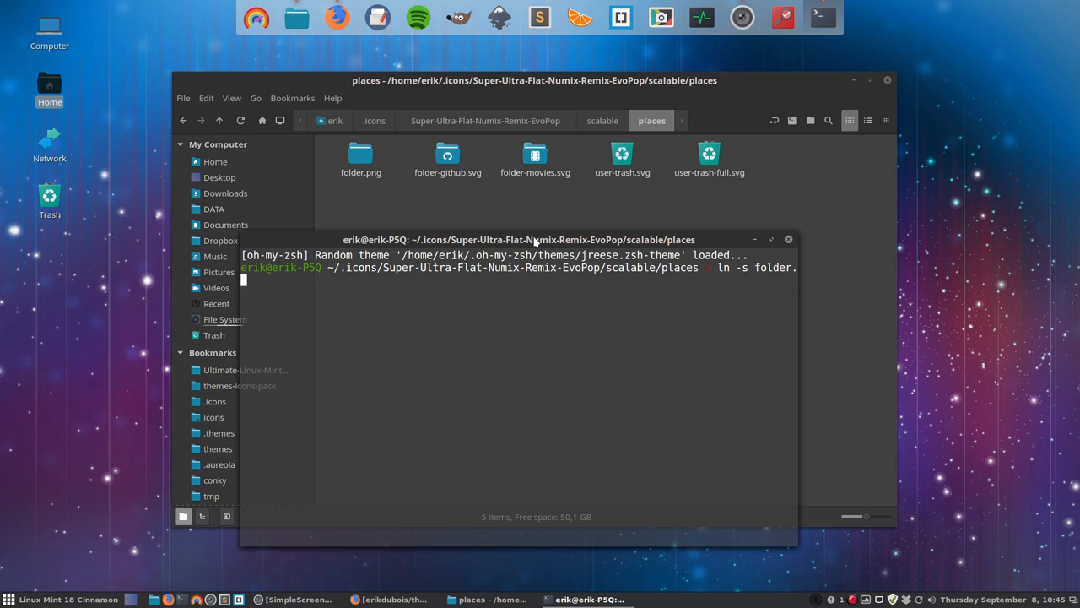
{"action": "type", "text": "png"}
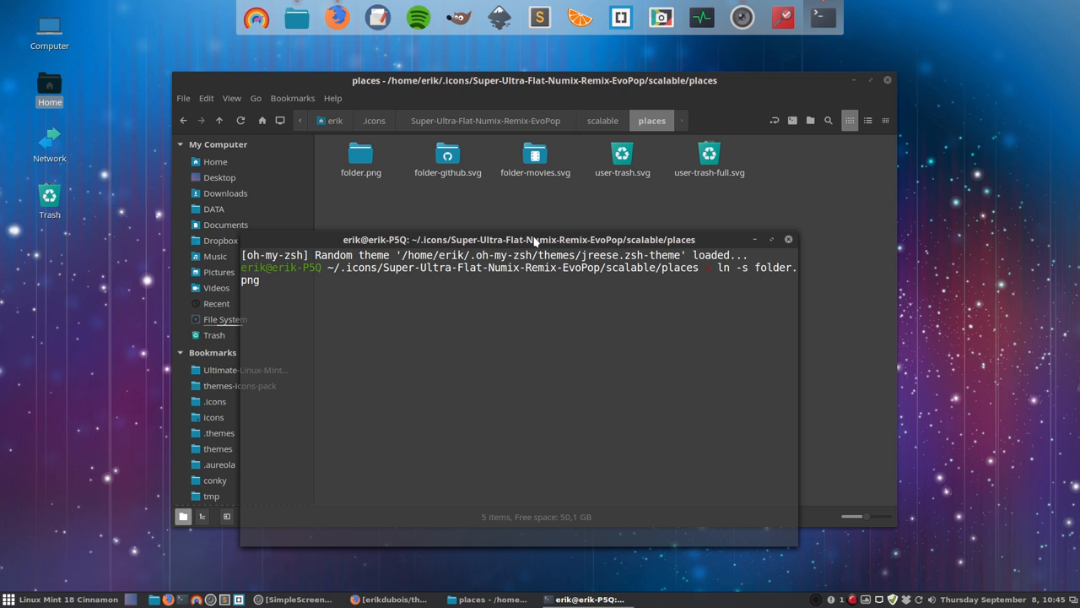
{"action": "type", "text": "folder-re"}
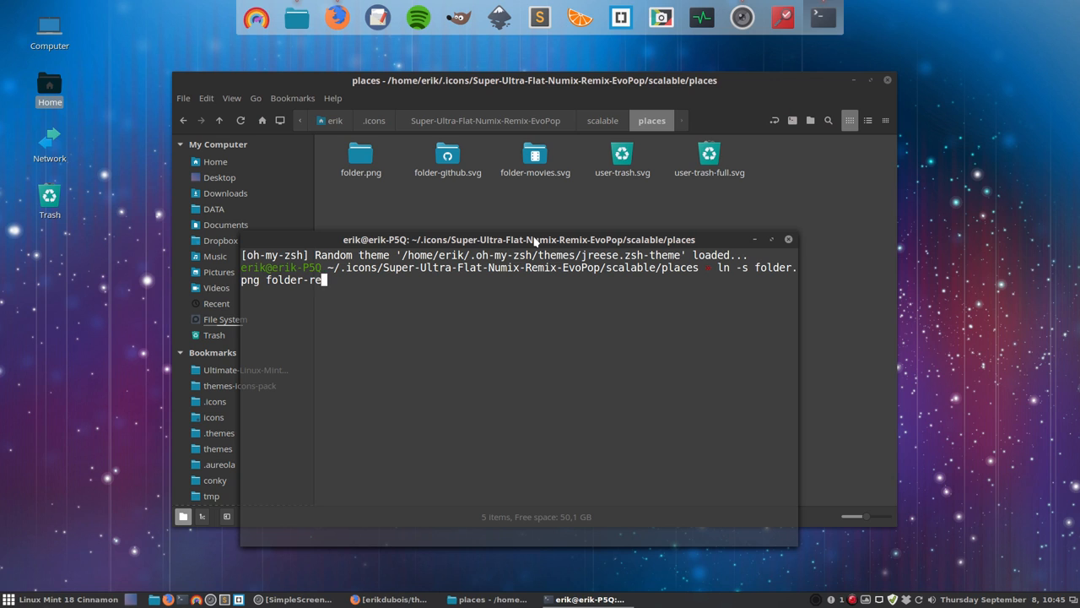
{"action": "type", "text": "cent.png"}
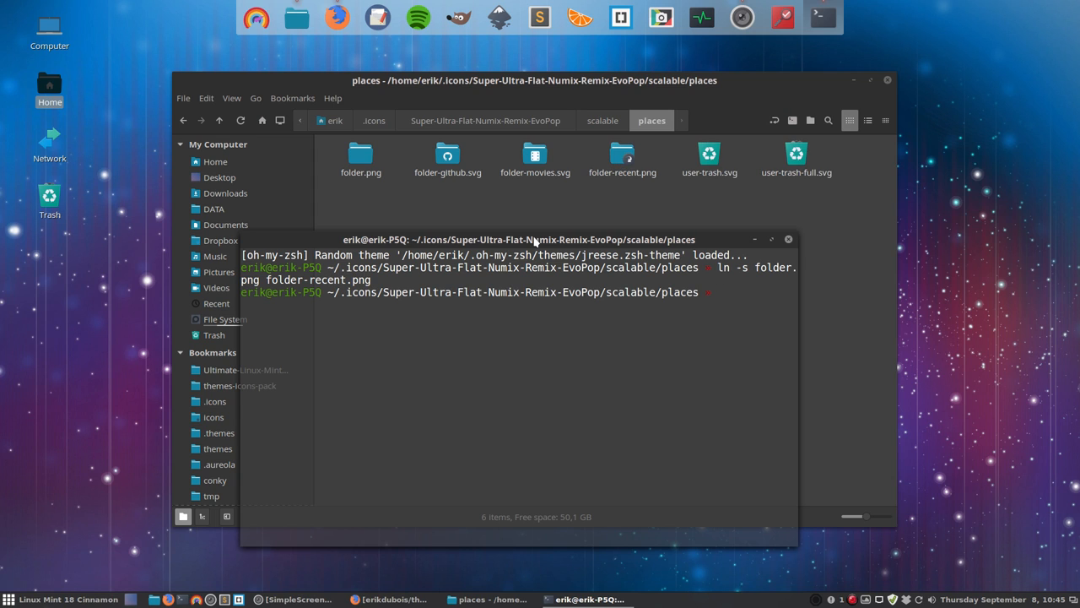
{"action": "left_click", "coordinate": [622, 156]}
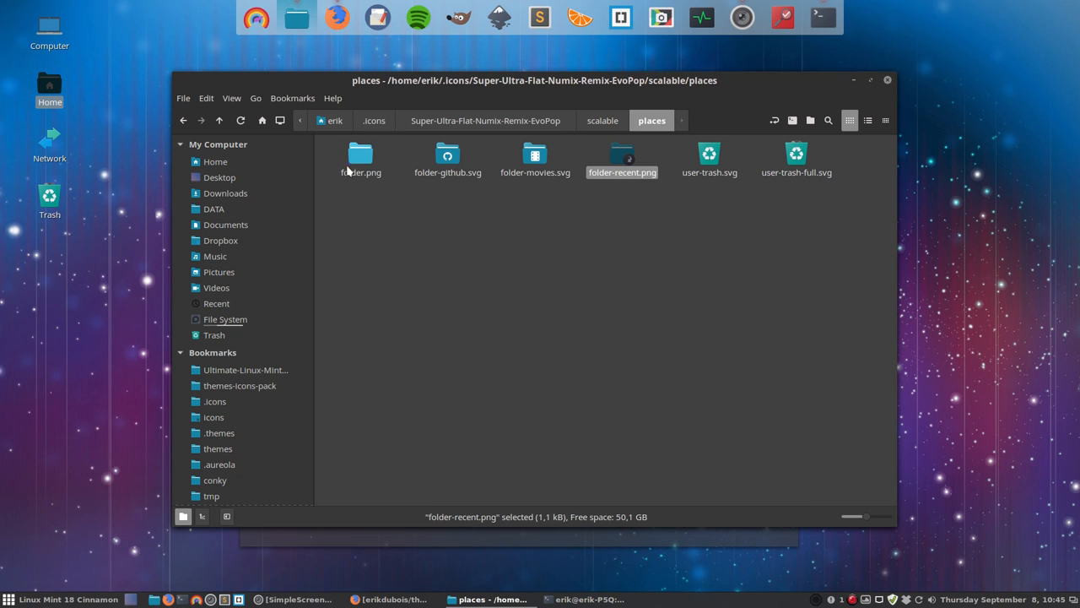
Reapply Super-Ultra-Flat-Numix-Remix-EvoPop as the icon theme and close Themes
{"action": "left_click", "coordinate": [360, 156]}
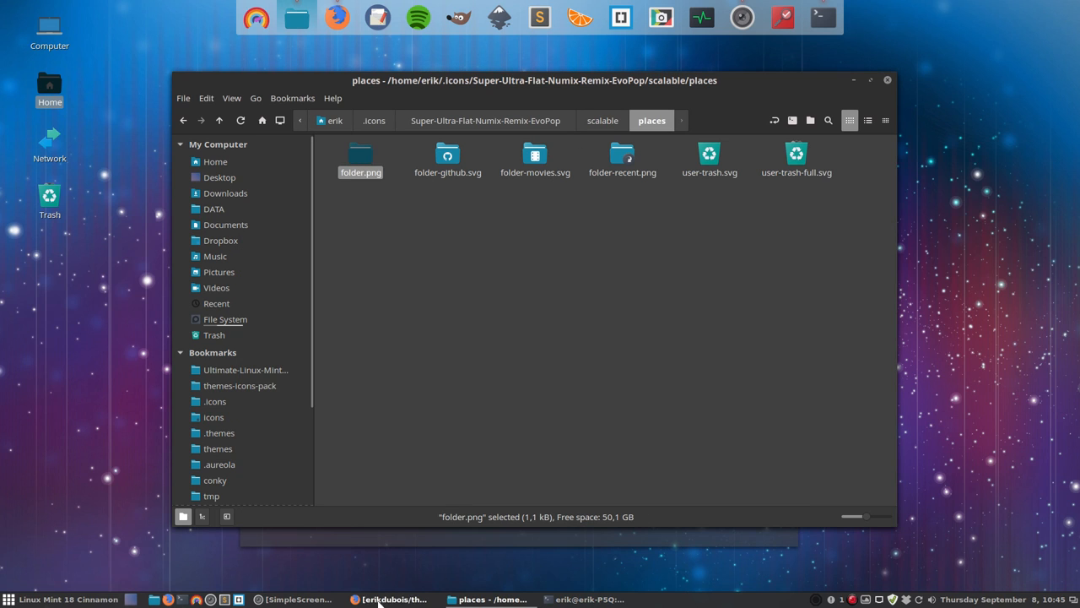
{"action": "mouse_move", "coordinate": [641, 329]}
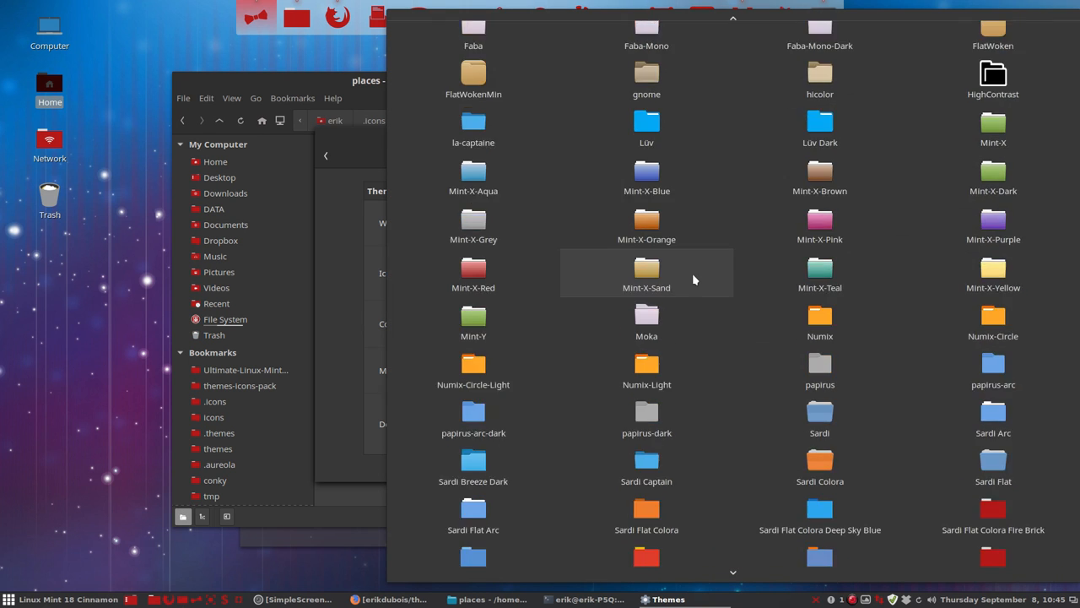
{"action": "scroll", "scroll_direction": "down", "scroll_amount": 3}
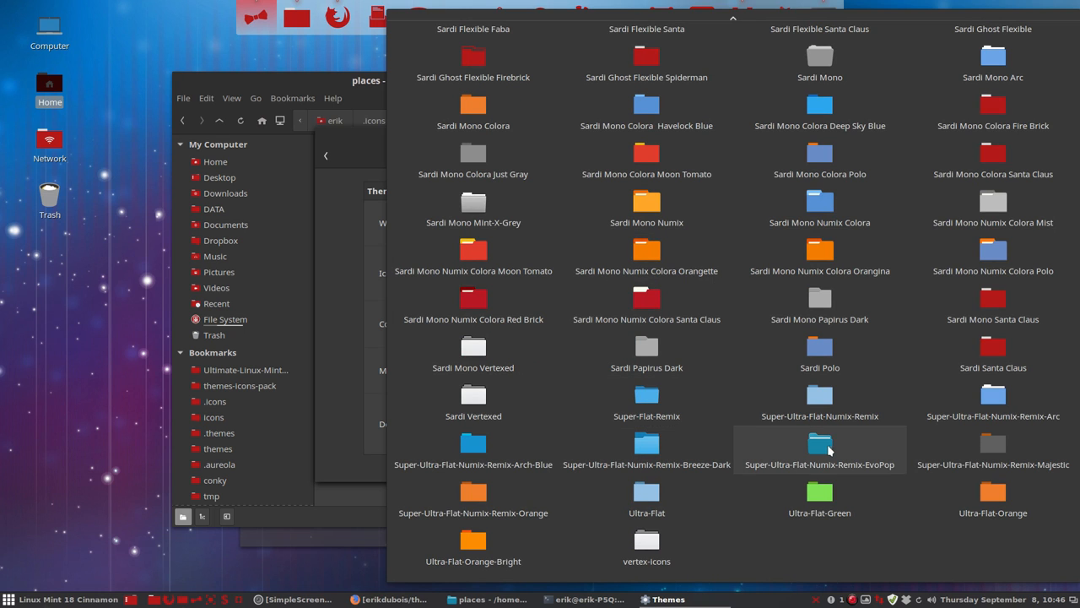
{"action": "double_click", "coordinate": [821, 443]}
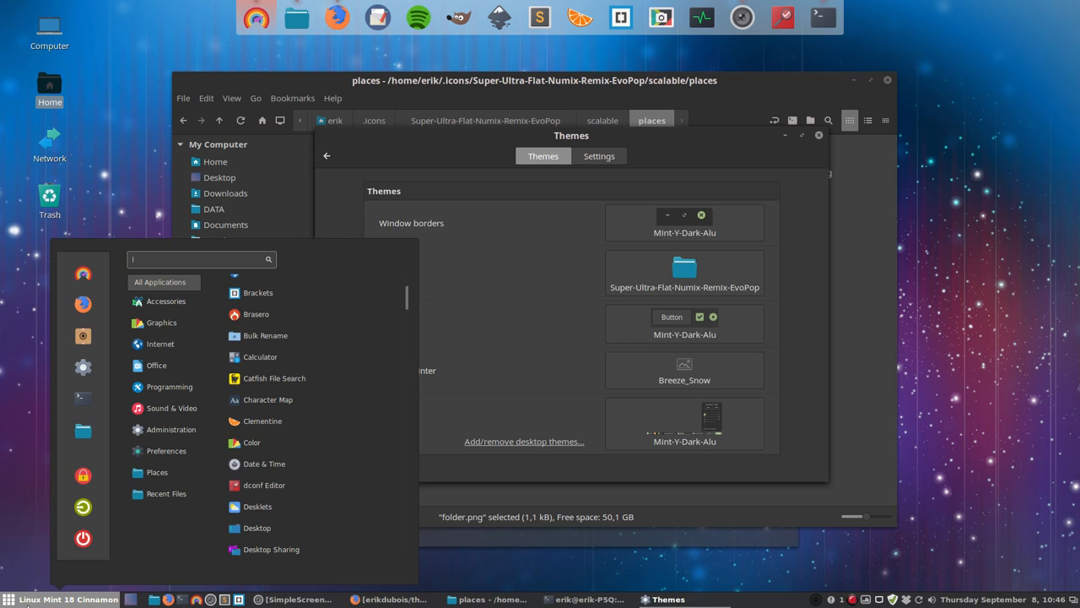
{"action": "left_click", "coordinate": [166, 494]}
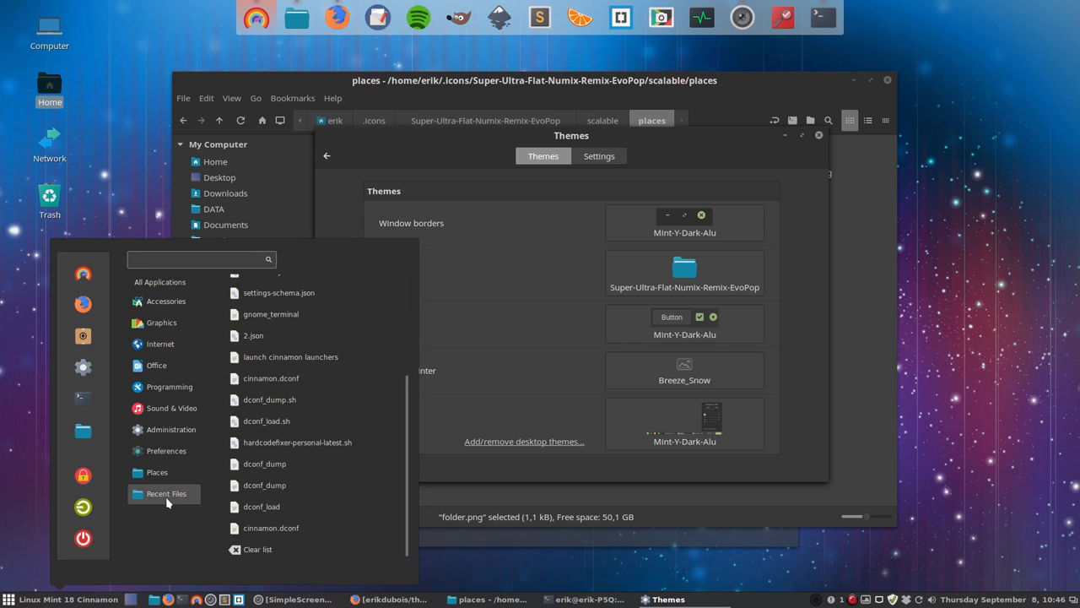
{"action": "type", "text": "l"}
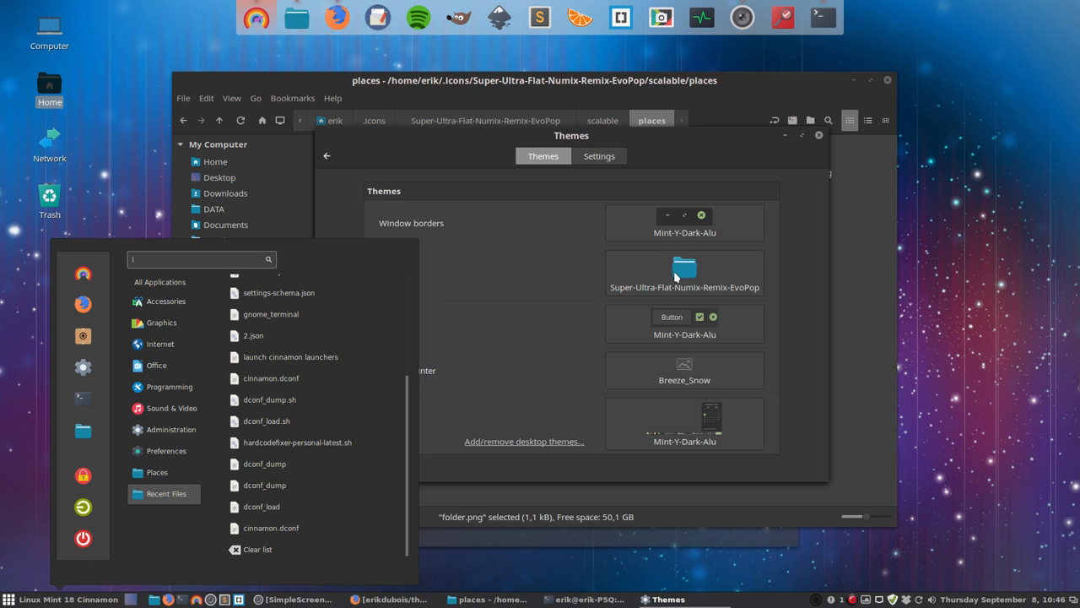
{"action": "left_click", "coordinate": [160, 281]}
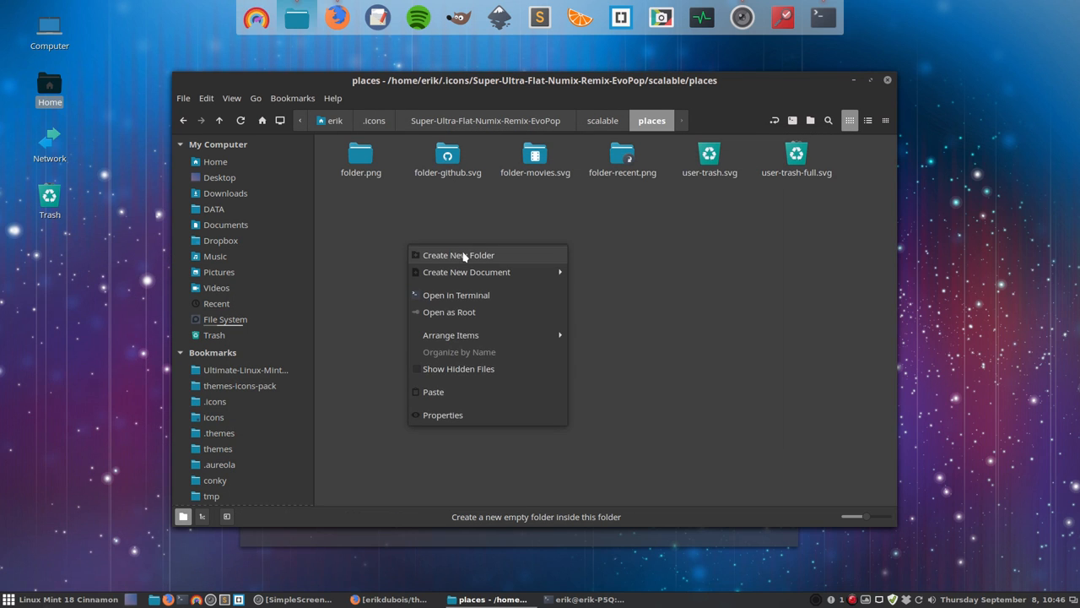
{"action": "mouse_move", "coordinate": [437, 403]}
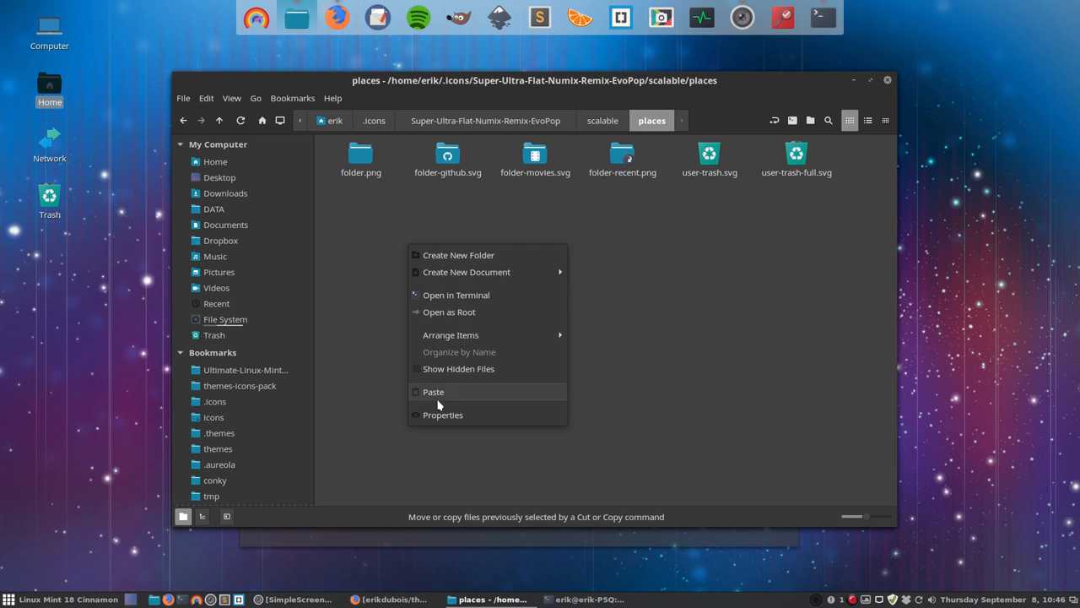
Look through Nemo's File, View and Bookmarks menus, then reopen Nemo at Home
{"action": "left_click", "coordinate": [183, 98]}
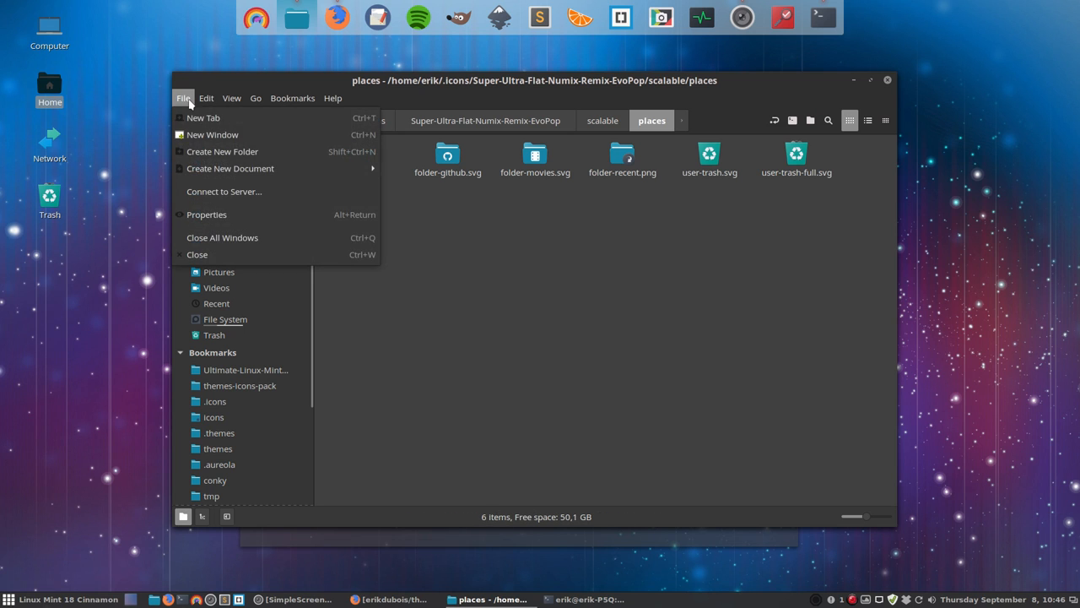
{"action": "left_click", "coordinate": [231, 98]}
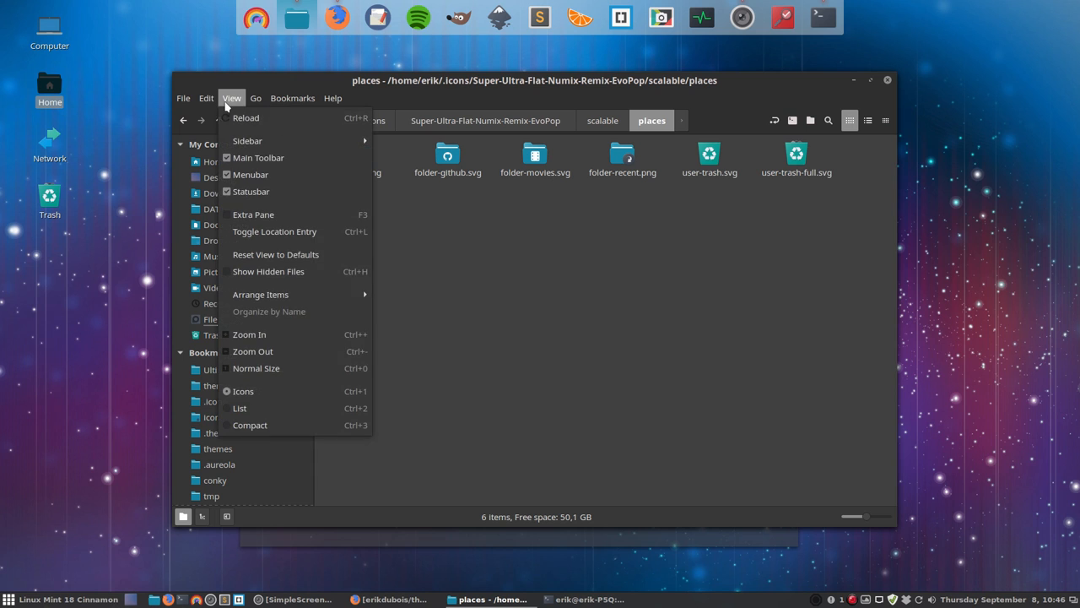
{"action": "left_click", "coordinate": [292, 98]}
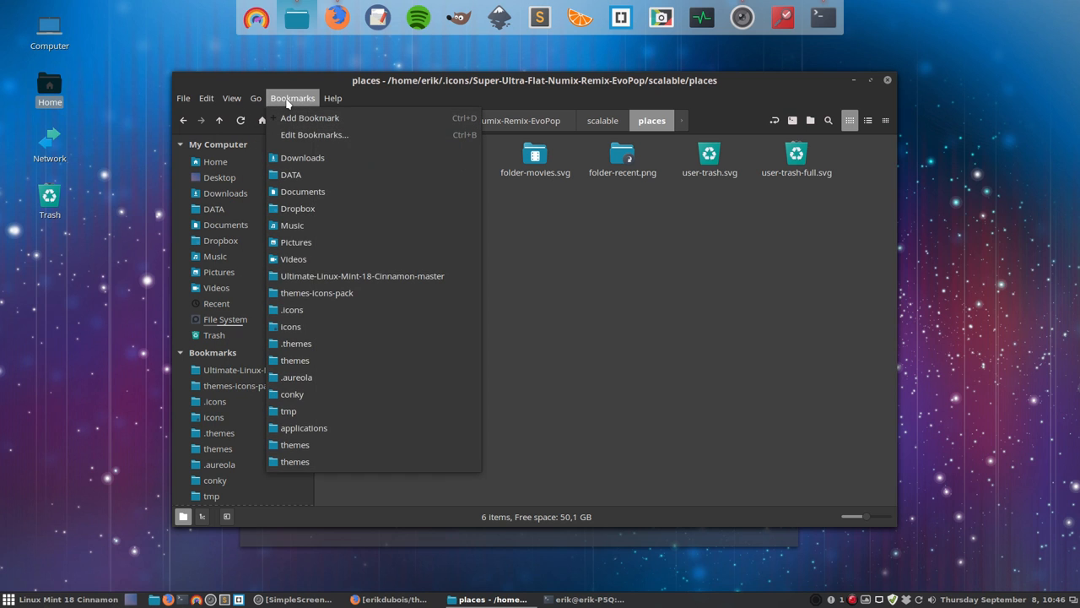
{"action": "left_click", "coordinate": [333, 98]}
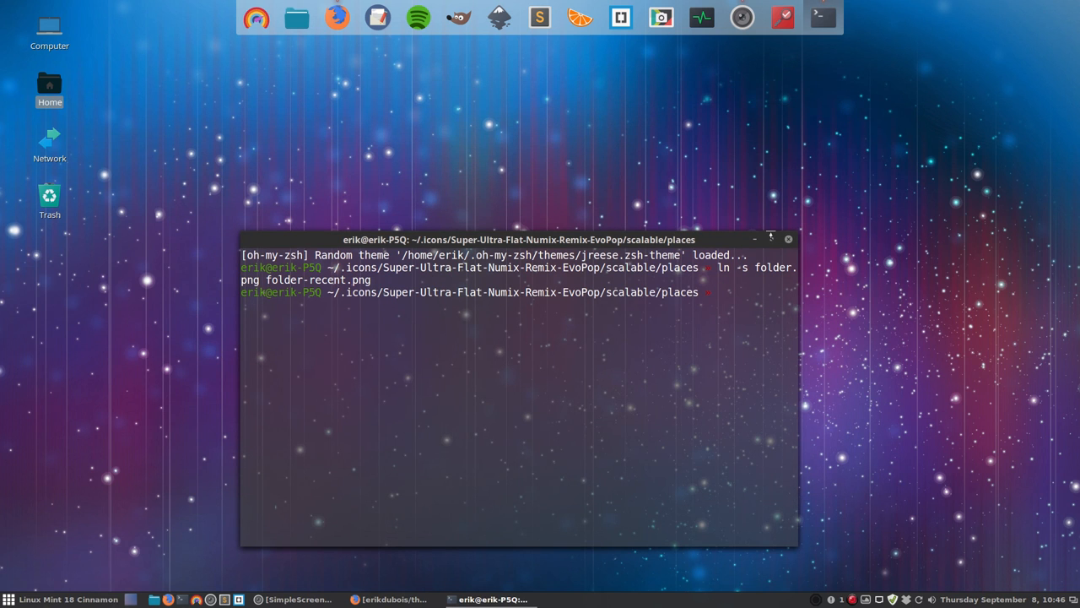
{"action": "left_click", "coordinate": [768, 239]}
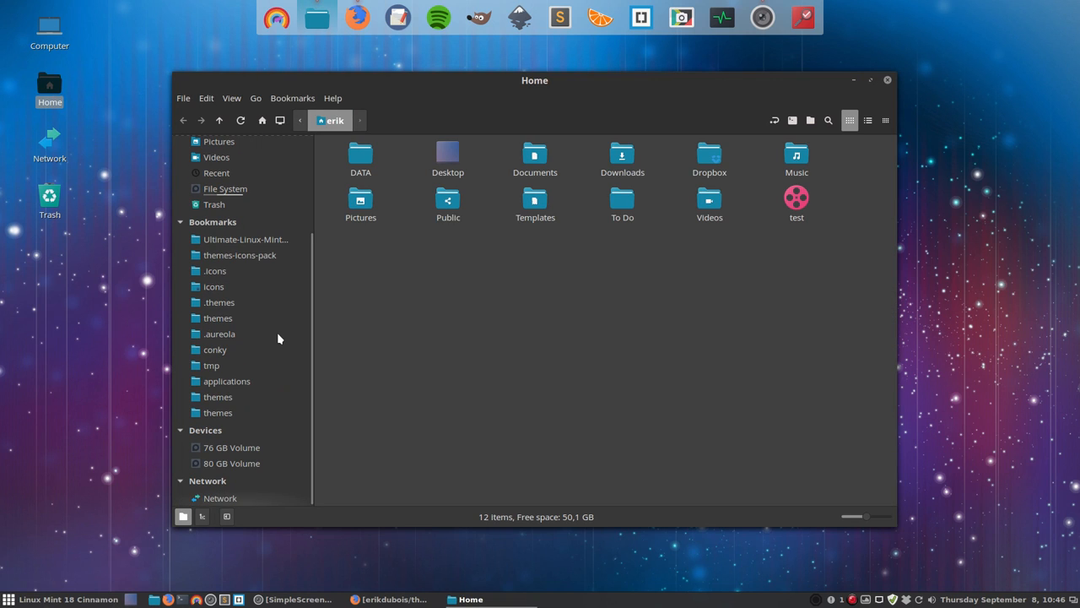
{"action": "mouse_move", "coordinate": [199, 397]}
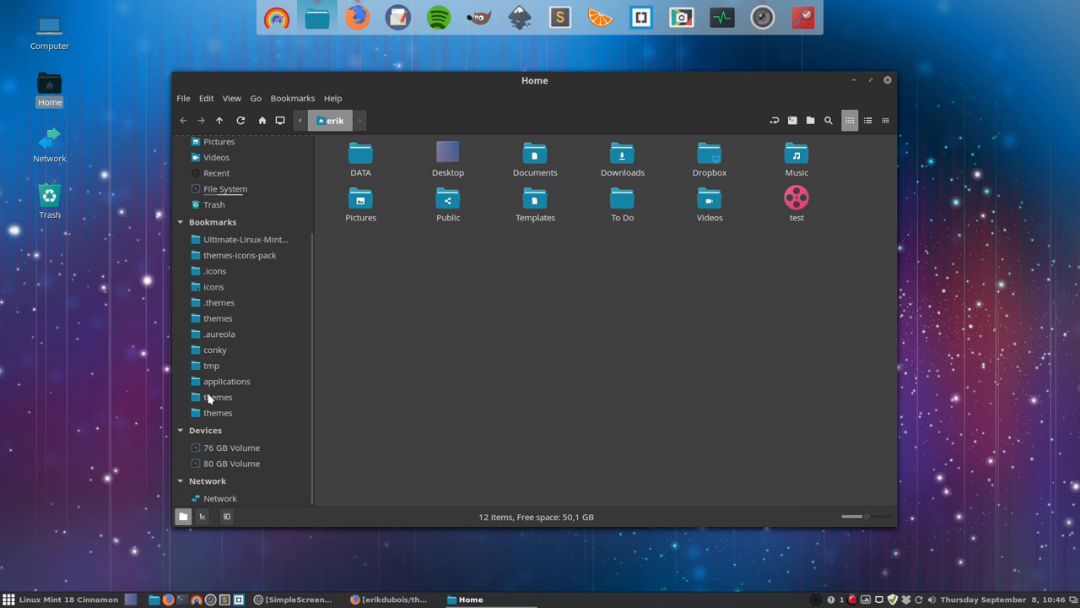
{"action": "mouse_move", "coordinate": [215, 287]}
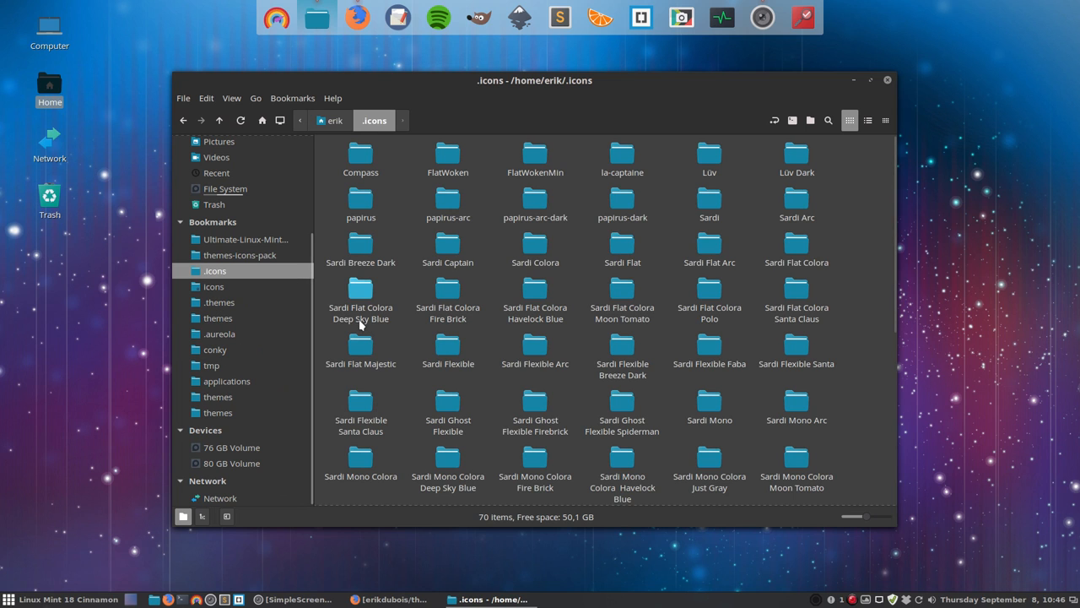
Open the Super-Ultra-Flat-Numix-Remix-EvoPop folder in .icons and open its index.theme
{"action": "scroll", "scroll_direction": "down", "scroll_amount": 3}
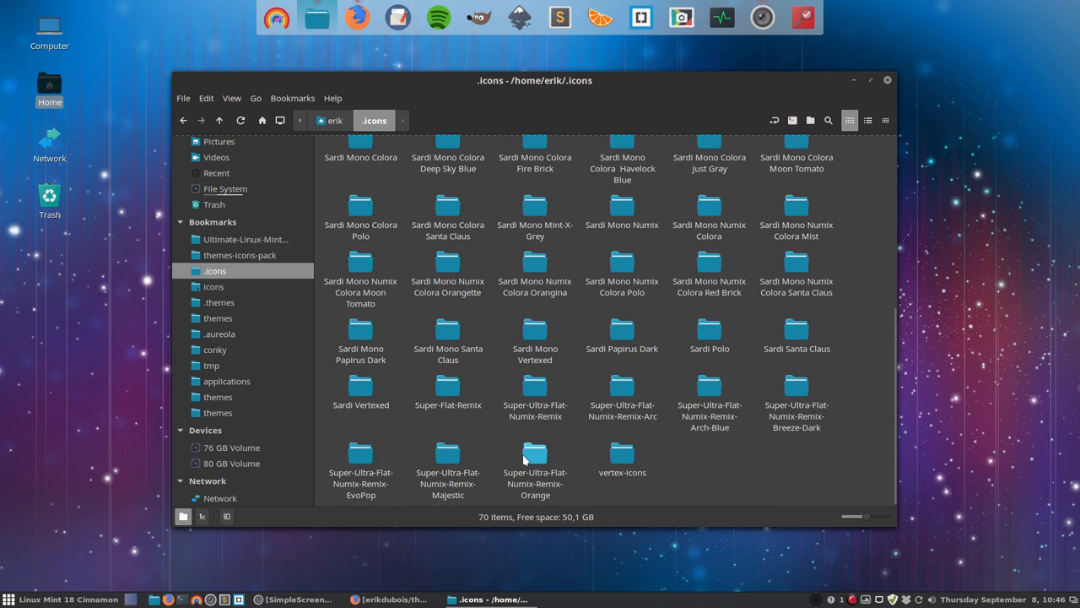
{"action": "mouse_move", "coordinate": [768, 480]}
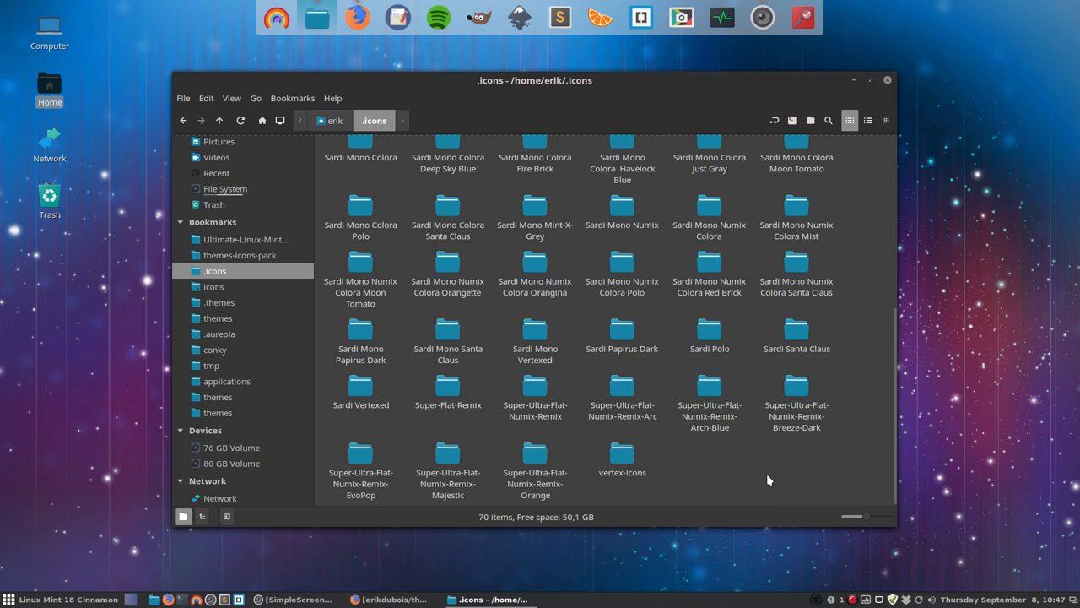
{"action": "mouse_move", "coordinate": [345, 460]}
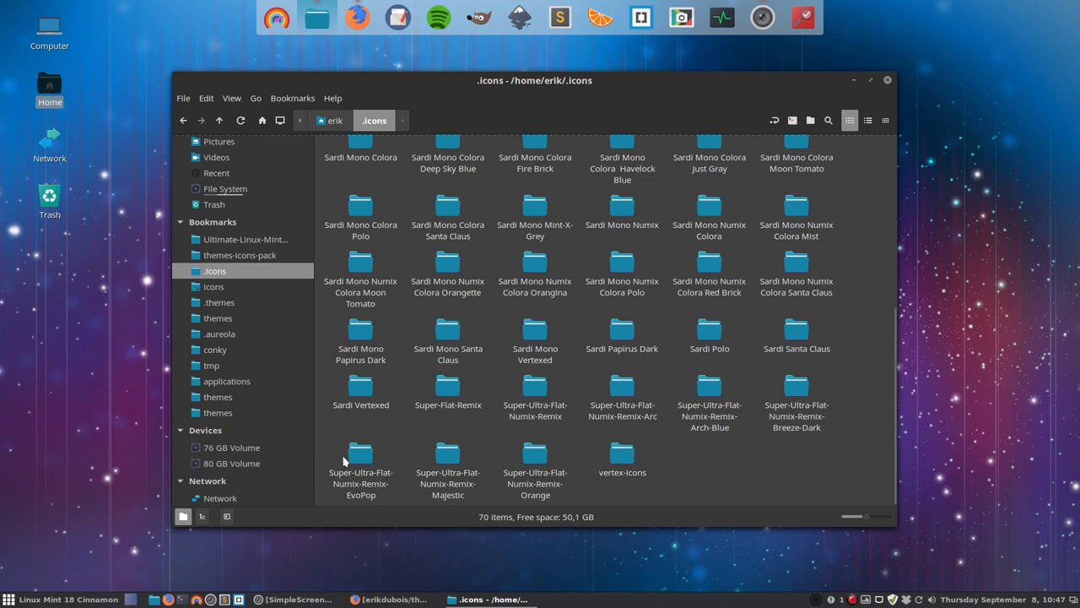
{"action": "double_click", "coordinate": [361, 455]}
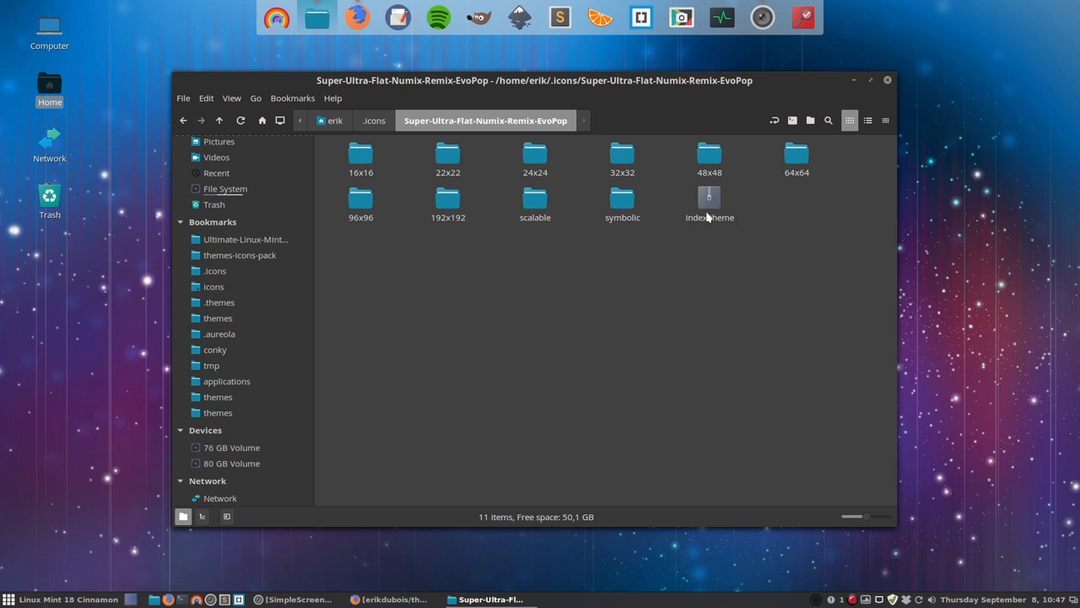
{"action": "left_click", "coordinate": [708, 200]}
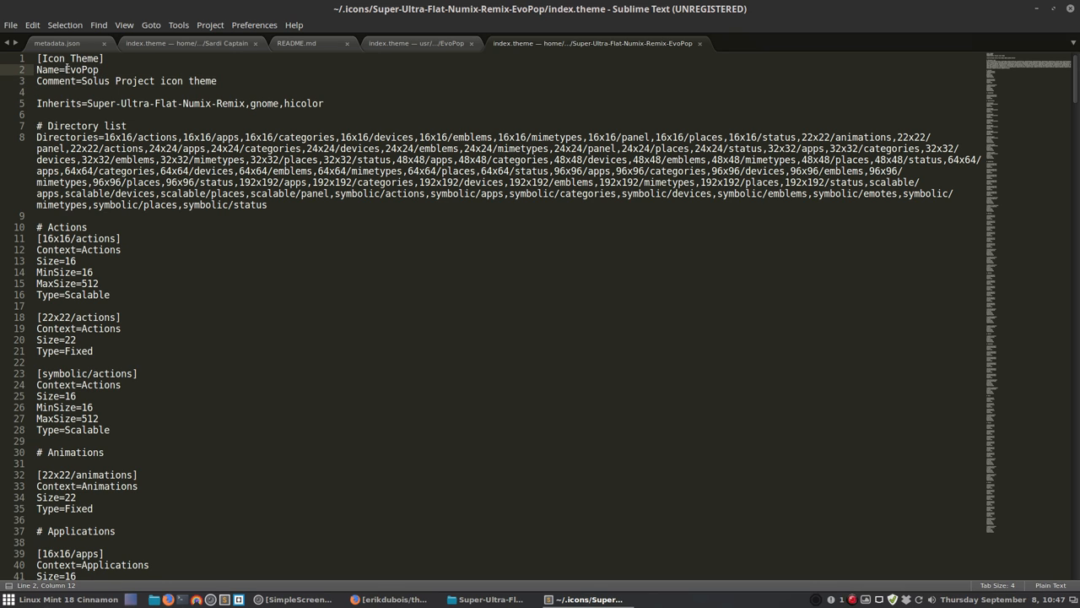
Edit index.theme's Name line, typing 'Numix R' so it reads 'Super Ultra Flat Numix REvoPop'
{"action": "type", "text": "Sa"}
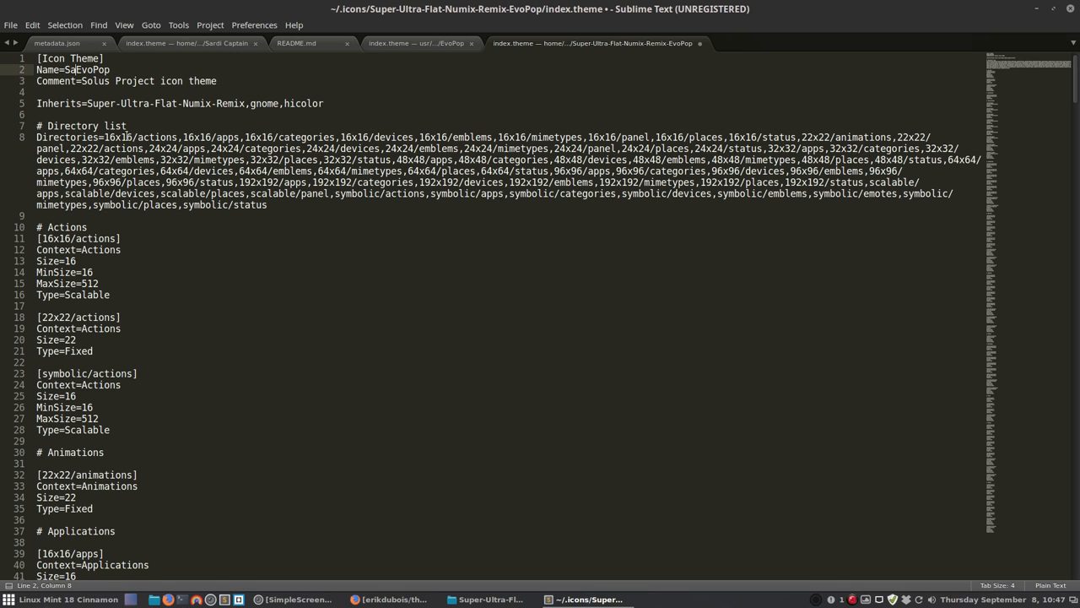
{"action": "type", "text": "ardi"}
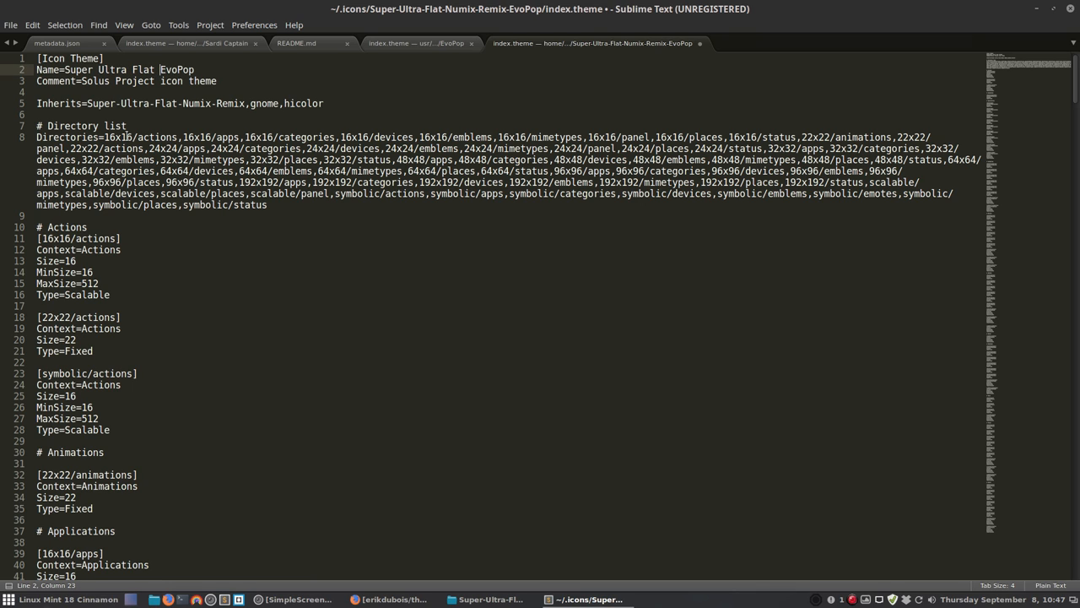
{"action": "type", "text": "Numix R"}
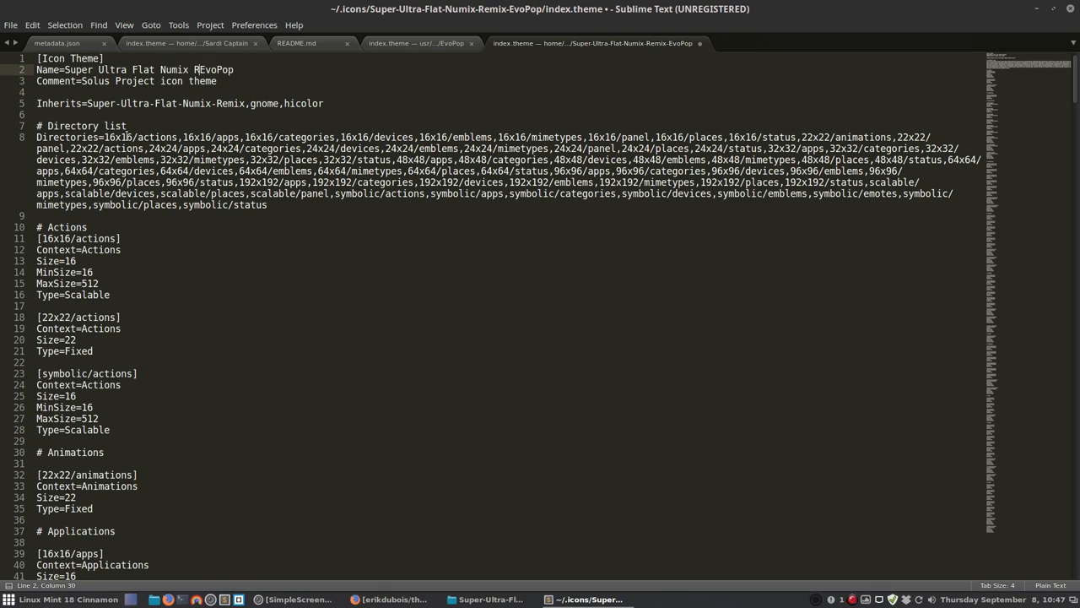